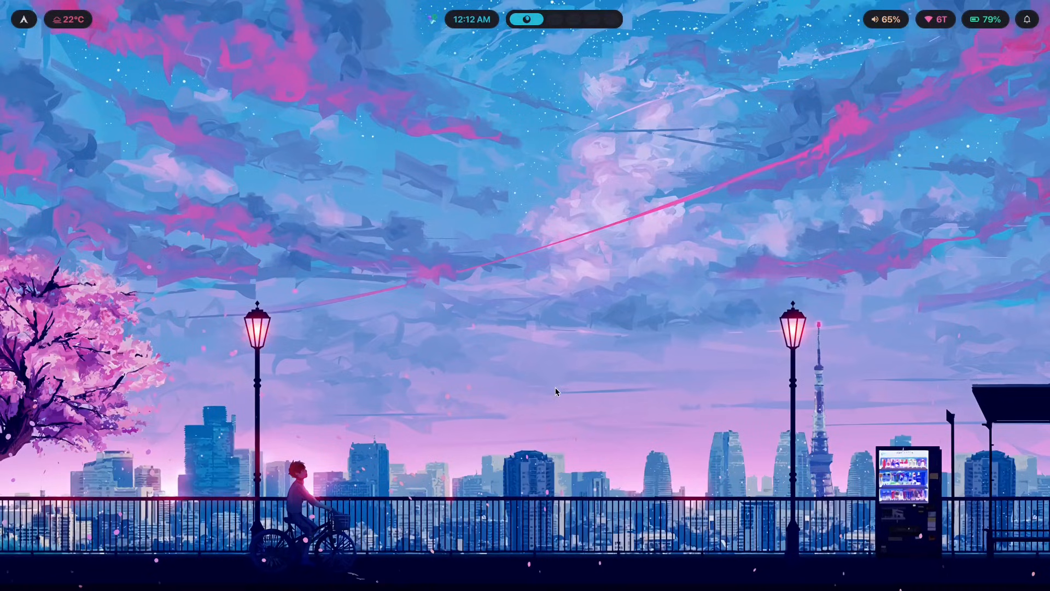
{"action": "mouse_move", "coordinate": [566, 434]}
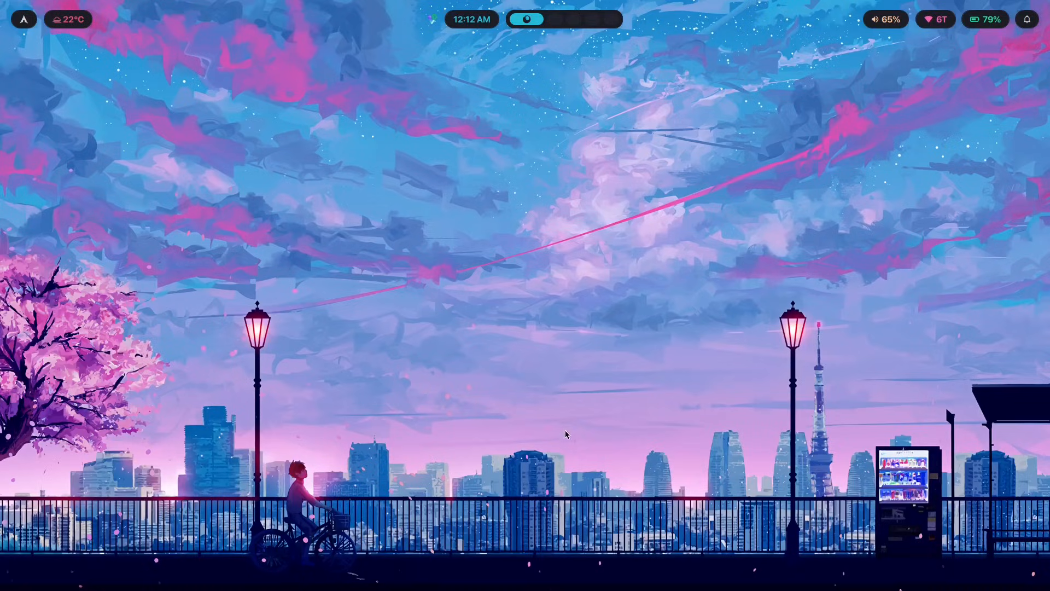
{"action": "mouse_move", "coordinate": [594, 436]}
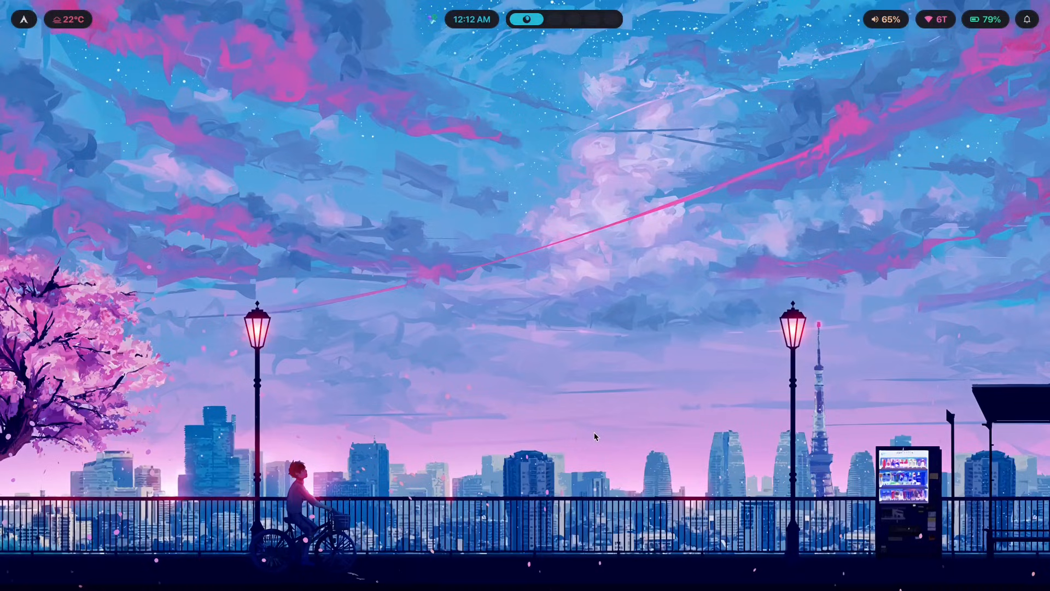
{"action": "mouse_move", "coordinate": [505, 273]}
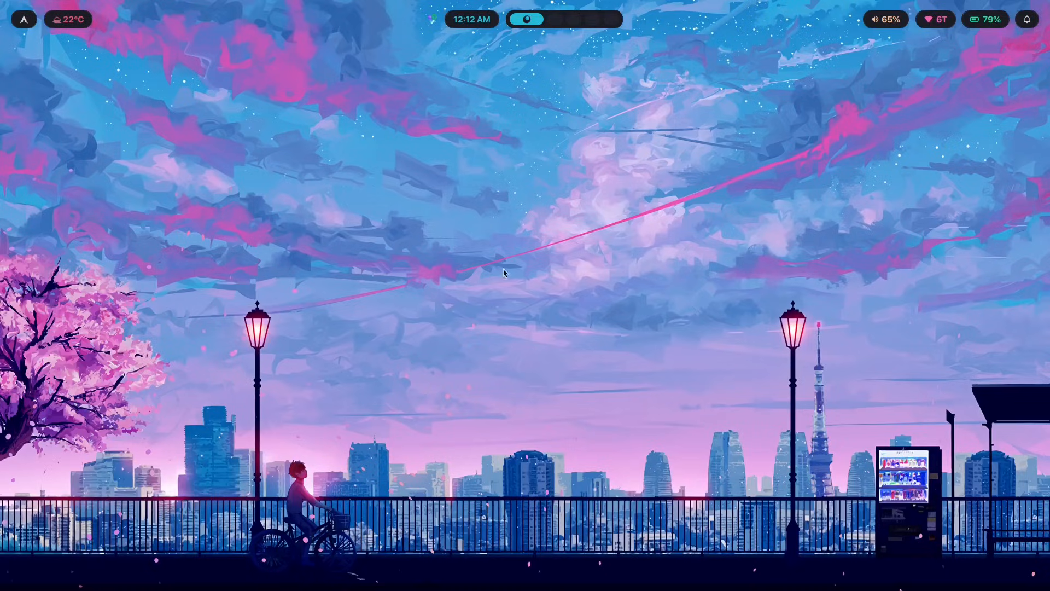
{"action": "mouse_move", "coordinate": [536, 491]}
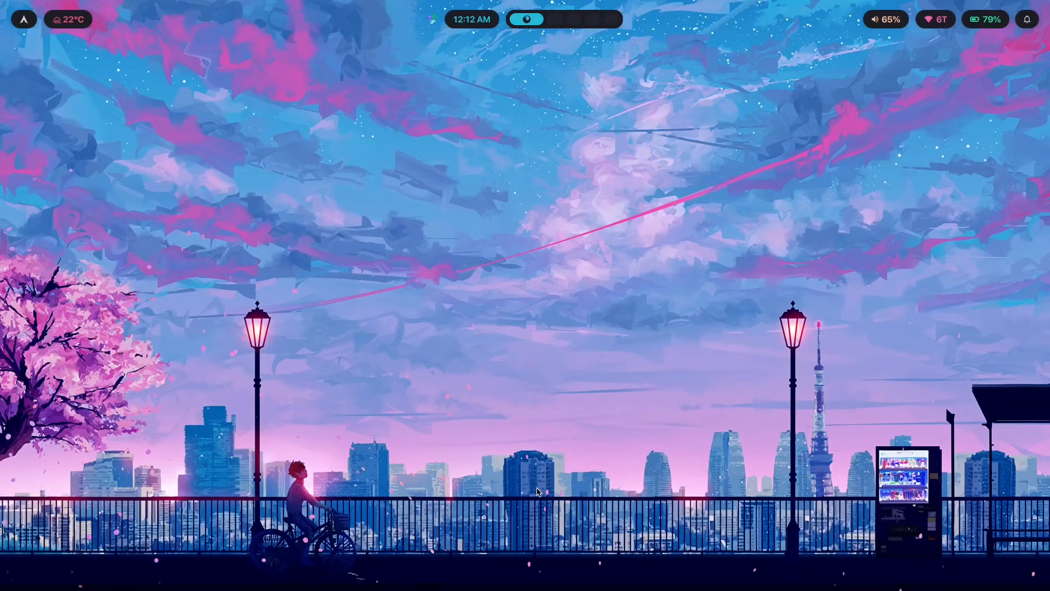
{"action": "mouse_move", "coordinate": [539, 490]}
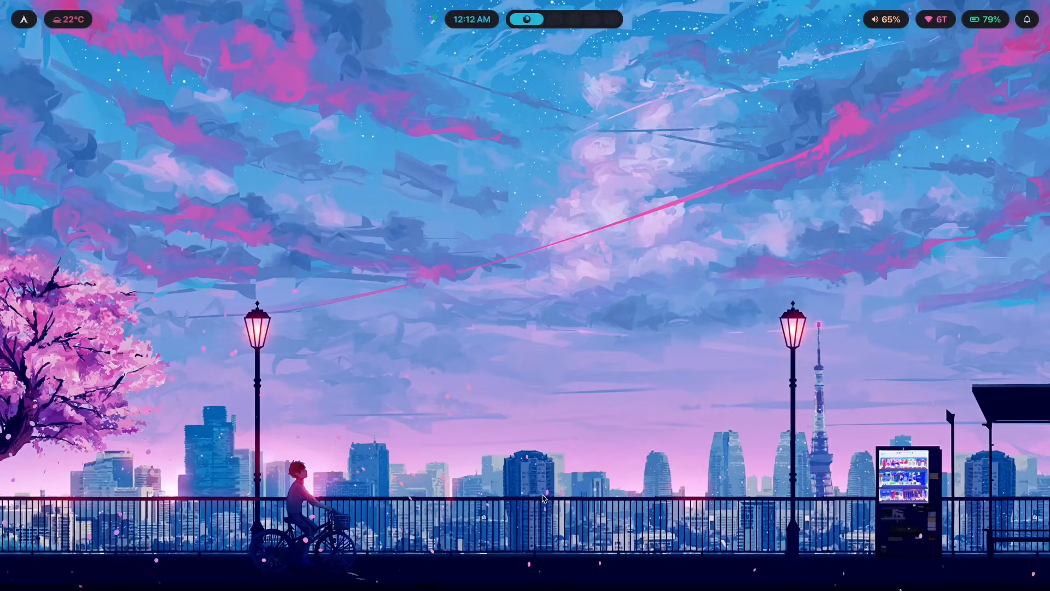
{"action": "mouse_move", "coordinate": [516, 434]}
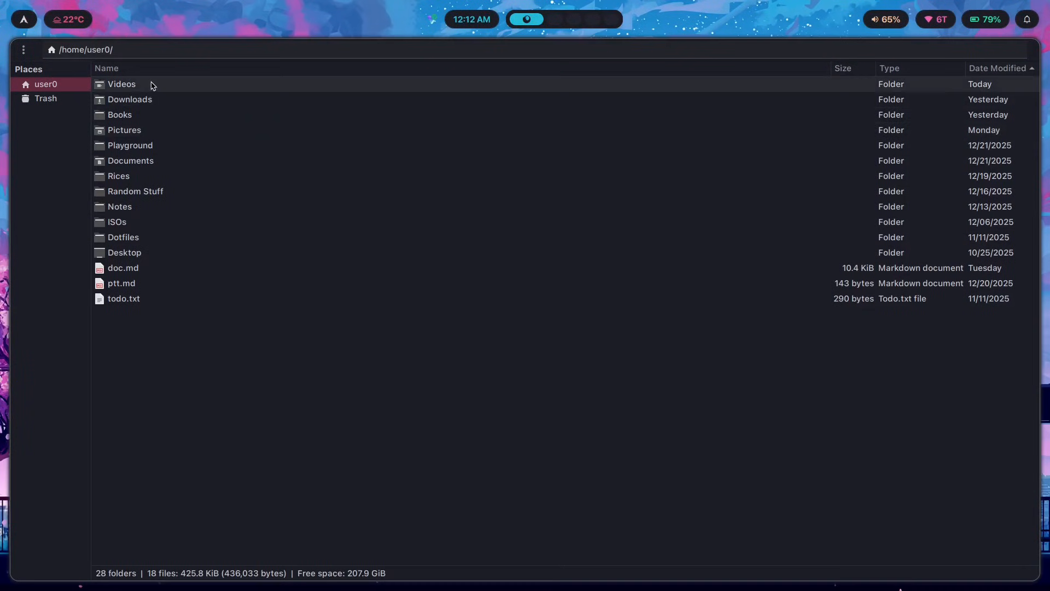
Open the Rices folder and view the Arch rice screenshot with htop and system info
{"action": "double_click", "coordinate": [119, 175]}
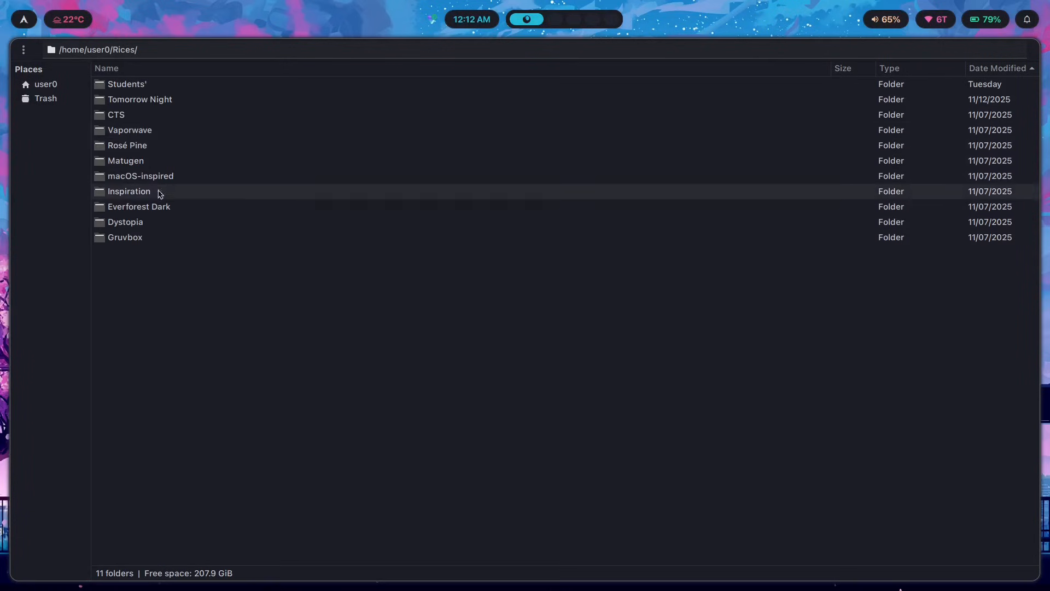
{"action": "double_click", "coordinate": [139, 100]}
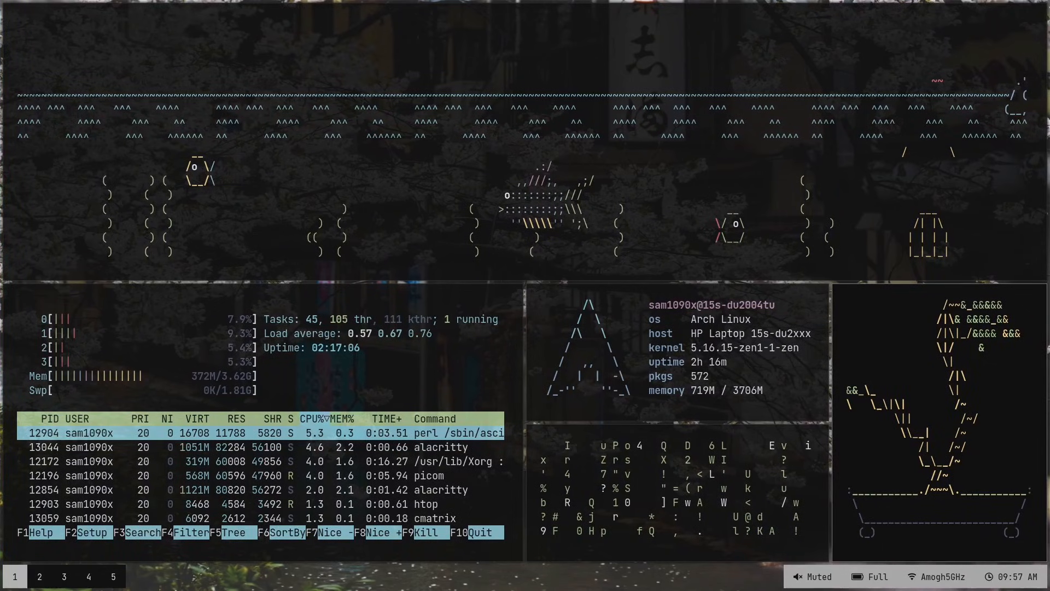
{"action": "mouse_move", "coordinate": [678, 497]}
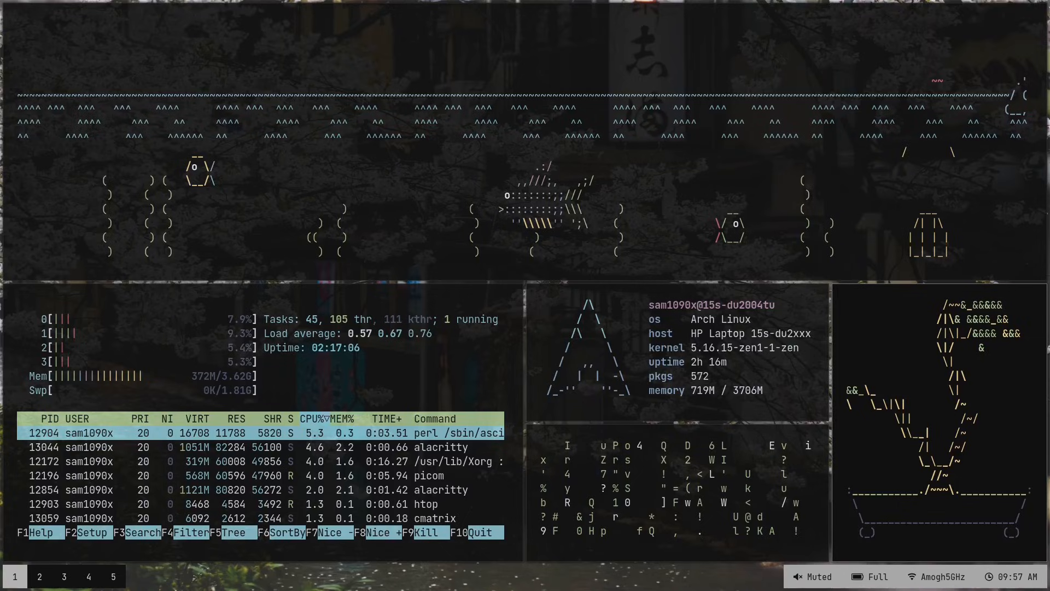
{"action": "mouse_move", "coordinate": [374, 195]}
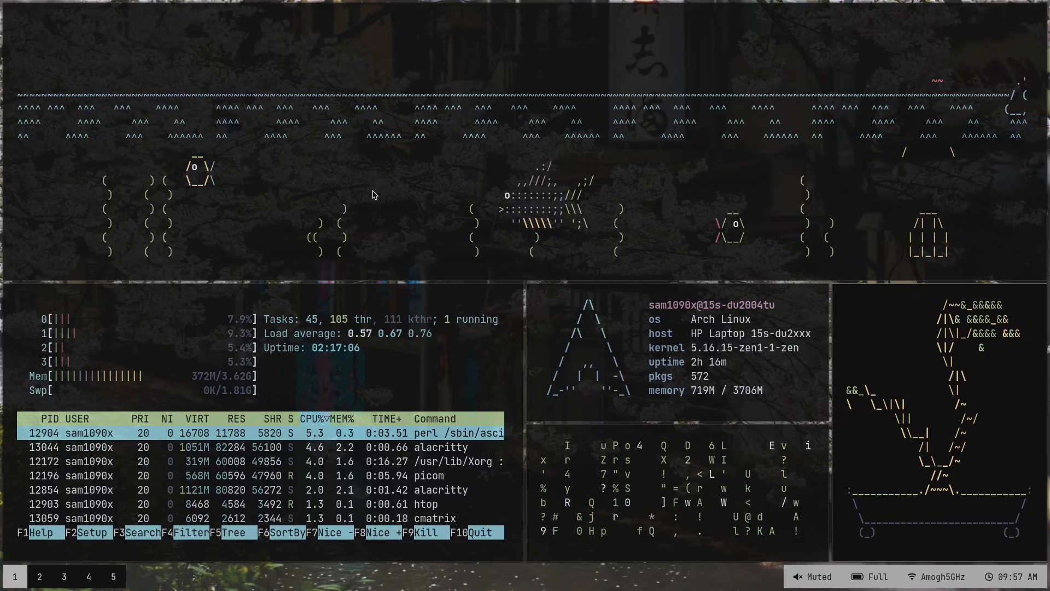
{"action": "mouse_move", "coordinate": [464, 207]}
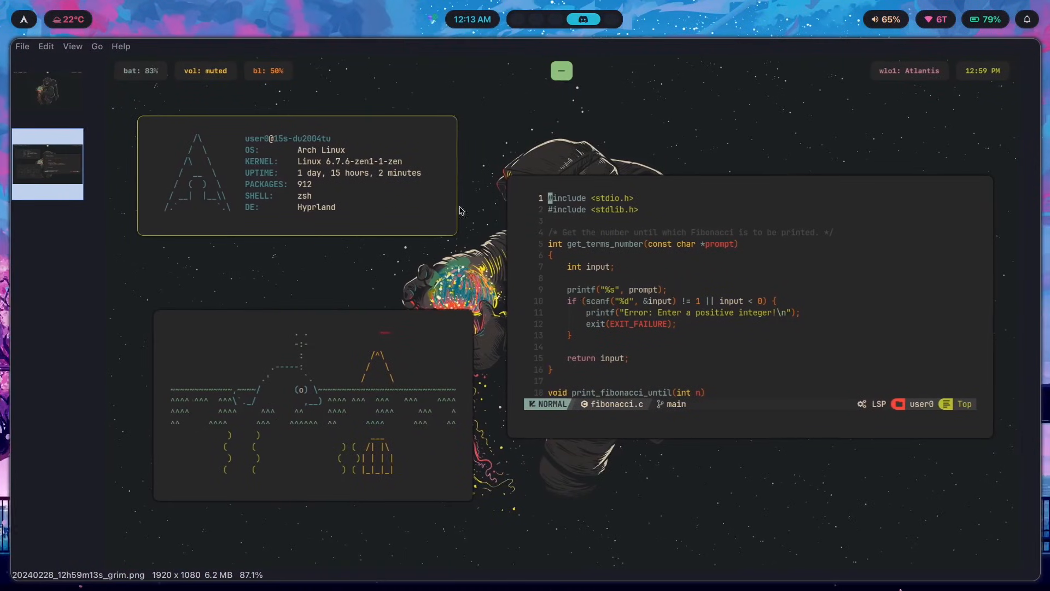
{"action": "mouse_move", "coordinate": [855, 141]}
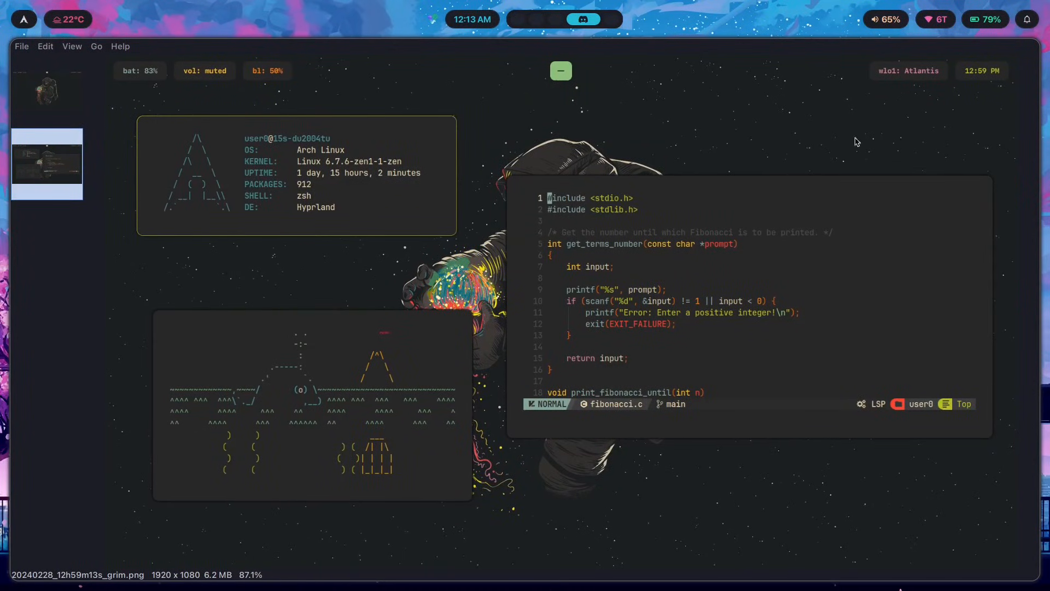
{"action": "mouse_move", "coordinate": [903, 92]}
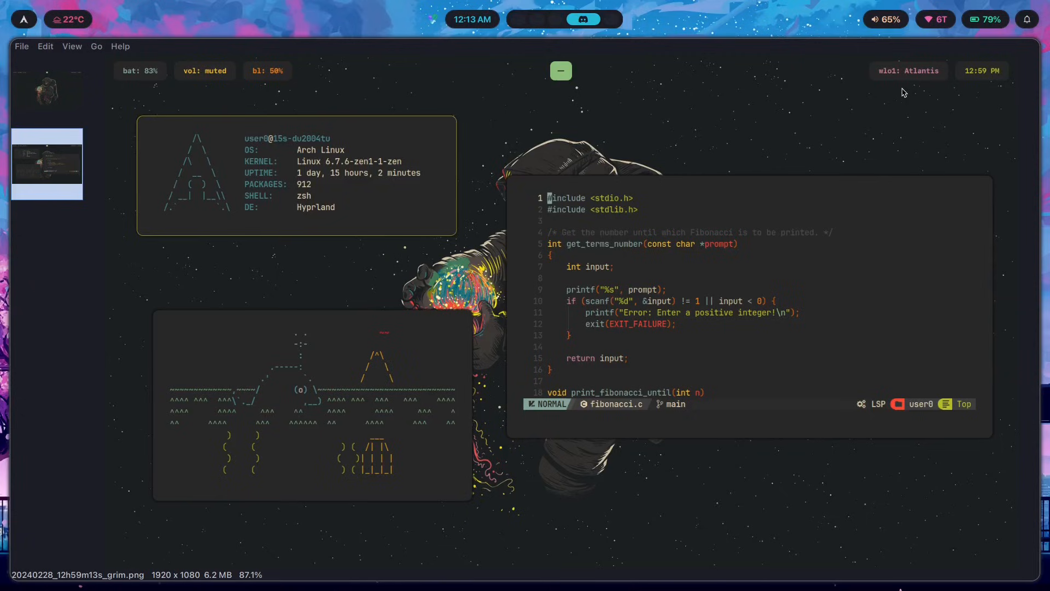
{"action": "mouse_move", "coordinate": [147, 64]}
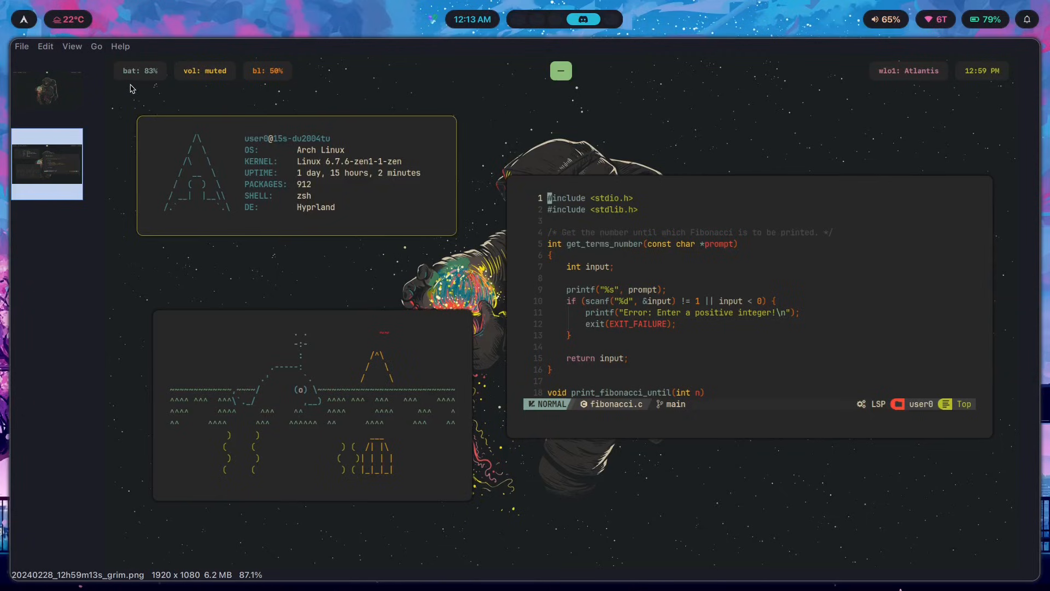
{"action": "mouse_move", "coordinate": [253, 84]}
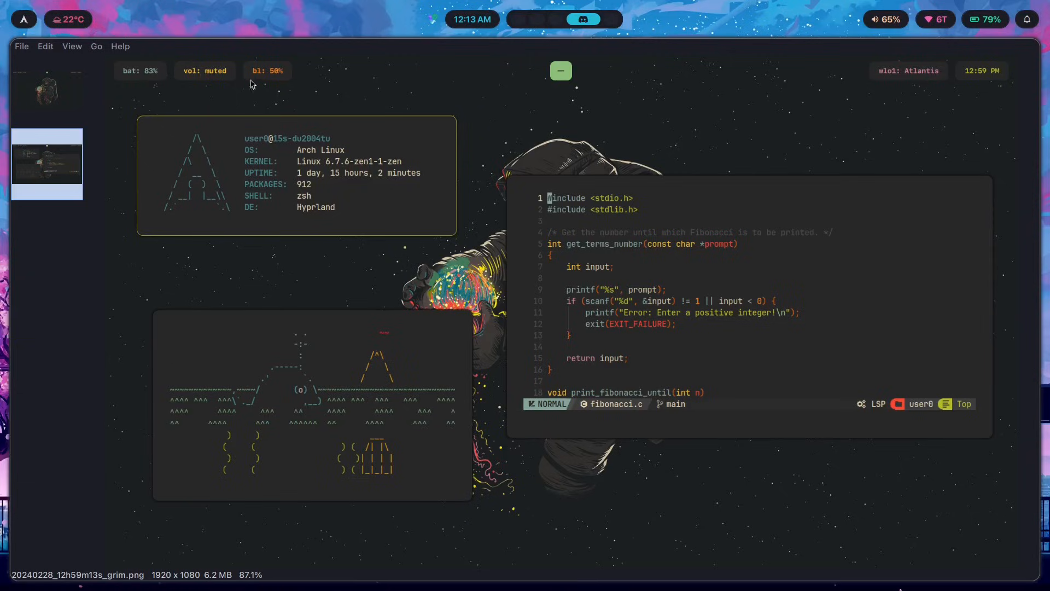
{"action": "mouse_move", "coordinate": [148, 91]}
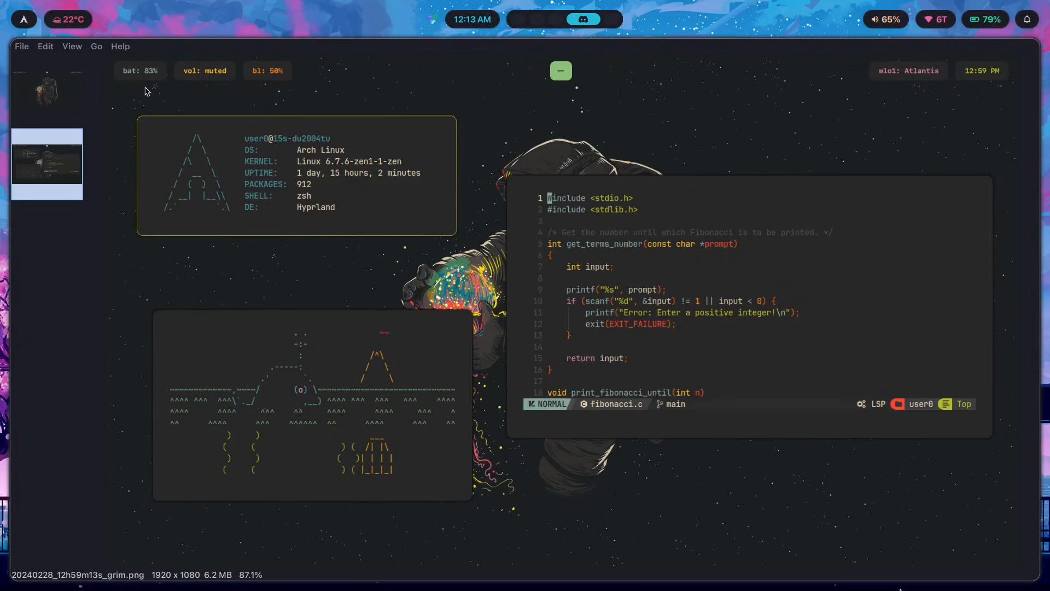
{"action": "mouse_move", "coordinate": [584, 99]}
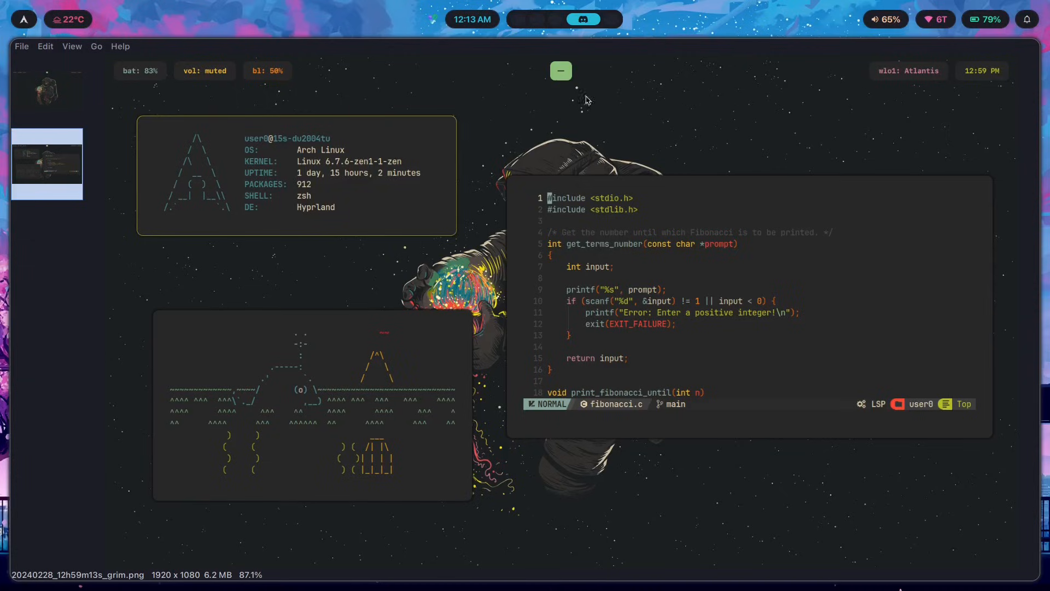
{"action": "mouse_move", "coordinate": [885, 80]}
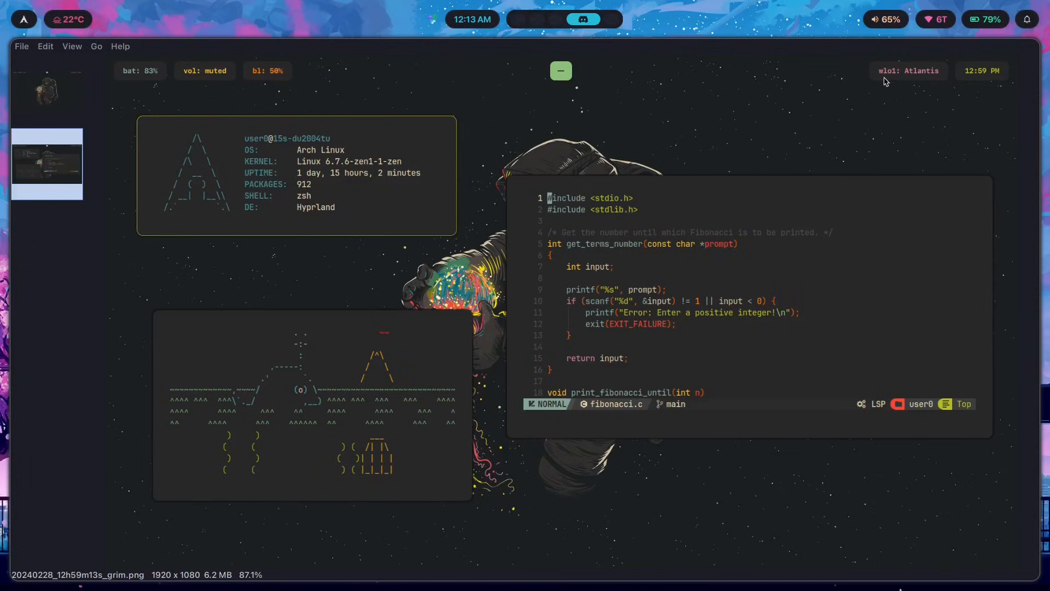
{"action": "mouse_move", "coordinate": [668, 261]}
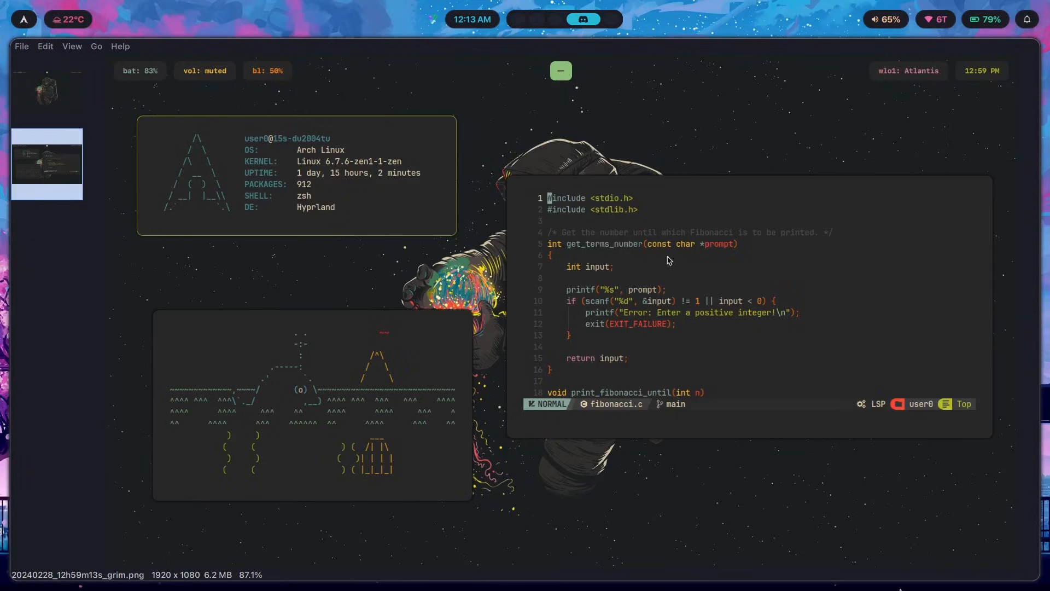
{"action": "mouse_move", "coordinate": [968, 78]}
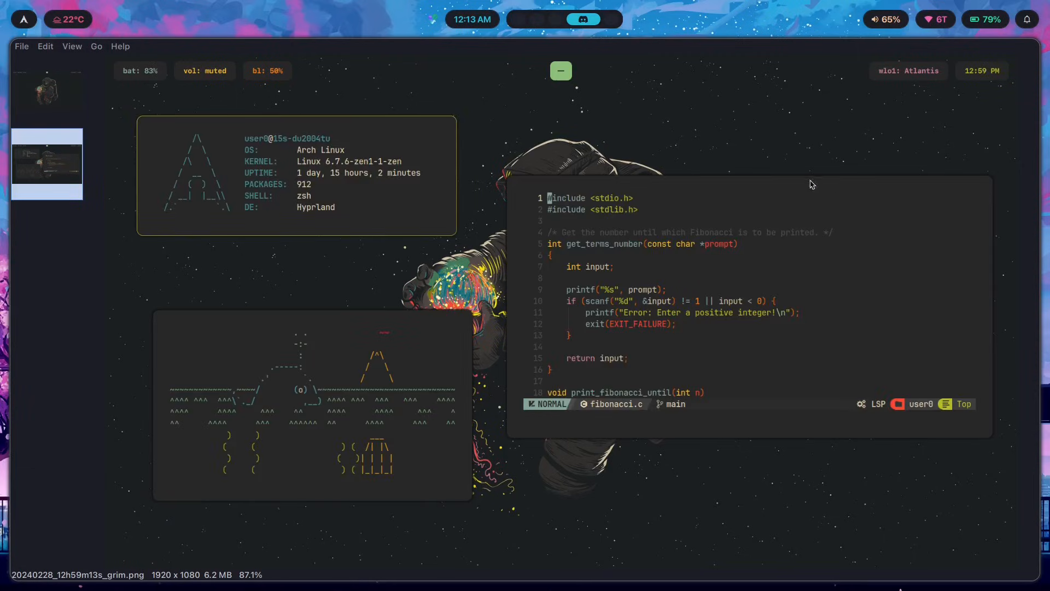
{"action": "mouse_move", "coordinate": [864, 323]}
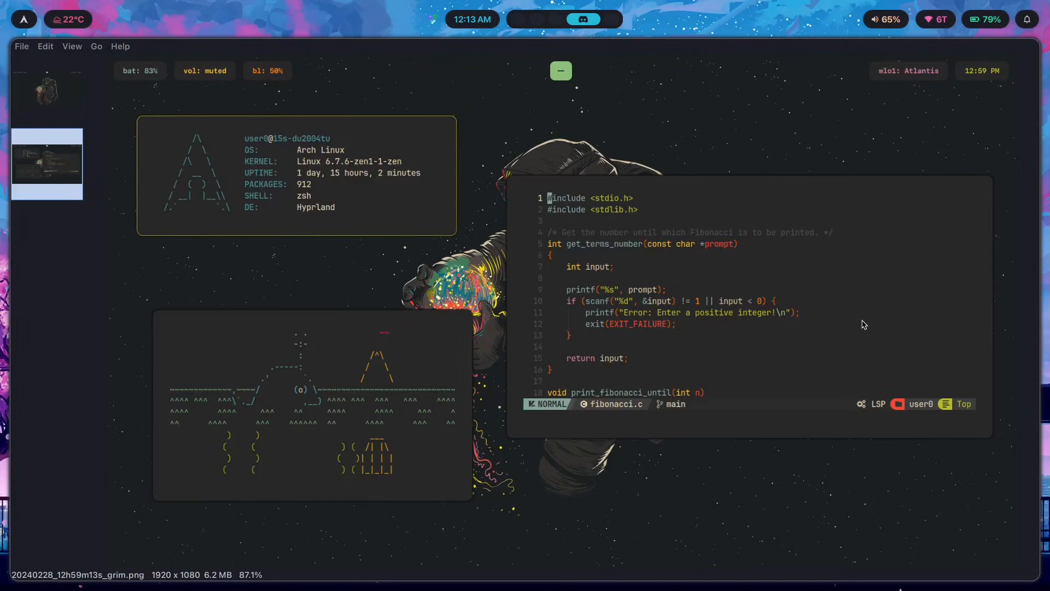
Move to the next thumbnail, showing the succulent-wallpaper desktop with its system info panel
{"action": "left_click", "coordinate": [47, 305]}
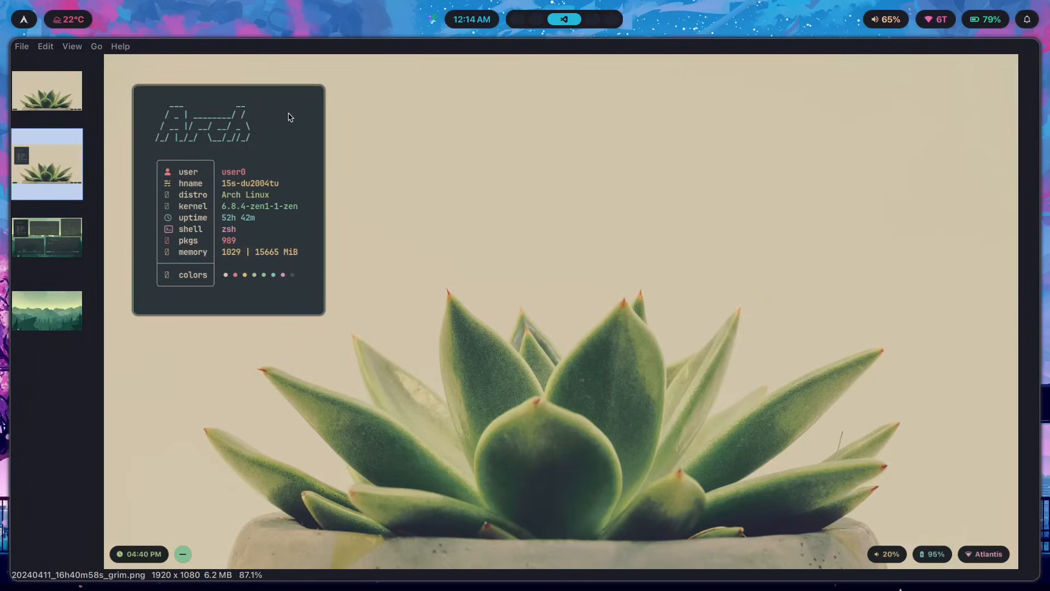
{"action": "mouse_move", "coordinate": [174, 135]}
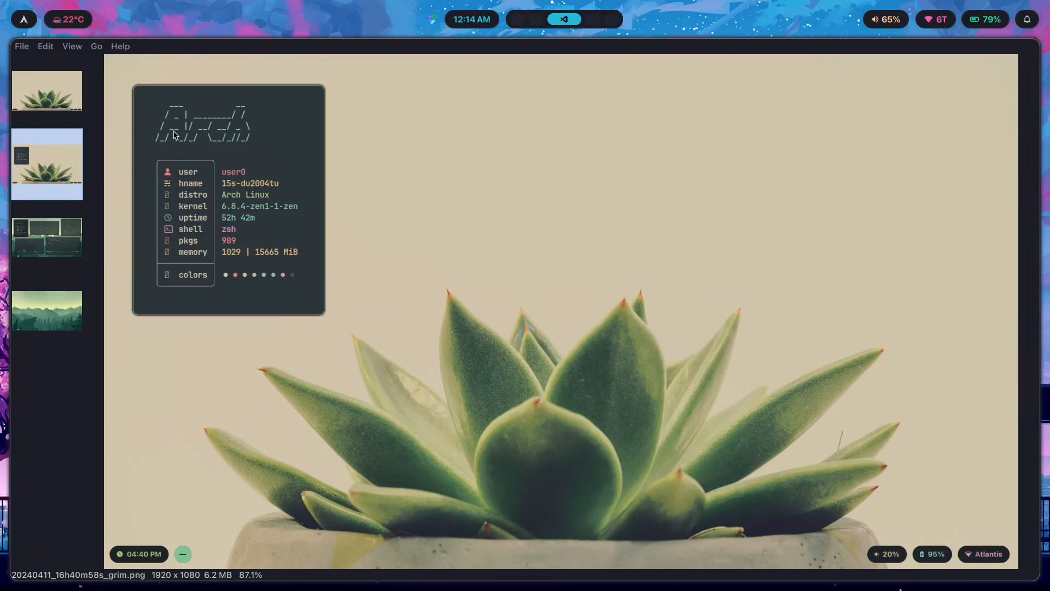
{"action": "mouse_move", "coordinate": [623, 255]}
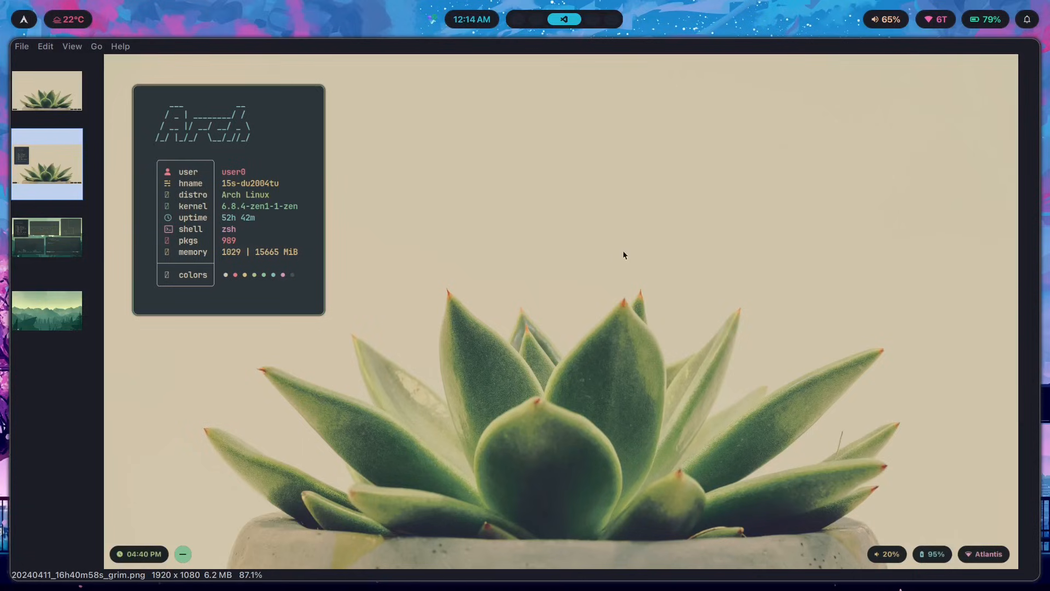
{"action": "mouse_move", "coordinate": [245, 194]}
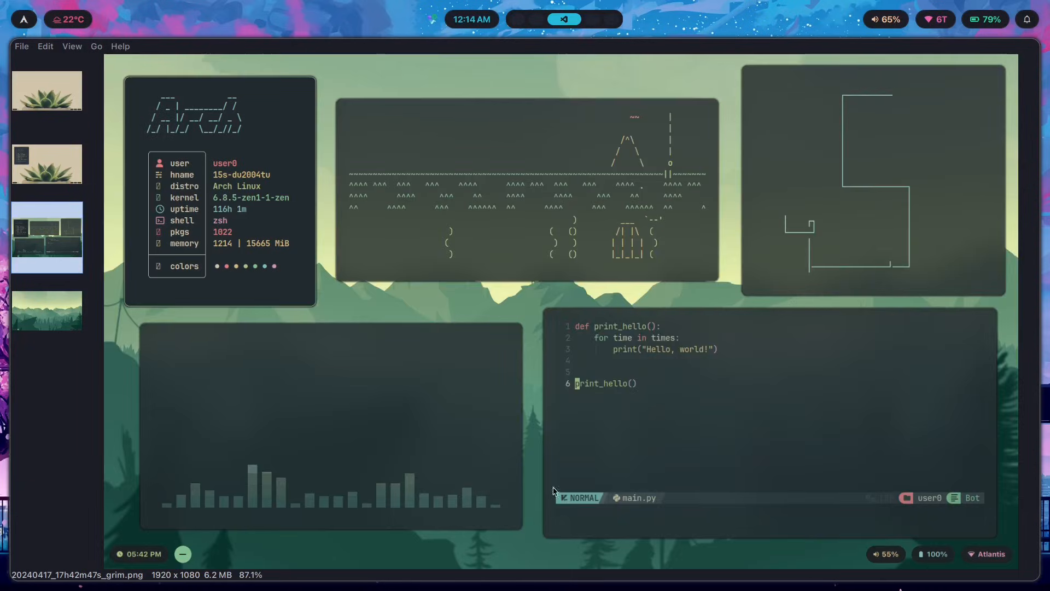
{"action": "mouse_move", "coordinate": [958, 565]}
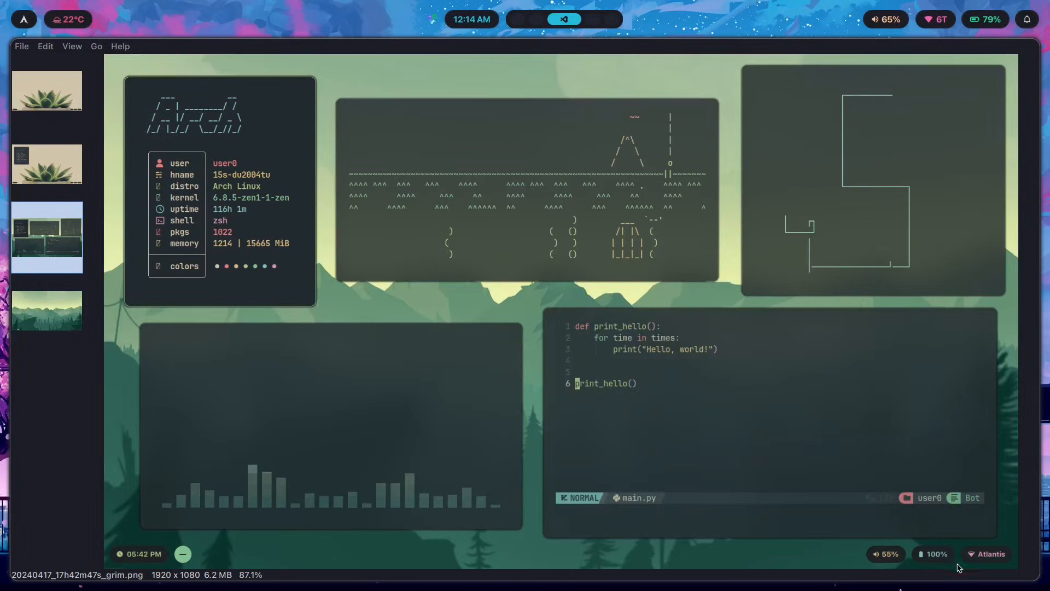
{"action": "mouse_move", "coordinate": [111, 563]}
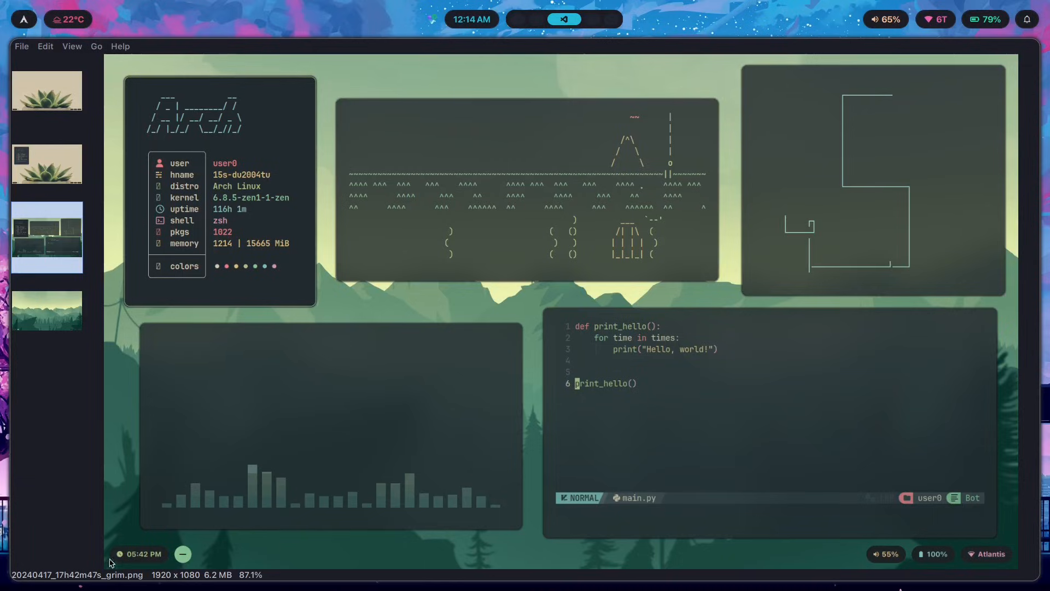
{"action": "mouse_move", "coordinate": [189, 490]}
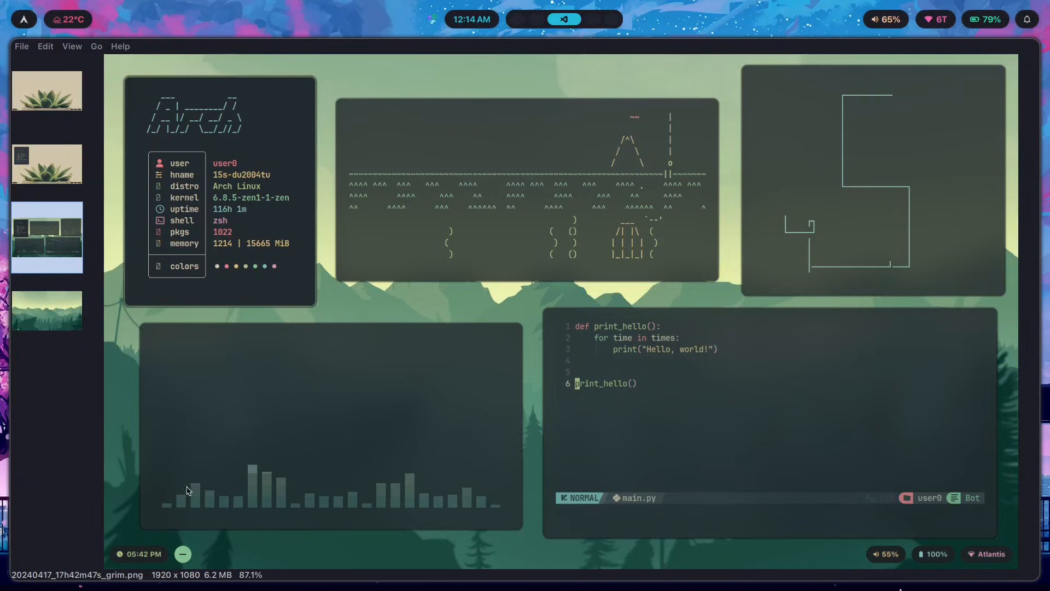
{"action": "mouse_move", "coordinate": [522, 326]}
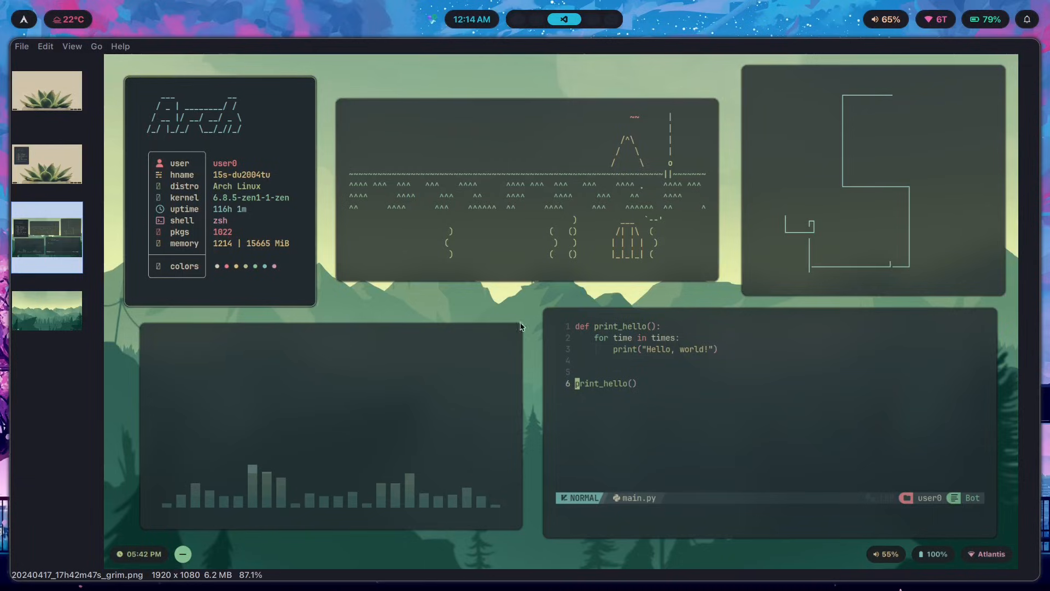
{"action": "mouse_move", "coordinate": [899, 564]}
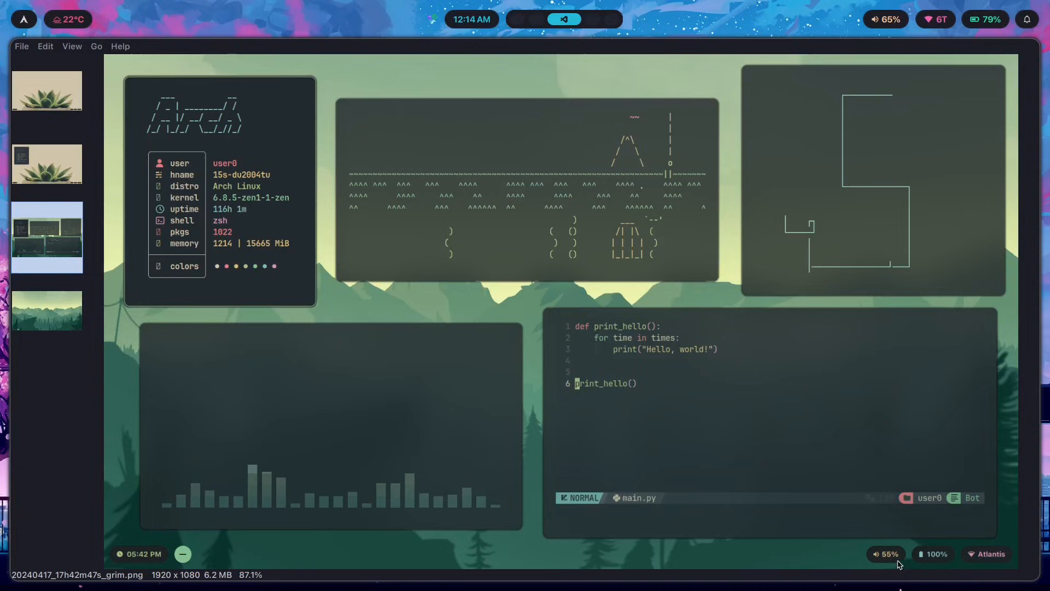
{"action": "mouse_move", "coordinate": [138, 553]}
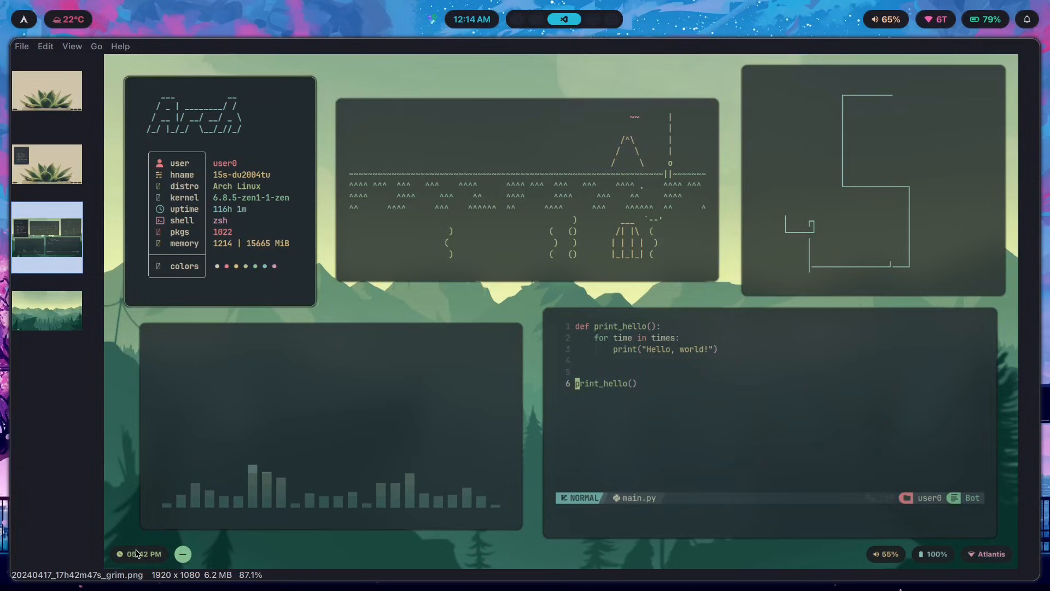
{"action": "mouse_move", "coordinate": [231, 529]}
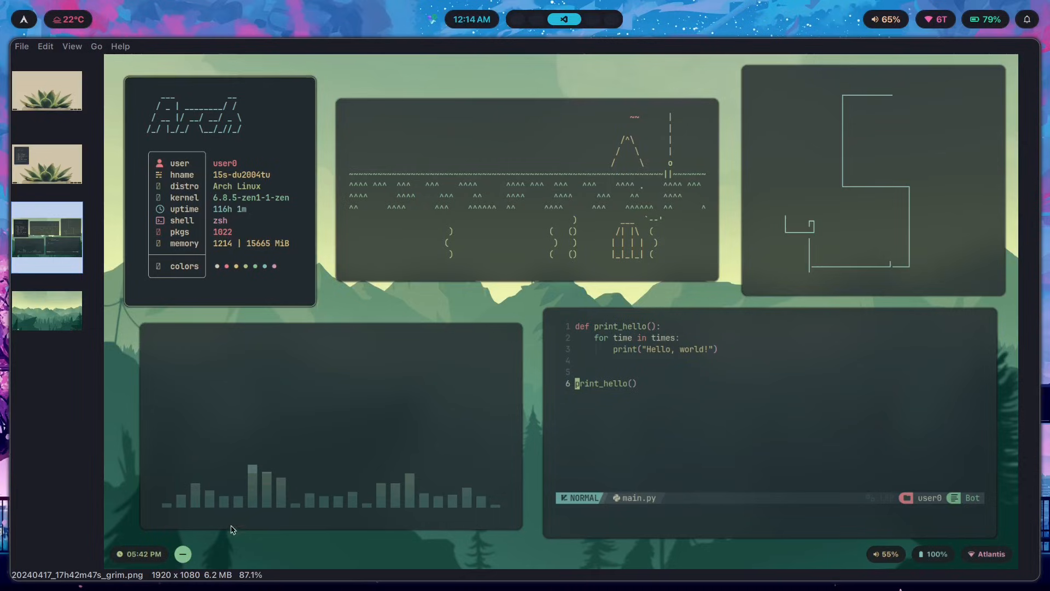
{"action": "mouse_move", "coordinate": [118, 556]}
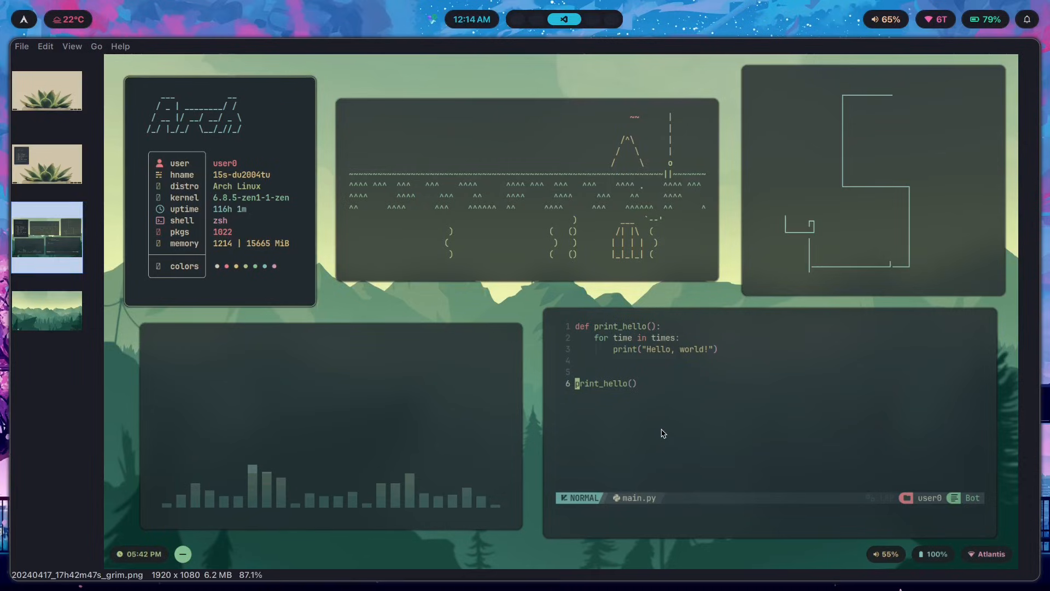
{"action": "mouse_move", "coordinate": [180, 288]}
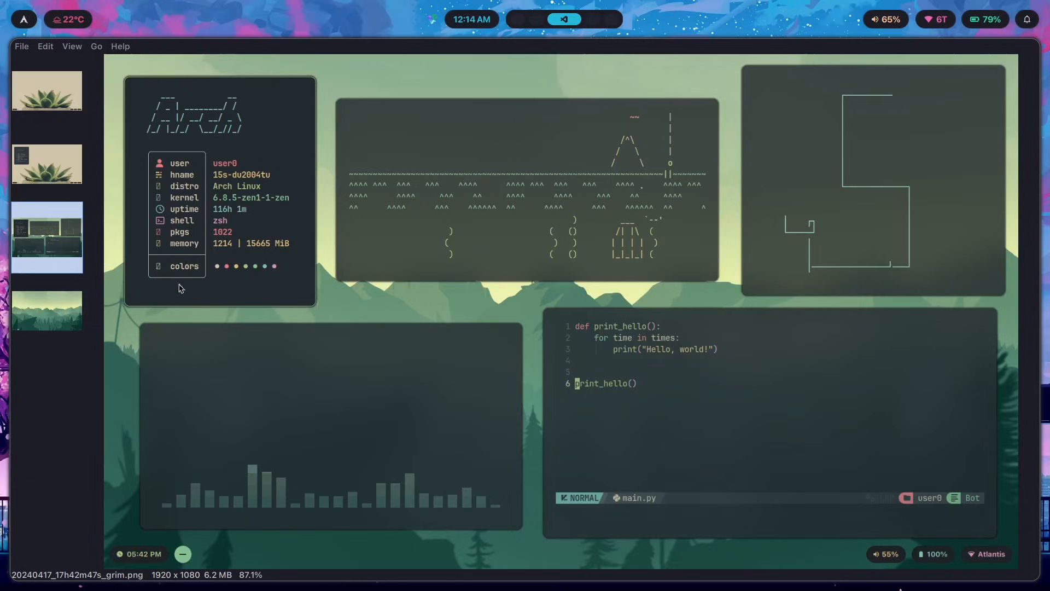
{"action": "mouse_move", "coordinate": [680, 483]}
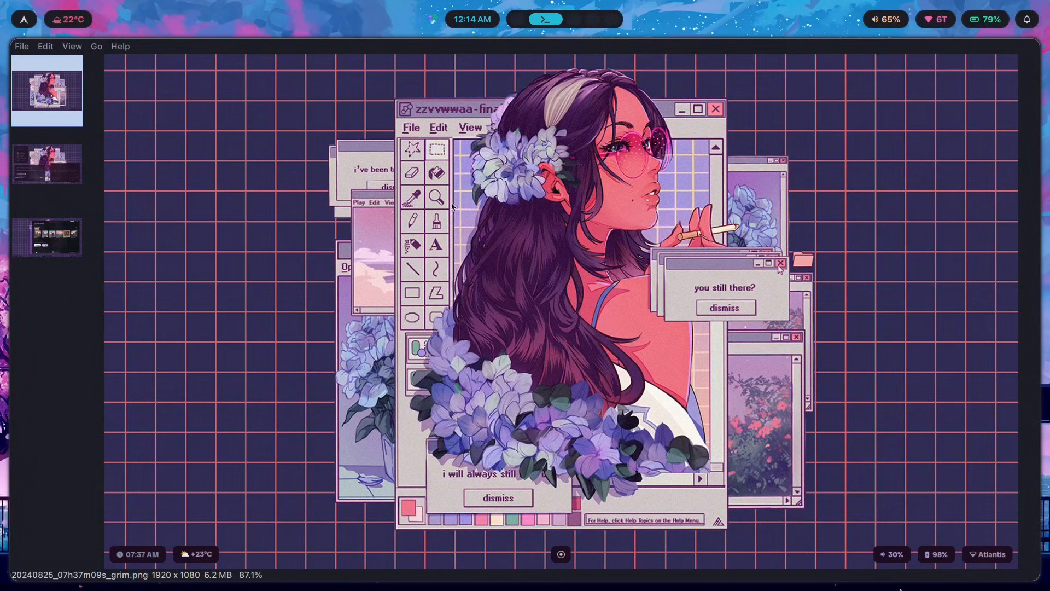
{"action": "mouse_move", "coordinate": [155, 461]}
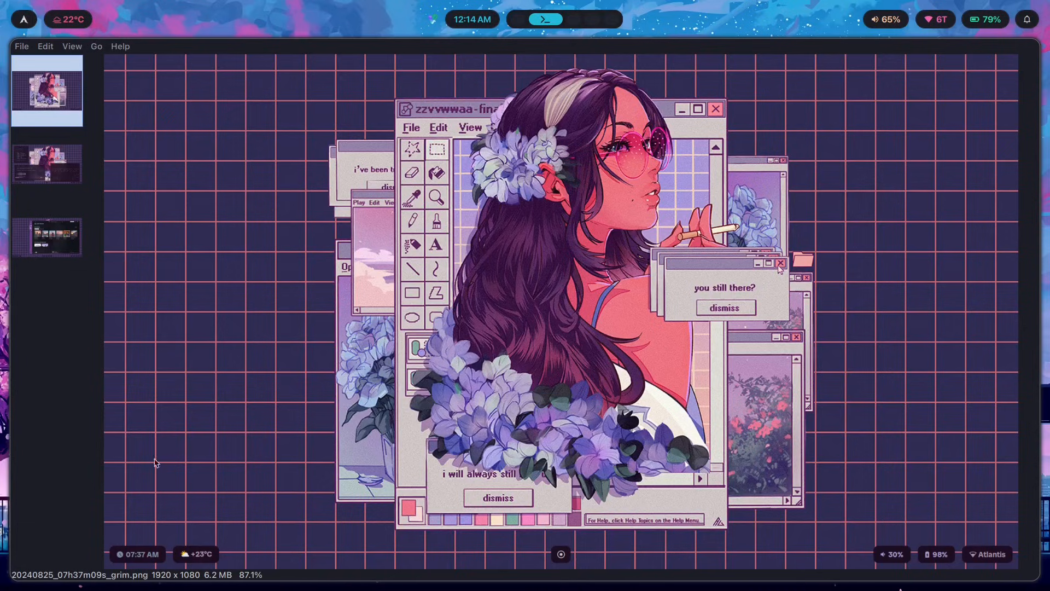
{"action": "mouse_move", "coordinate": [833, 399]}
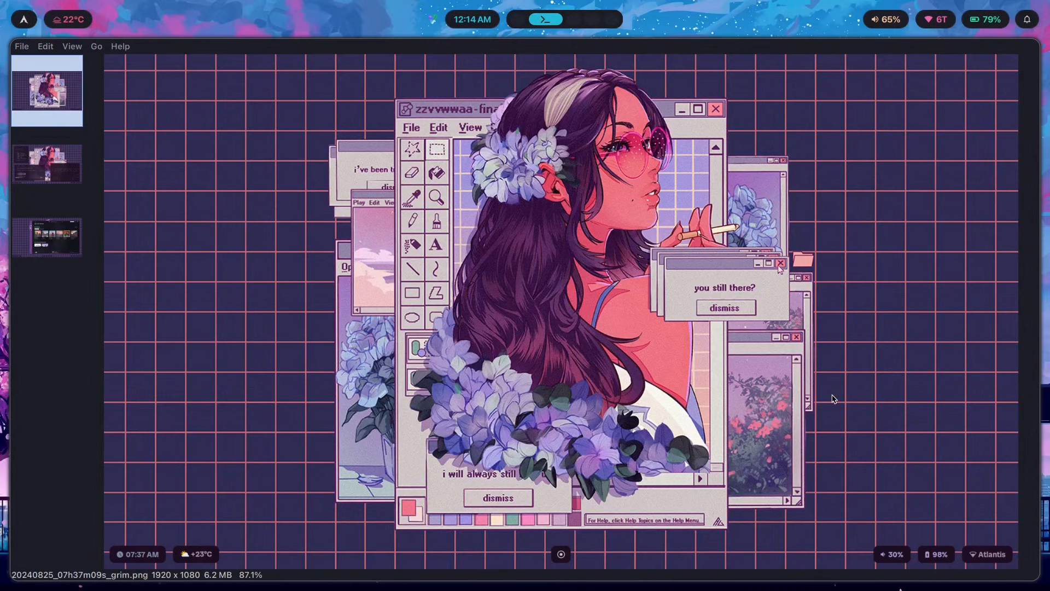
{"action": "mouse_move", "coordinate": [839, 378]}
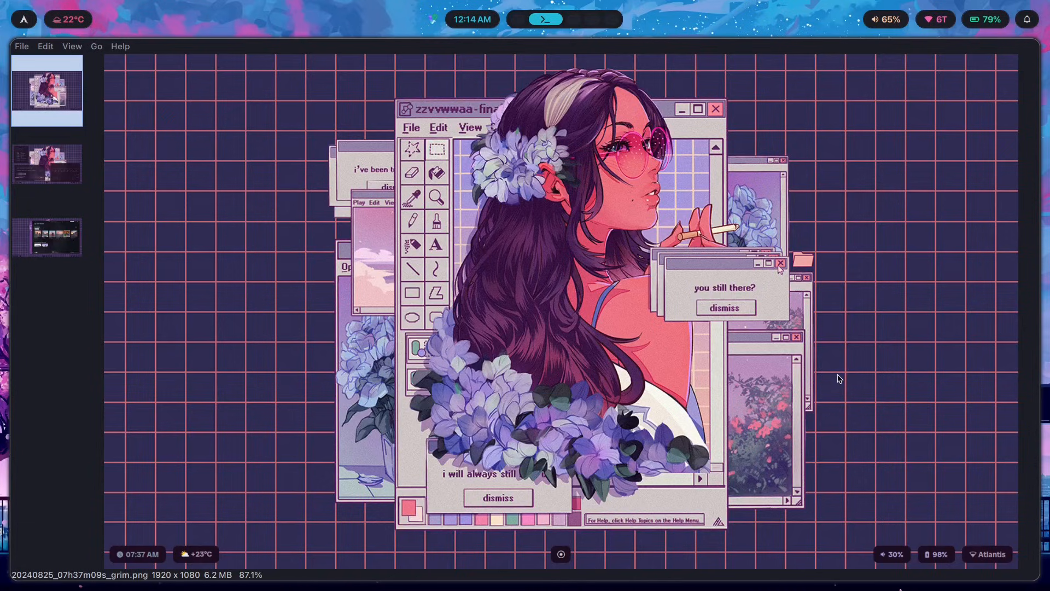
{"action": "mouse_move", "coordinate": [831, 383]}
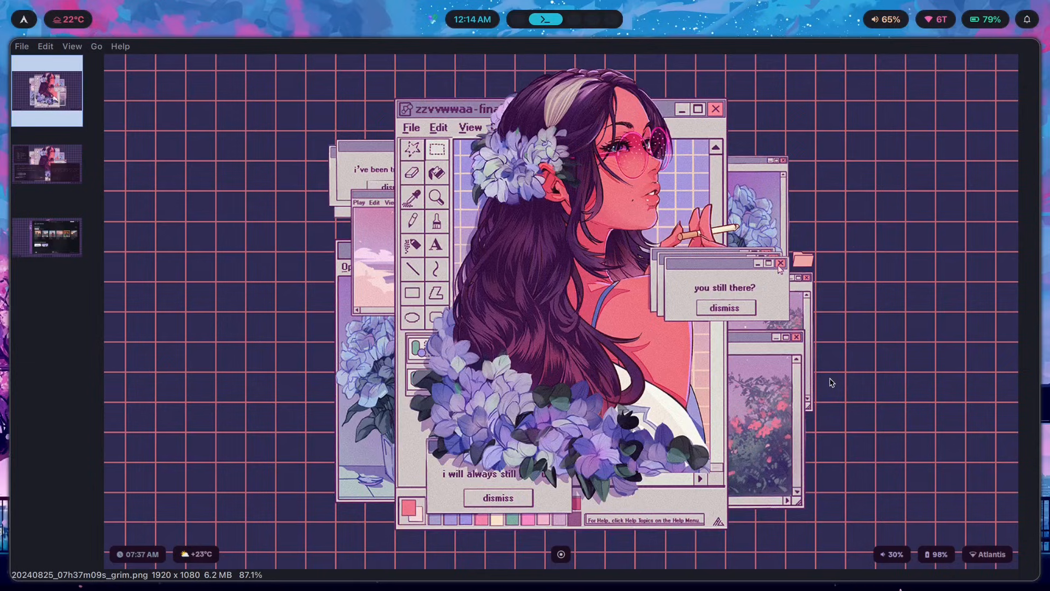
{"action": "mouse_move", "coordinate": [792, 378]}
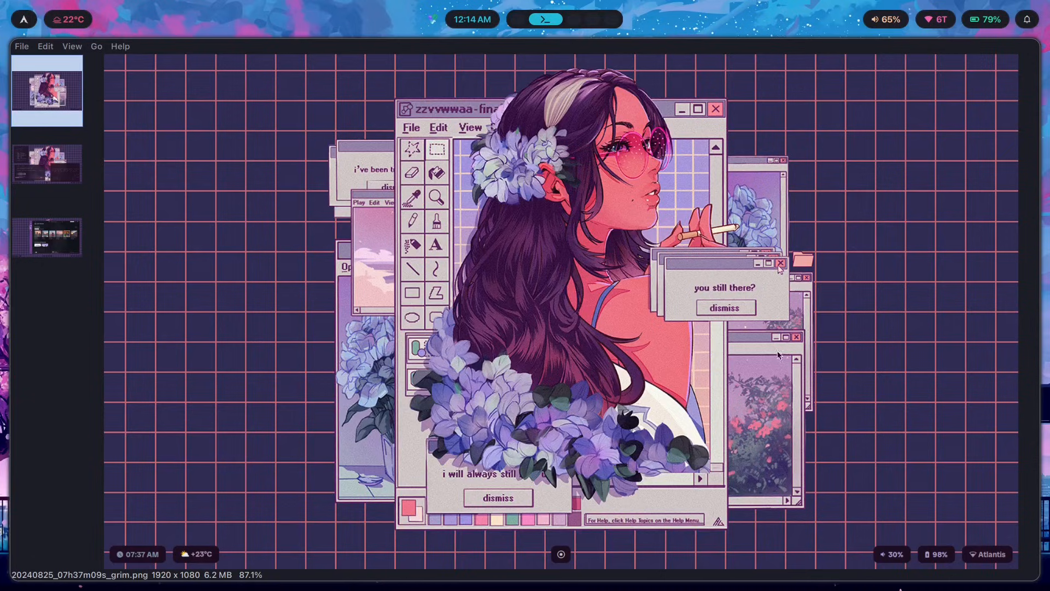
{"action": "mouse_move", "coordinate": [628, 436]}
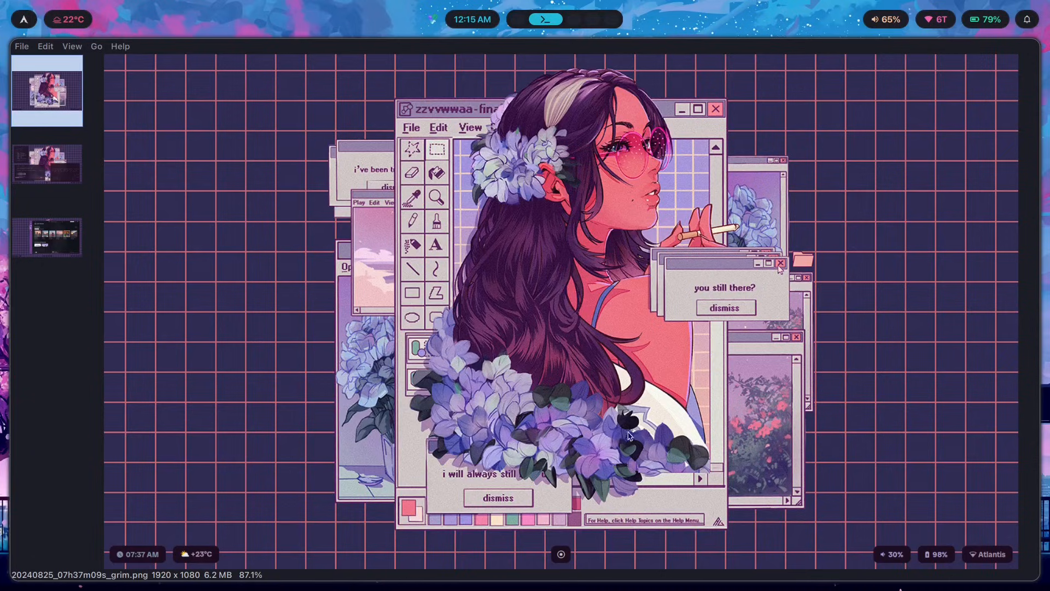
{"action": "mouse_move", "coordinate": [968, 87]}
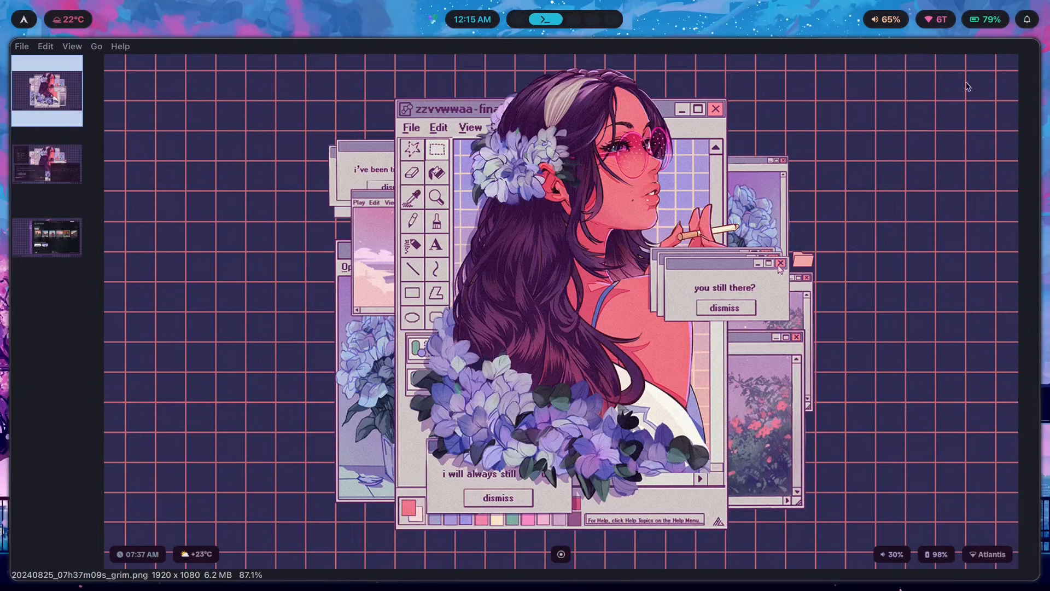
Select 20240825_07h37m09s_grim.png and the neighbouring thumbnails to show the flower-haired illustration rice
{"action": "left_click", "coordinate": [47, 237]}
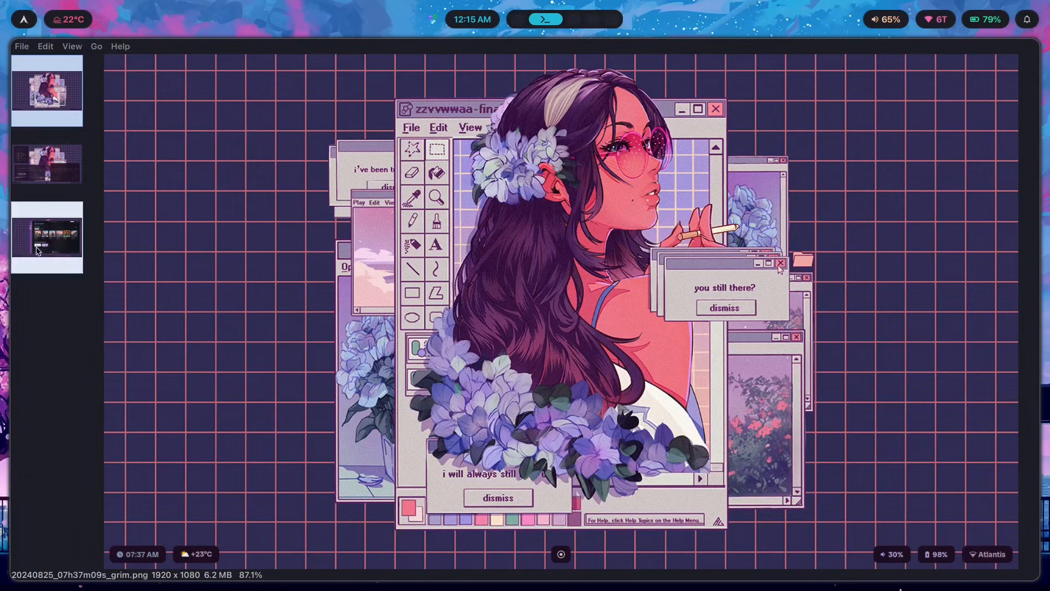
{"action": "left_click", "coordinate": [46, 89]}
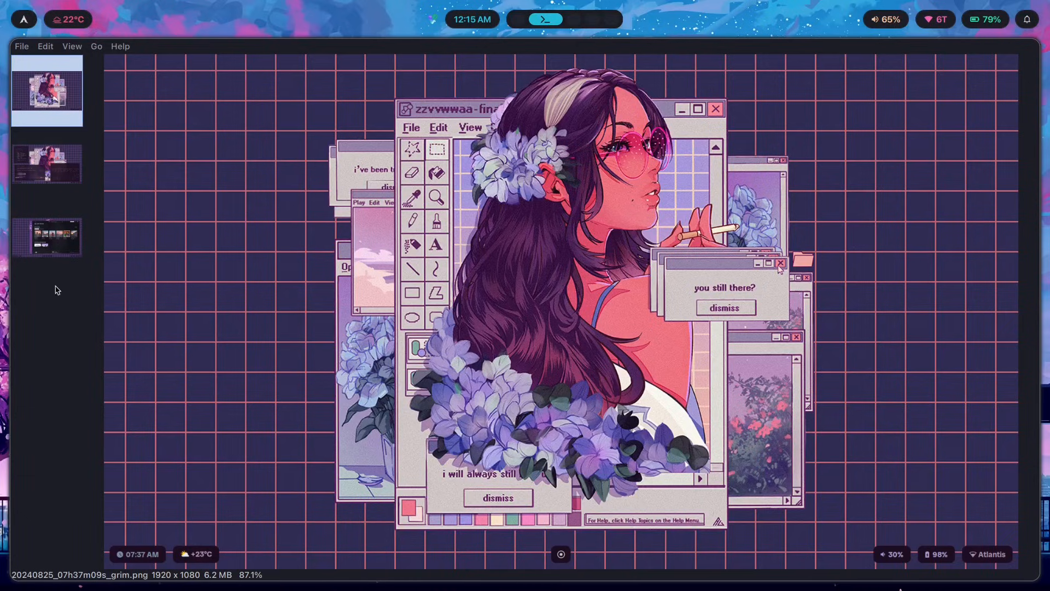
{"action": "mouse_move", "coordinate": [129, 194]}
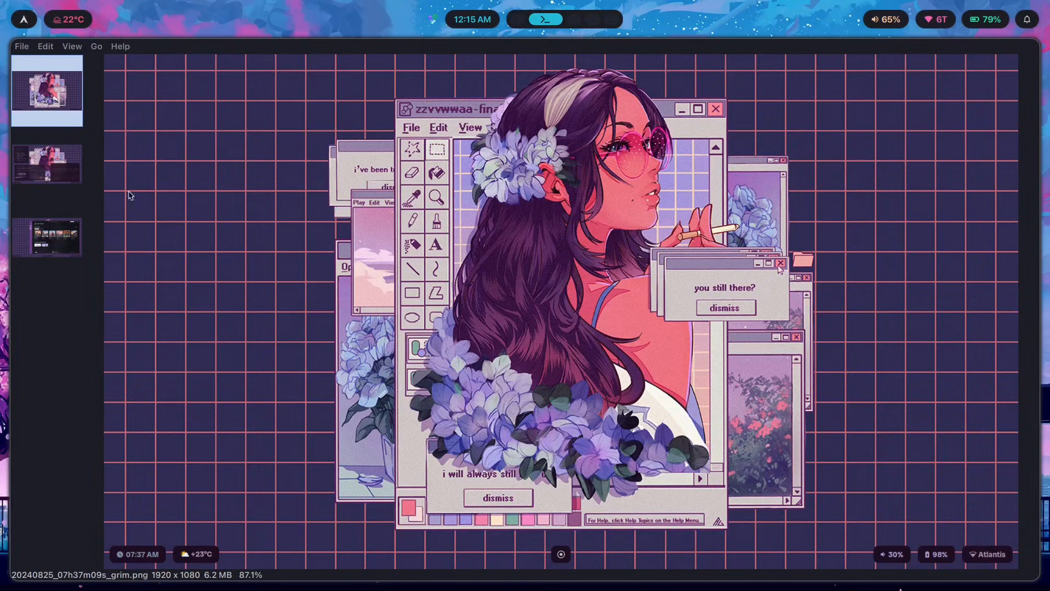
{"action": "left_click", "coordinate": [47, 163]}
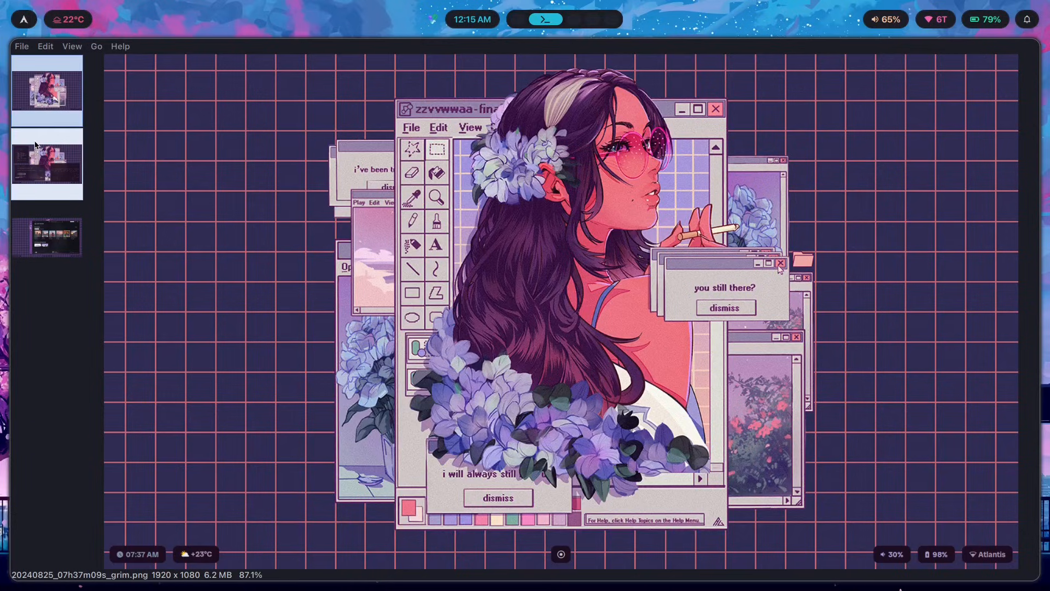
{"action": "mouse_move", "coordinate": [64, 157]}
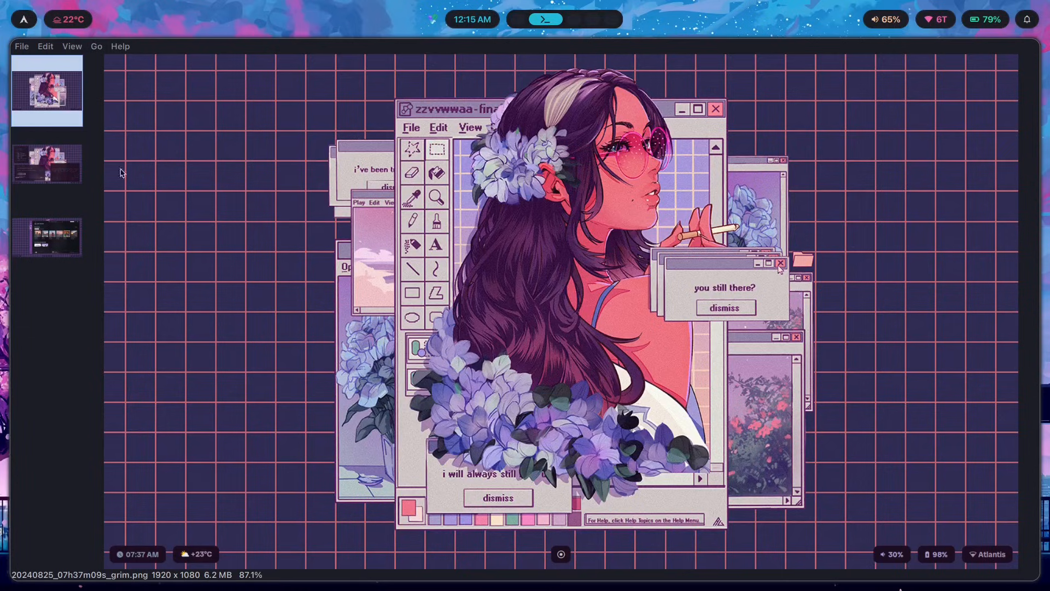
{"action": "mouse_move", "coordinate": [586, 363]}
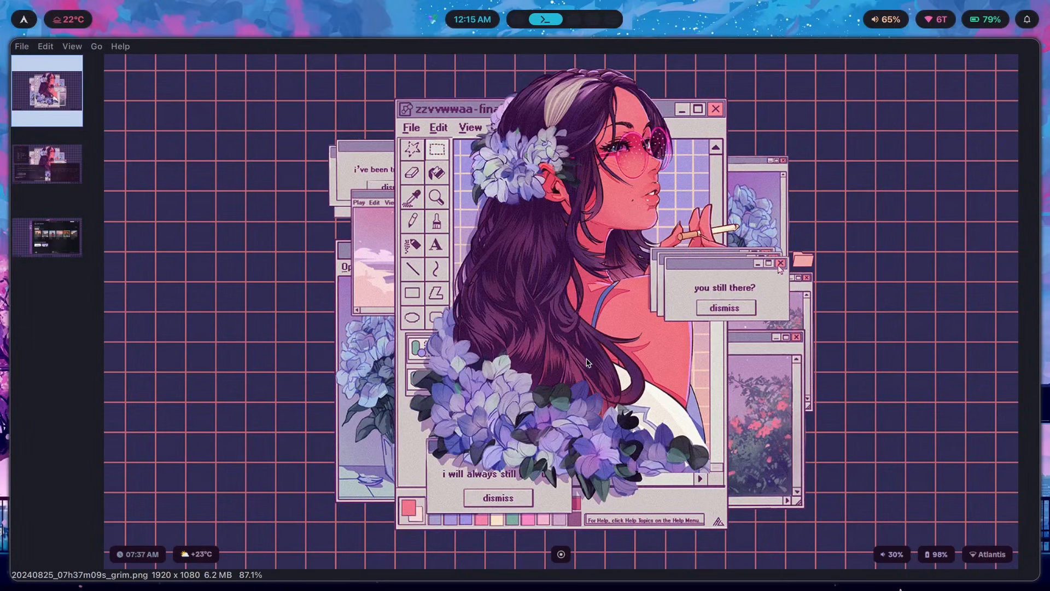
{"action": "mouse_move", "coordinate": [331, 190]}
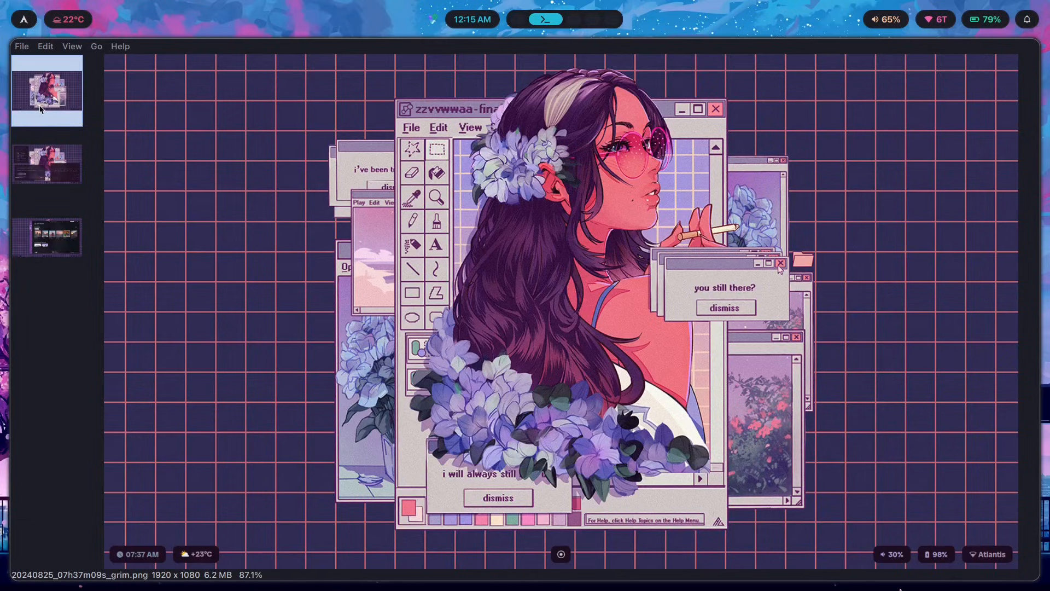
{"action": "mouse_move", "coordinate": [787, 297]}
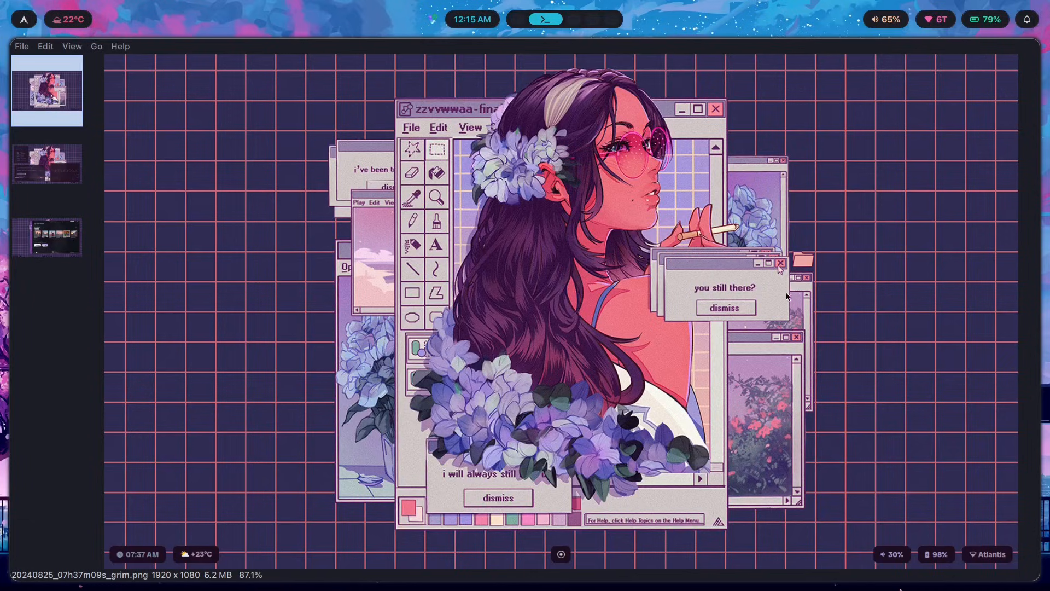
{"action": "mouse_move", "coordinate": [386, 222]}
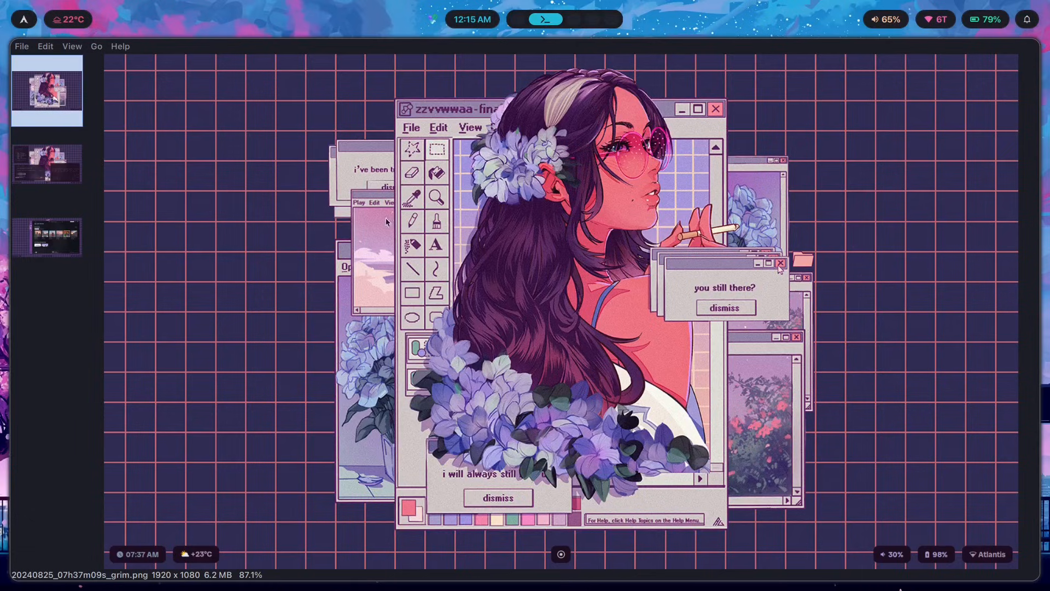
{"action": "mouse_move", "coordinate": [215, 106]}
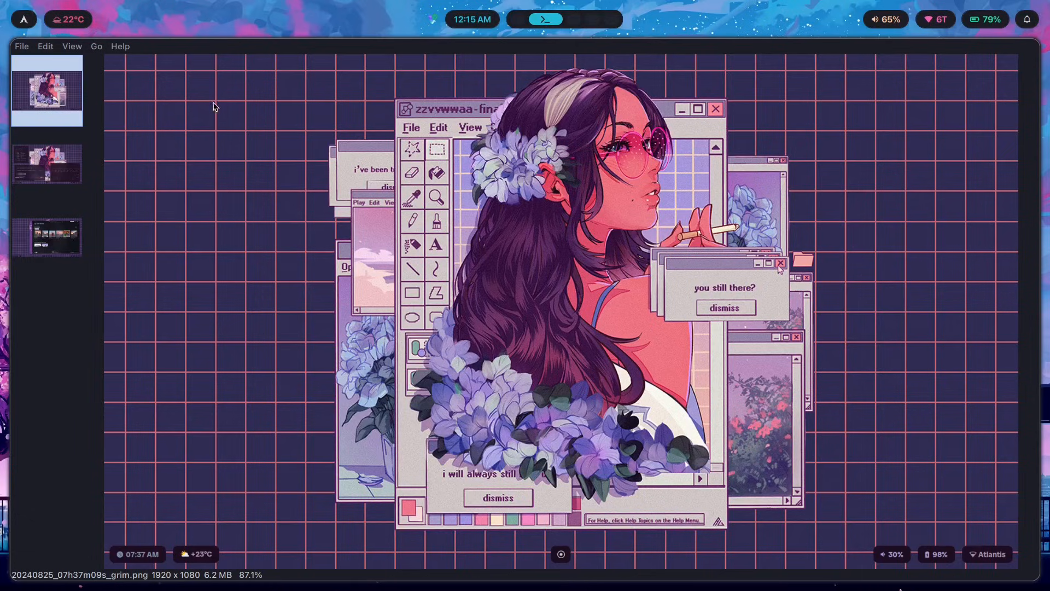
{"action": "mouse_move", "coordinate": [861, 553]}
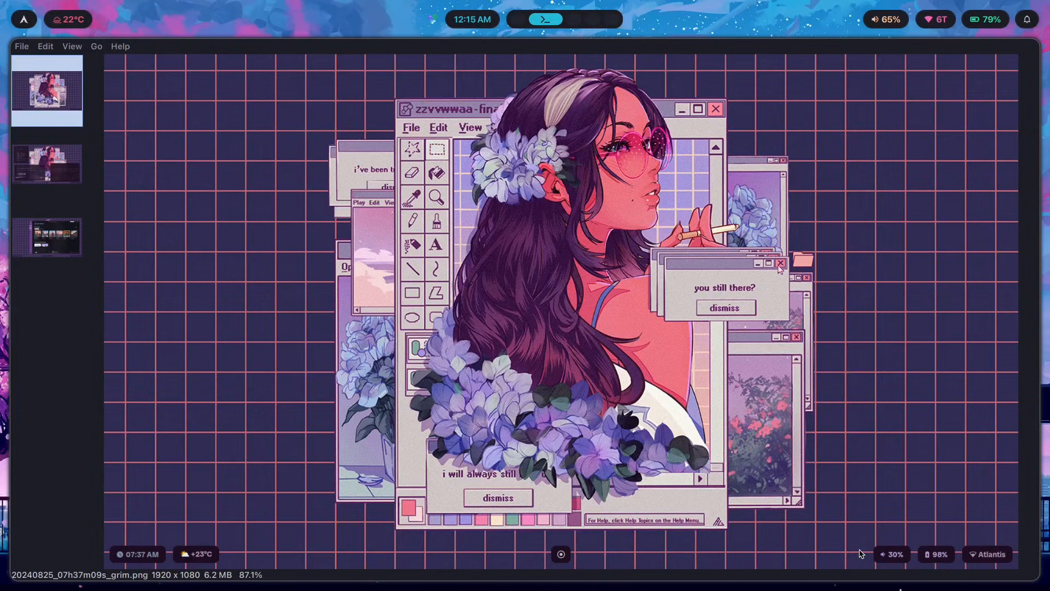
Show the second screenshot with the Python calculator code, terminals and ASCII art
{"action": "left_click", "coordinate": [47, 163]}
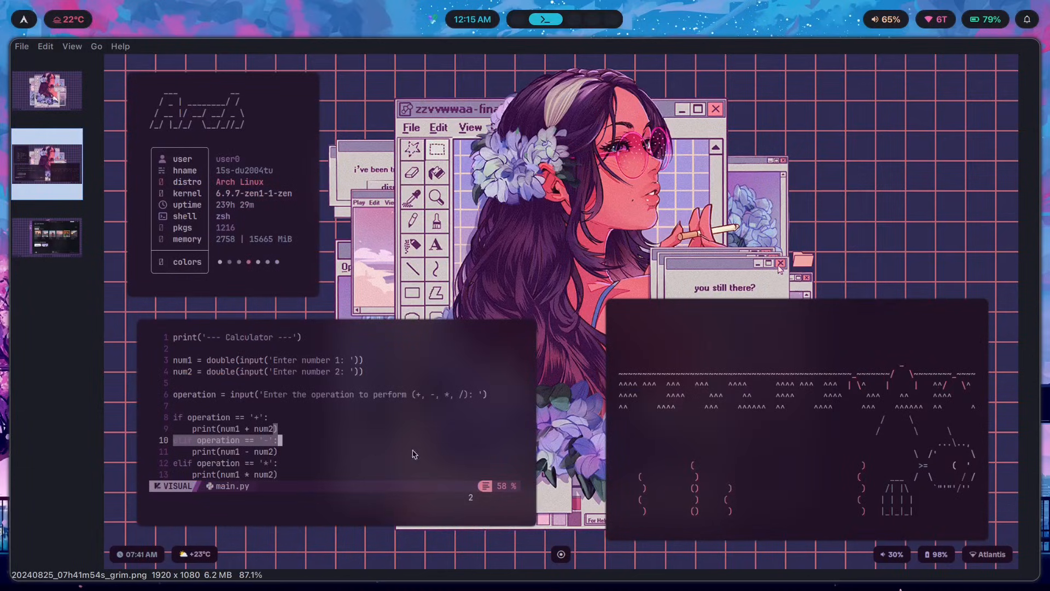
{"action": "mouse_move", "coordinate": [136, 183]}
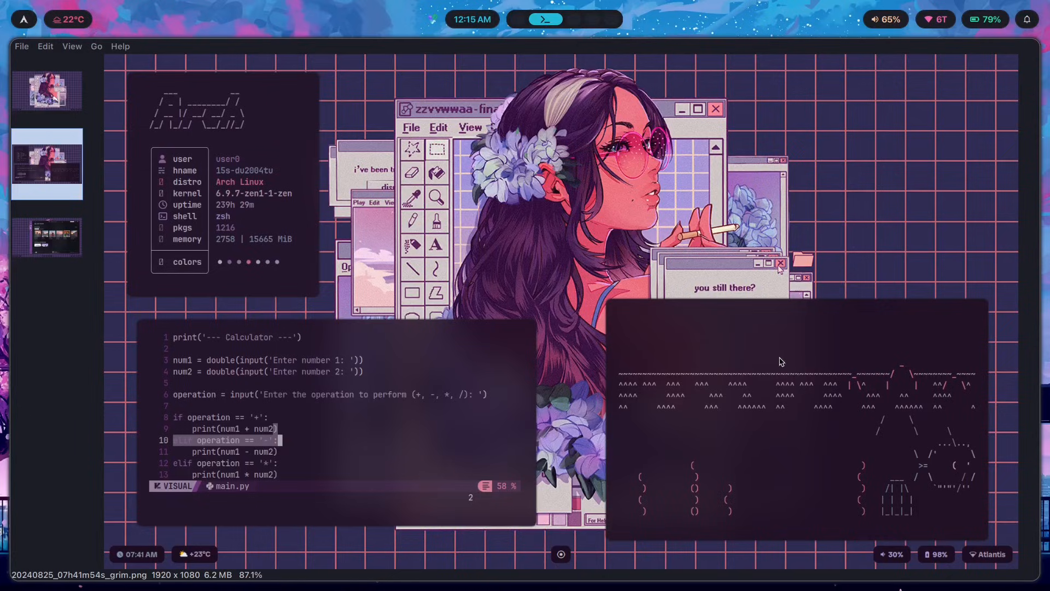
{"action": "mouse_move", "coordinate": [676, 126]}
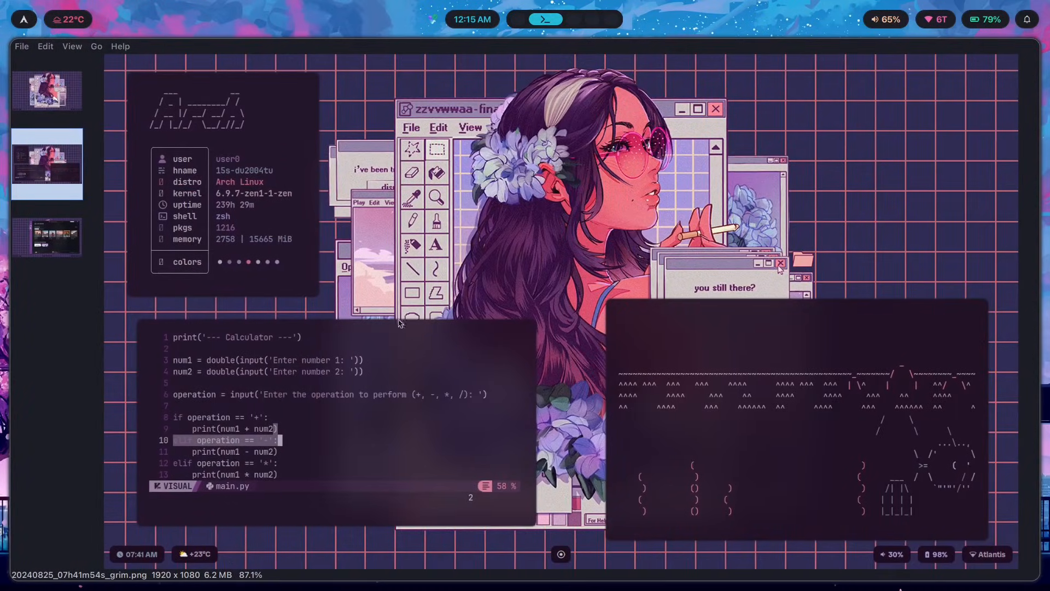
{"action": "mouse_move", "coordinate": [216, 426]}
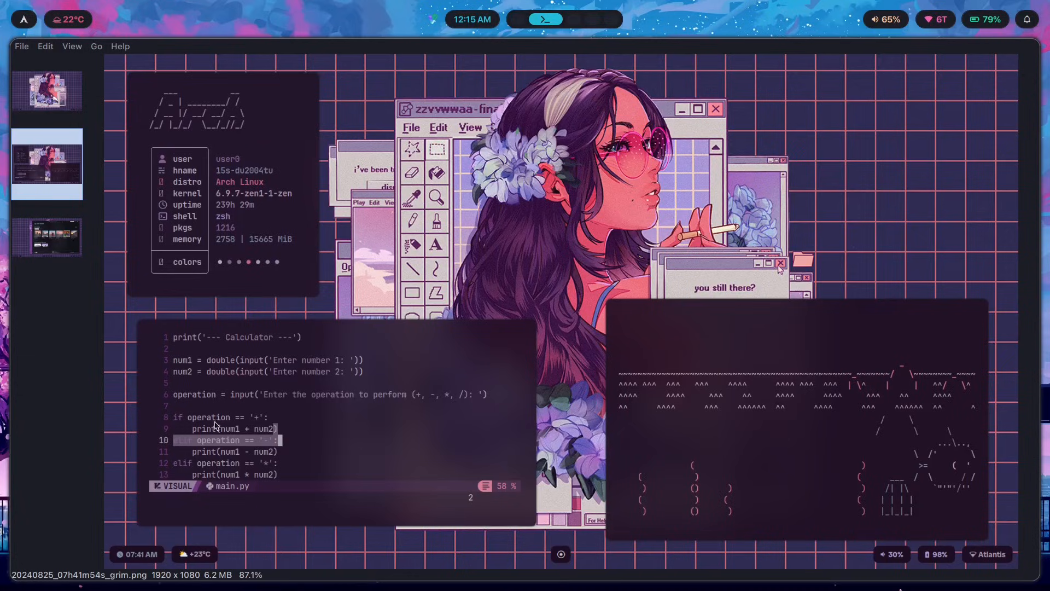
{"action": "mouse_move", "coordinate": [392, 156]}
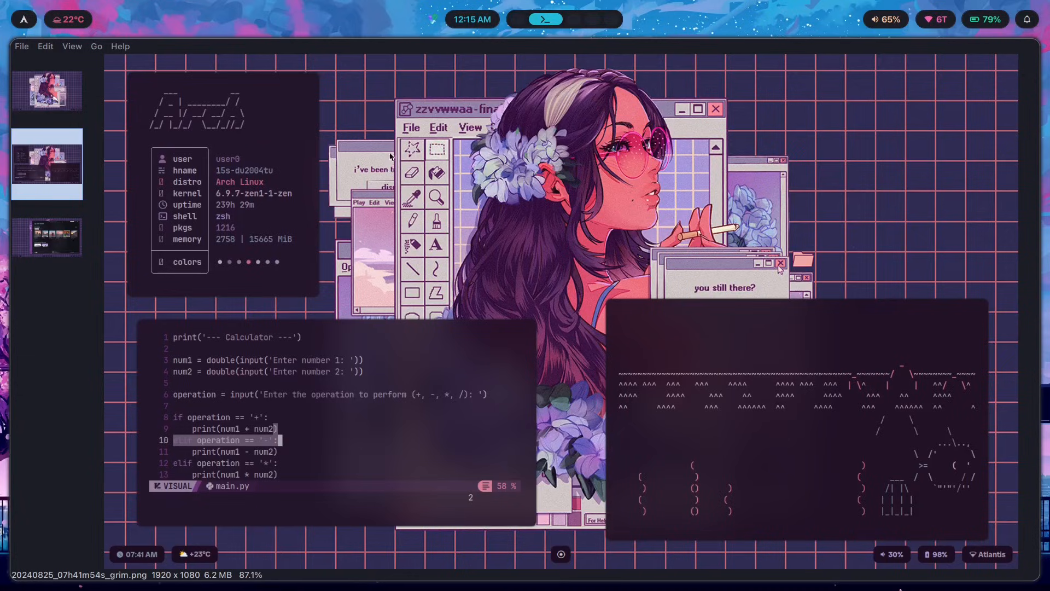
{"action": "mouse_move", "coordinate": [180, 135]}
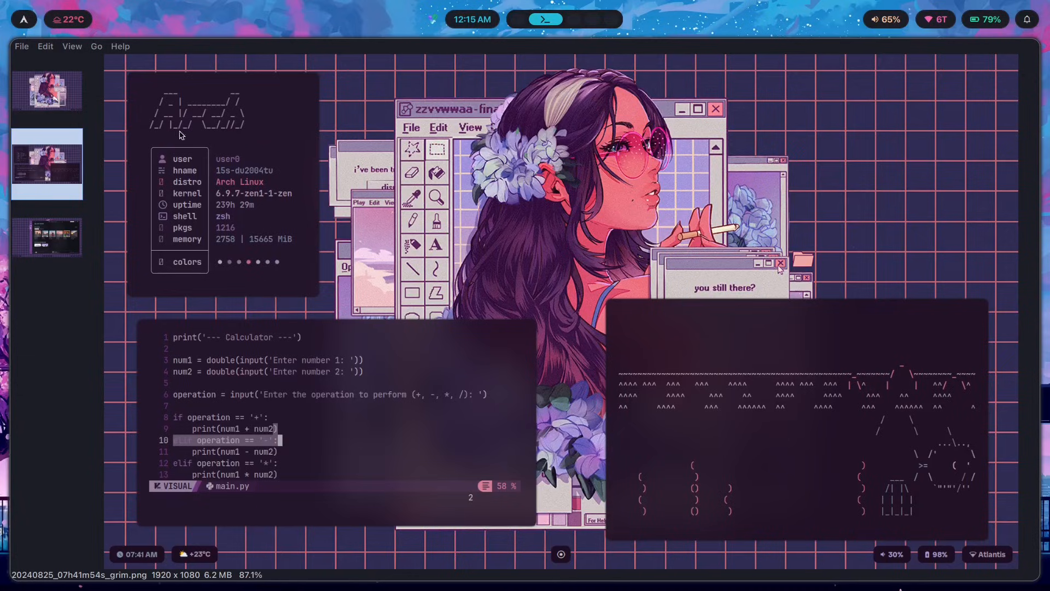
{"action": "mouse_move", "coordinate": [878, 99]}
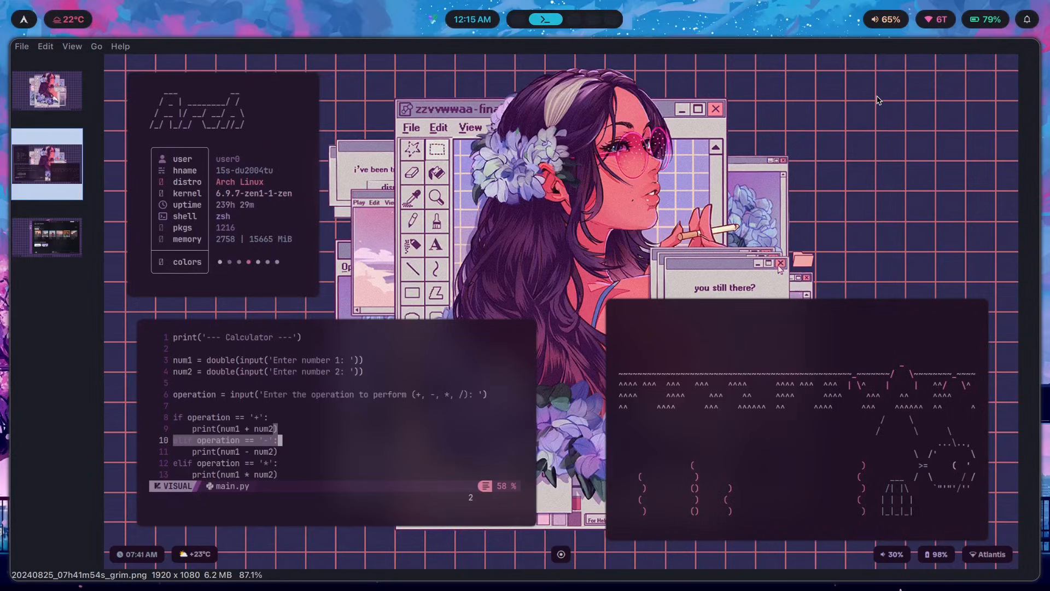
{"action": "mouse_move", "coordinate": [902, 160]}
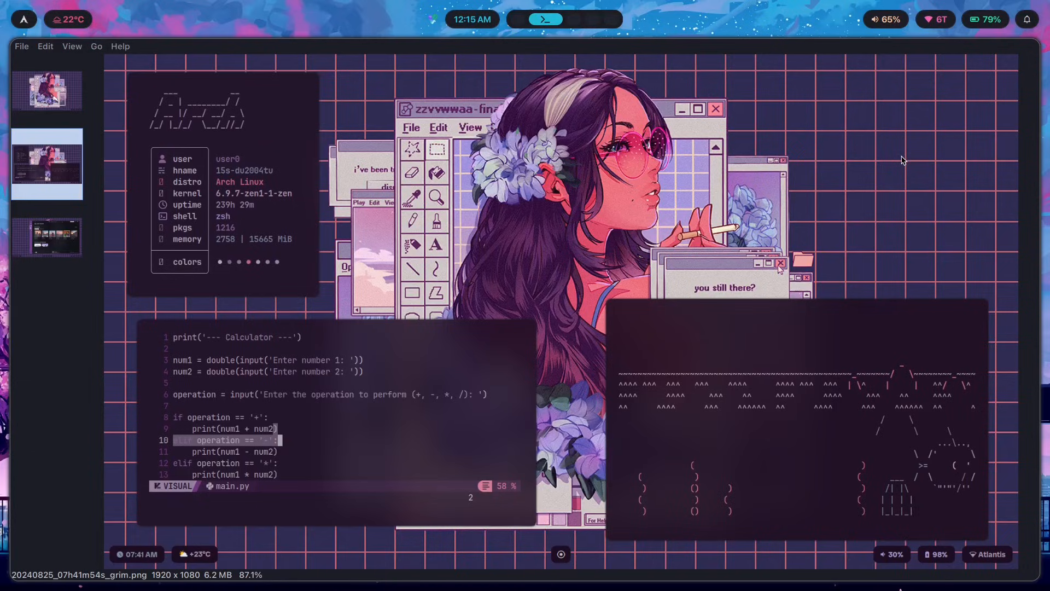
{"action": "mouse_move", "coordinate": [909, 542]}
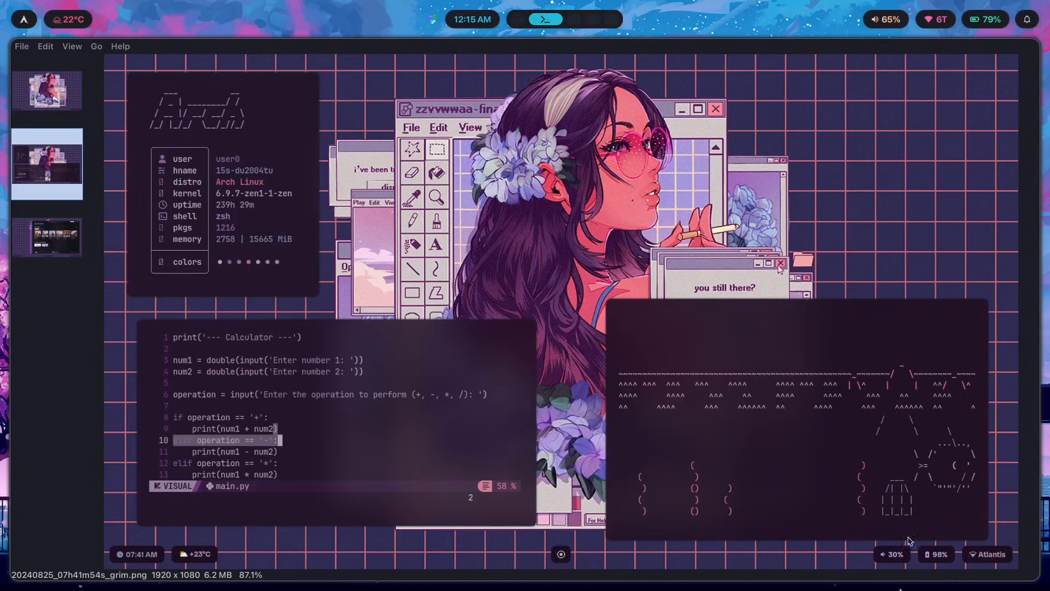
{"action": "mouse_move", "coordinate": [227, 330]}
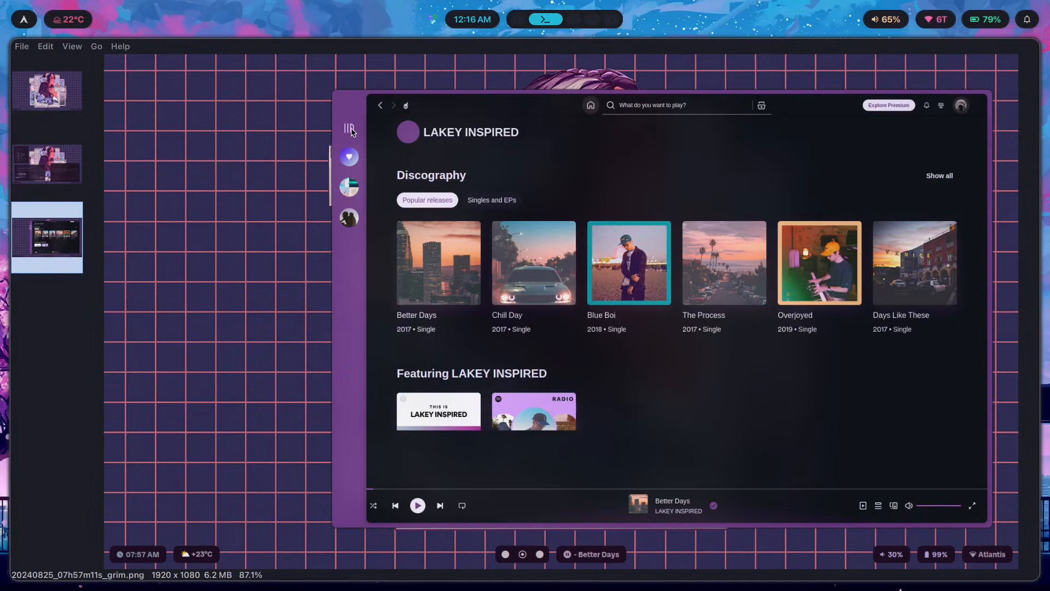
{"action": "mouse_move", "coordinate": [505, 565]}
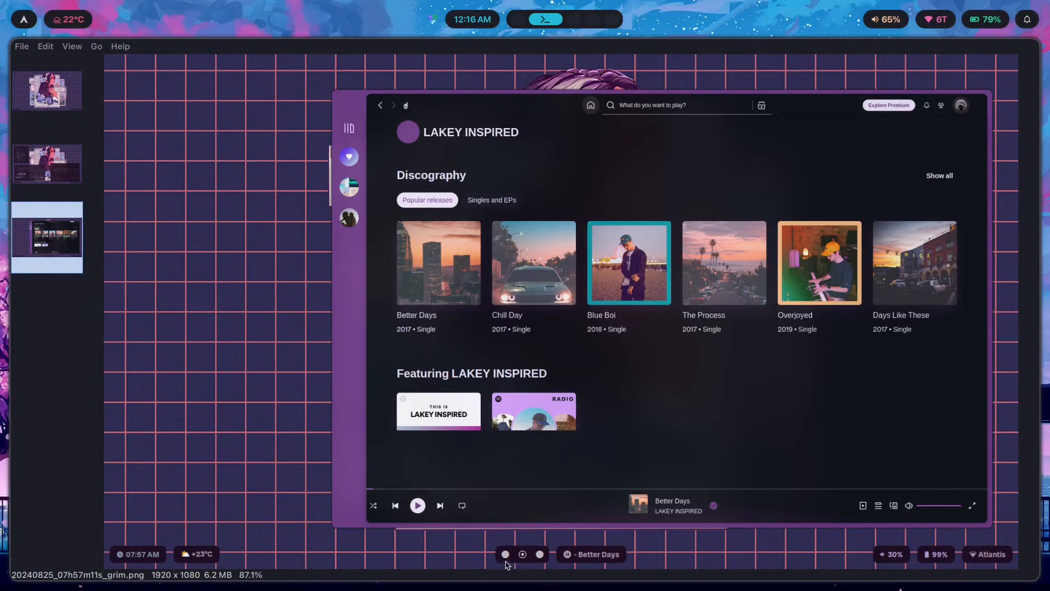
{"action": "mouse_move", "coordinate": [472, 452]}
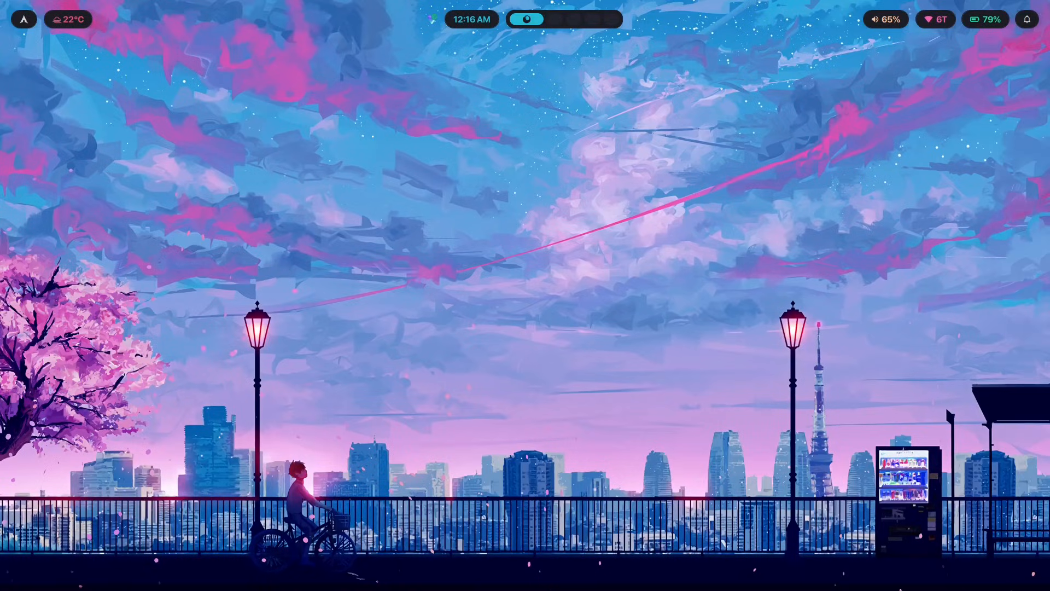
{"action": "mouse_move", "coordinate": [236, 65]}
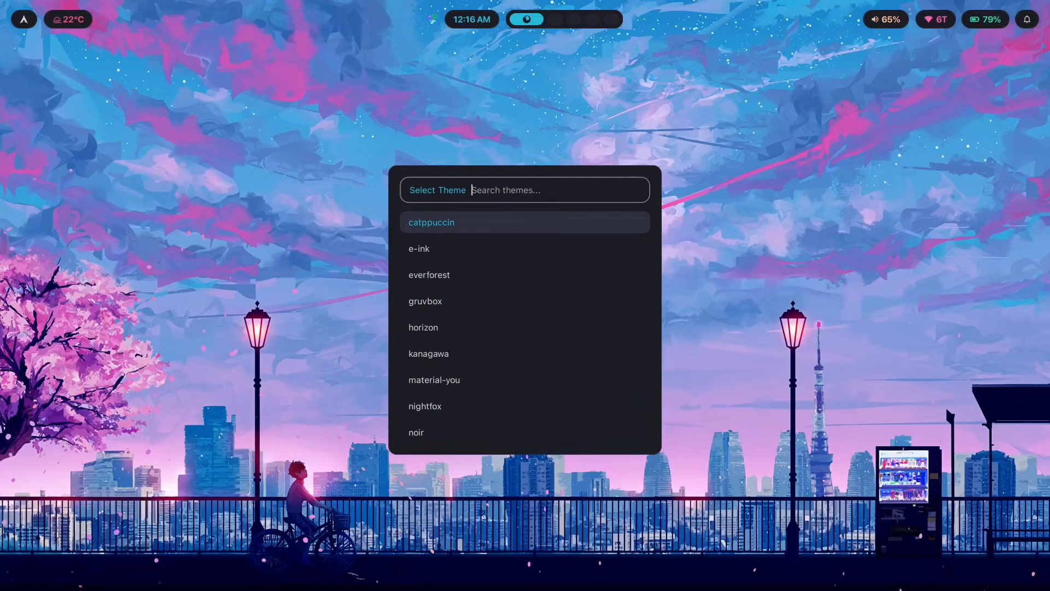
Apply a theme from the switcher, then apply everforest, bringing up its wallpaper picker
{"action": "left_click", "coordinate": [431, 222]}
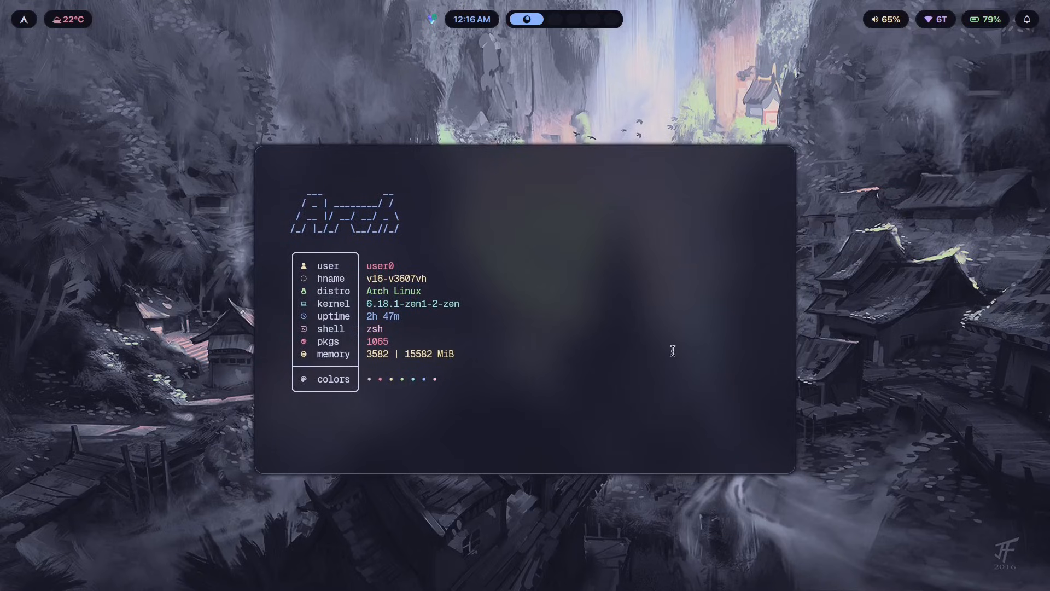
{"action": "left_click", "coordinate": [332, 379]}
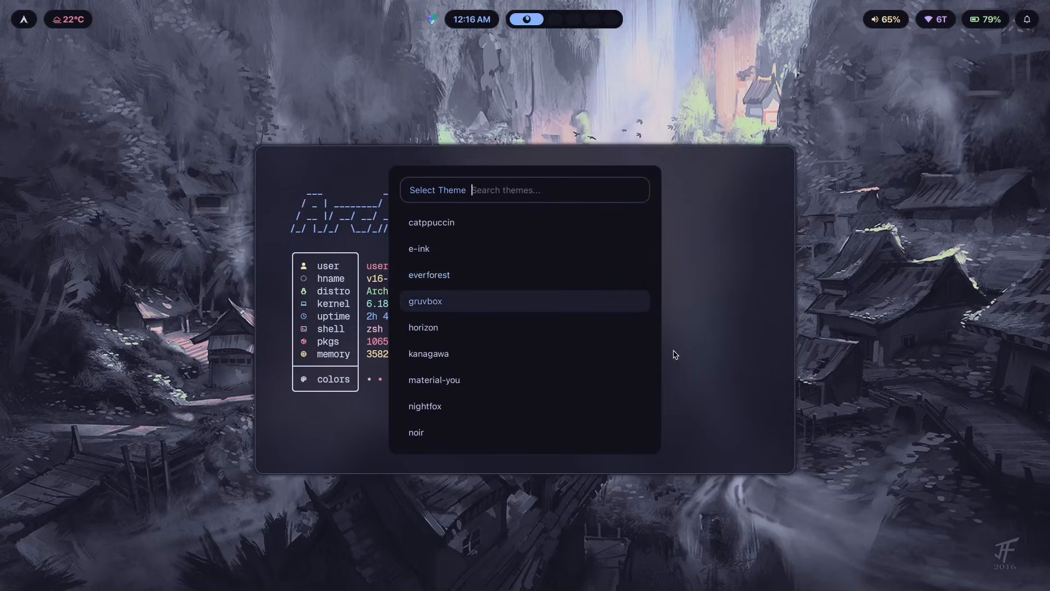
{"action": "left_click", "coordinate": [429, 275]}
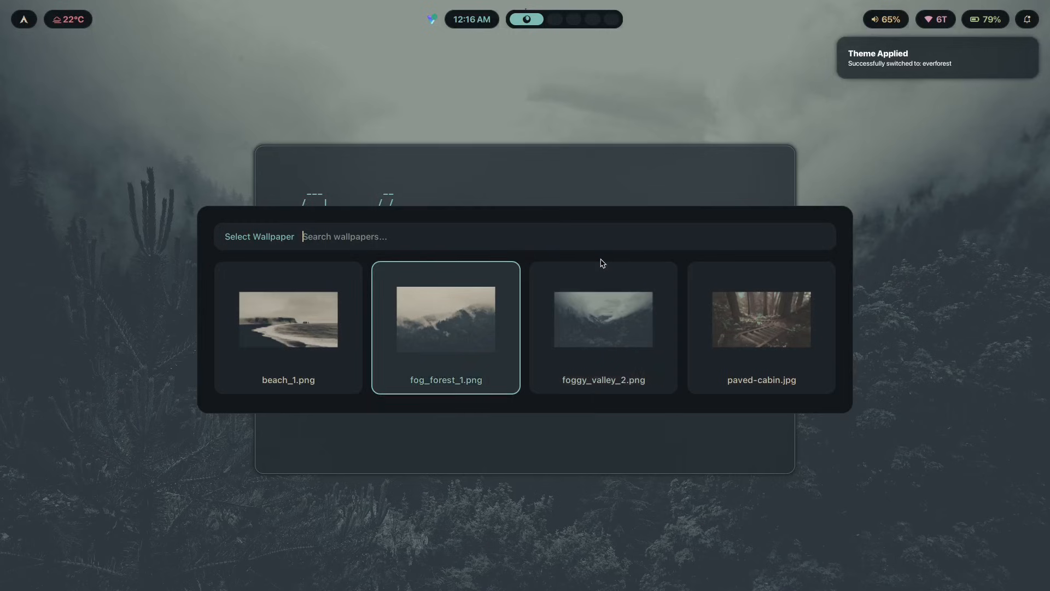
Set beach_1.png as the wallpaper and dismiss the wallpaper chooser
{"action": "left_click", "coordinate": [288, 327]}
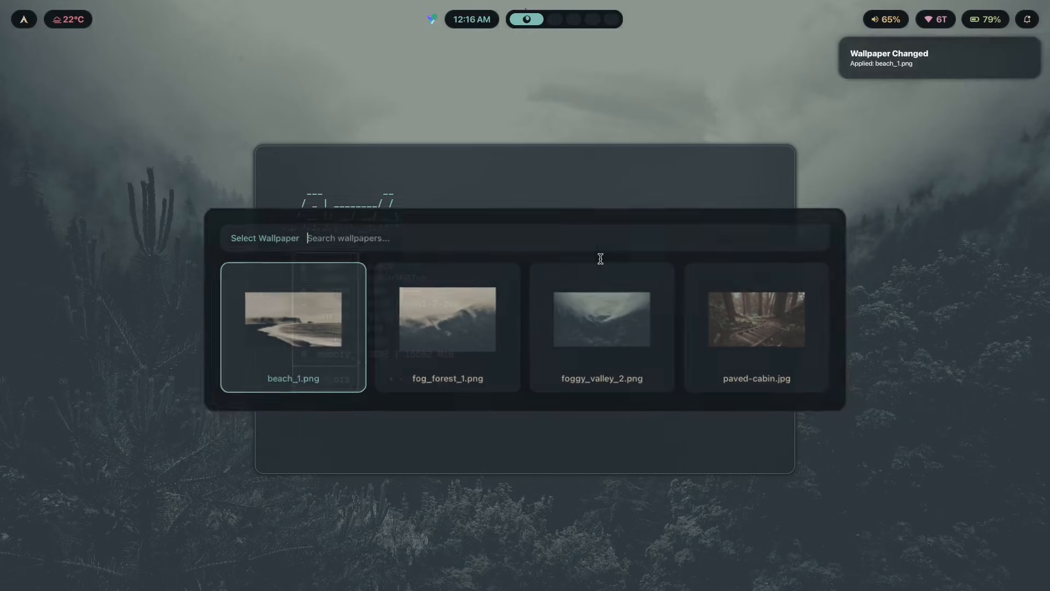
{"action": "left_click", "coordinate": [293, 318]}
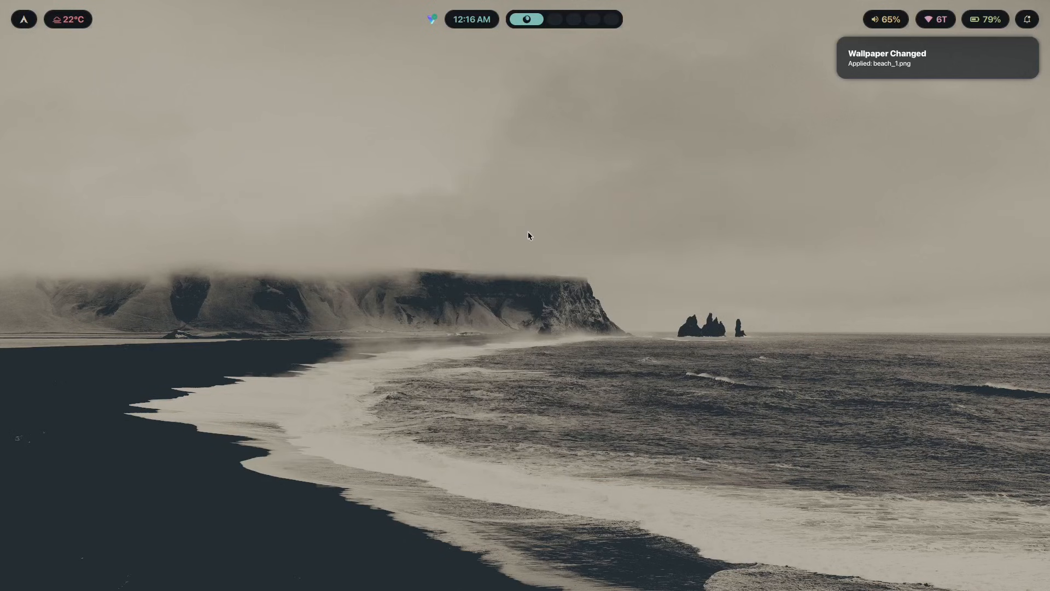
{"action": "mouse_move", "coordinate": [864, 114]}
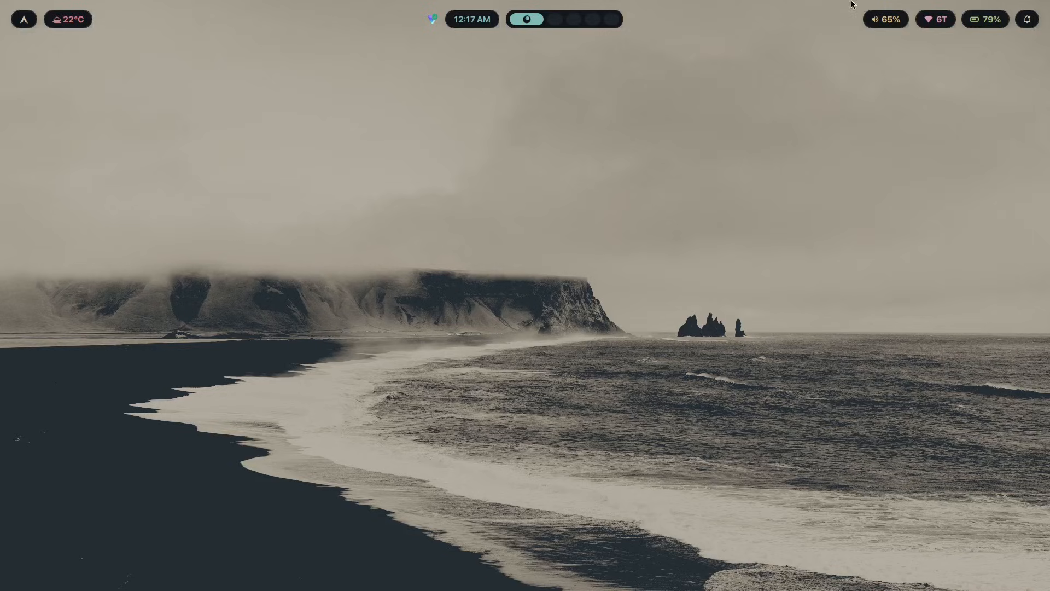
{"action": "mouse_move", "coordinate": [676, 279]}
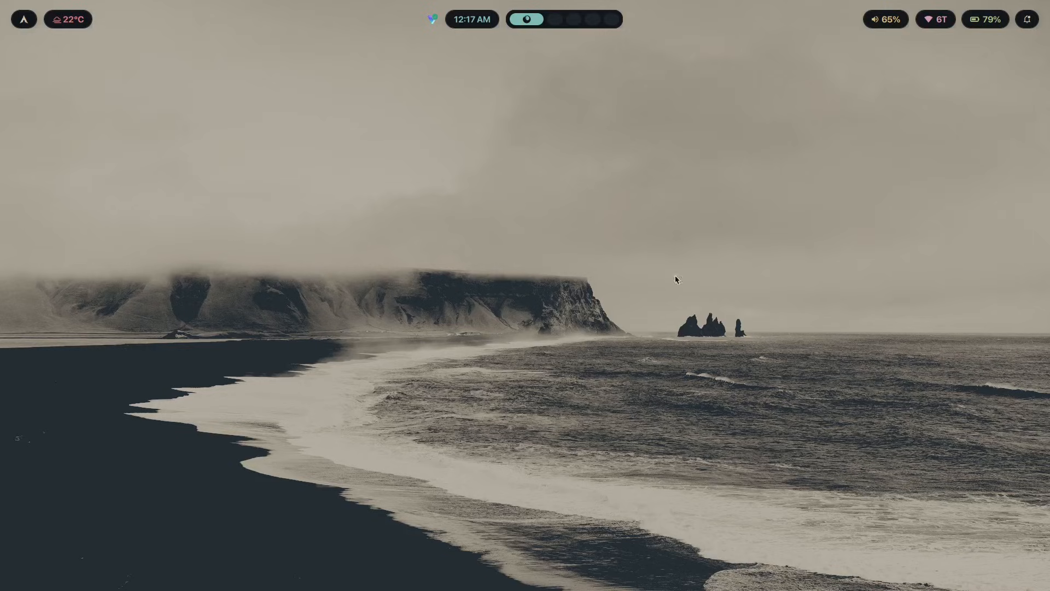
{"action": "mouse_move", "coordinate": [897, 142]}
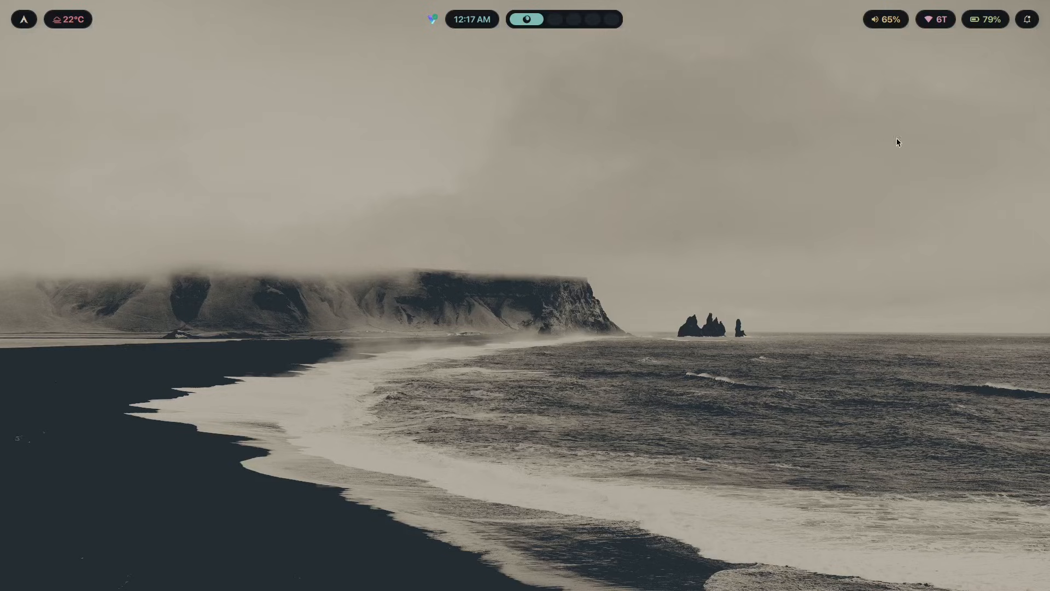
Show the Overwatch control center with the notify-send notifications, then switch to the compact status bar
{"action": "left_click", "coordinate": [884, 19]}
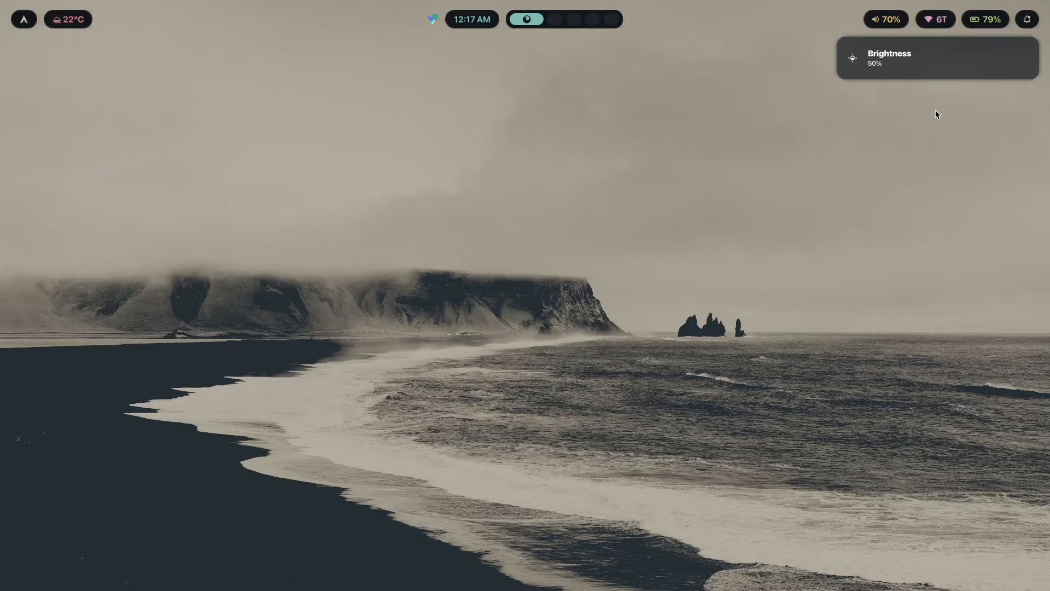
{"action": "left_click", "coordinate": [1025, 18]}
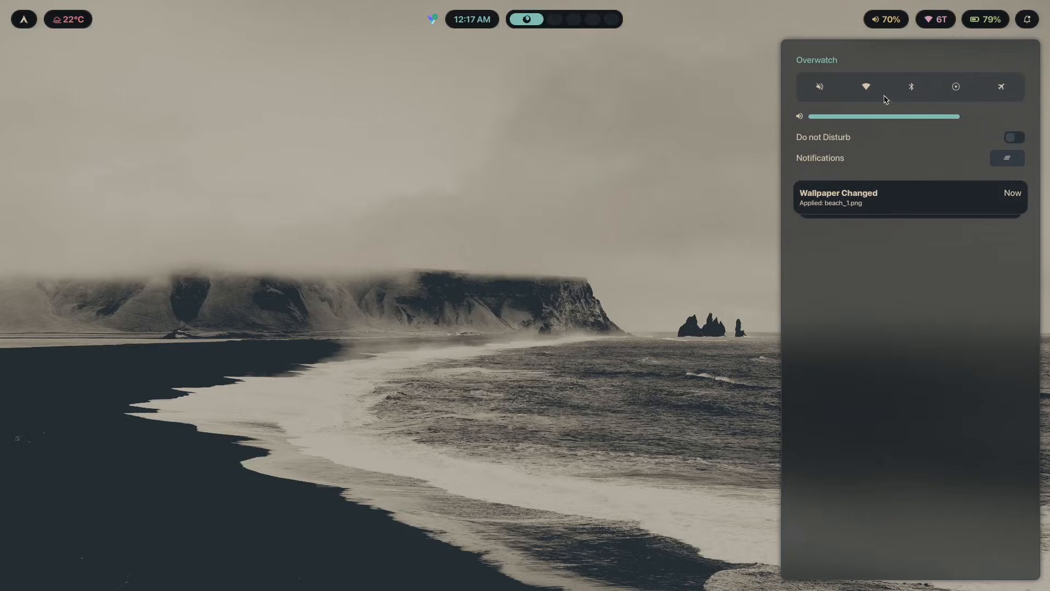
{"action": "mouse_move", "coordinate": [962, 178]}
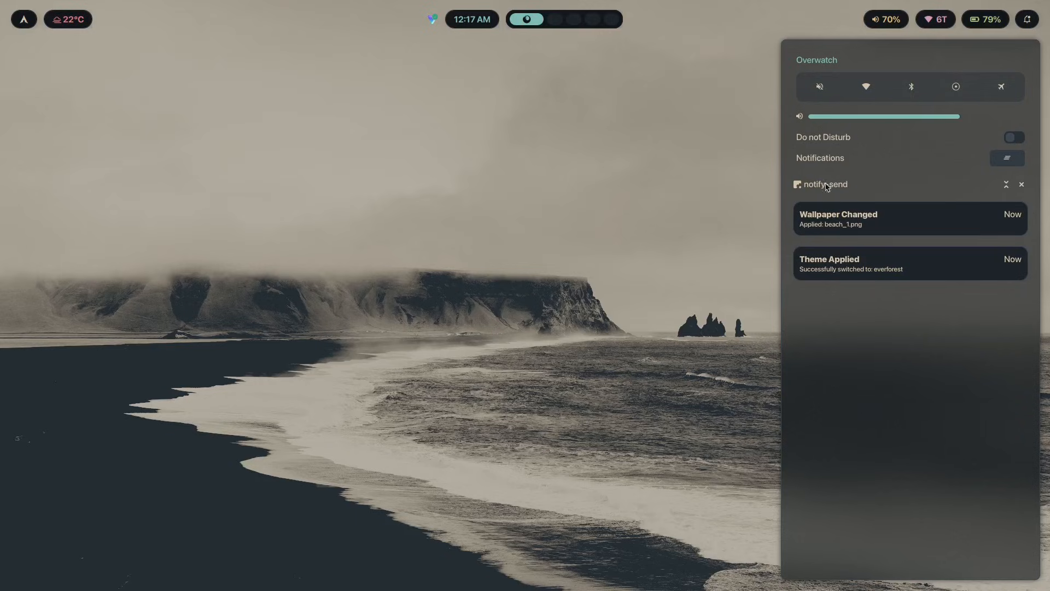
{"action": "left_click", "coordinate": [431, 19]}
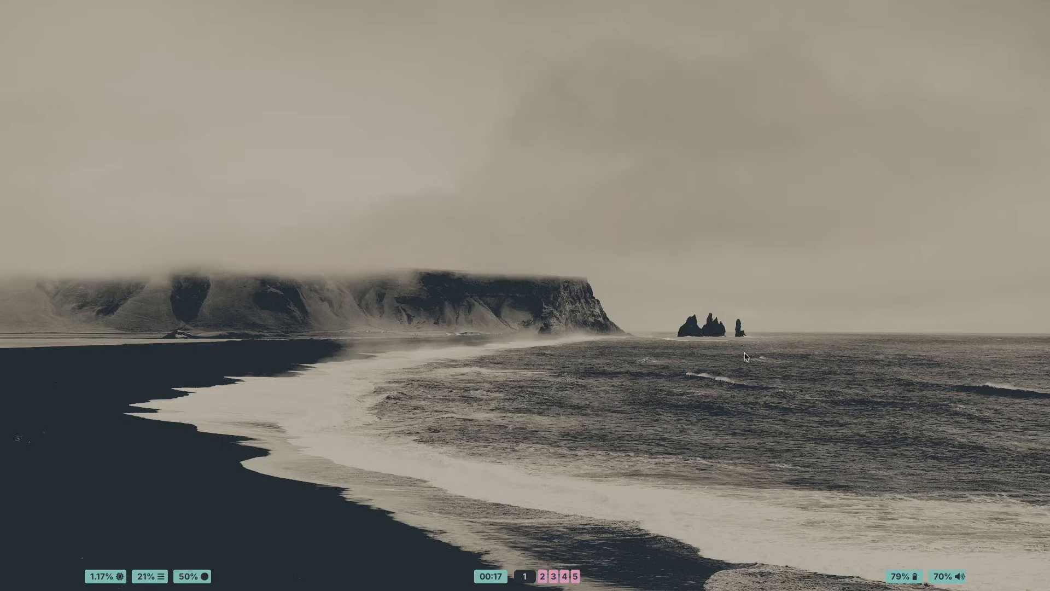
{"action": "mouse_move", "coordinate": [670, 476]}
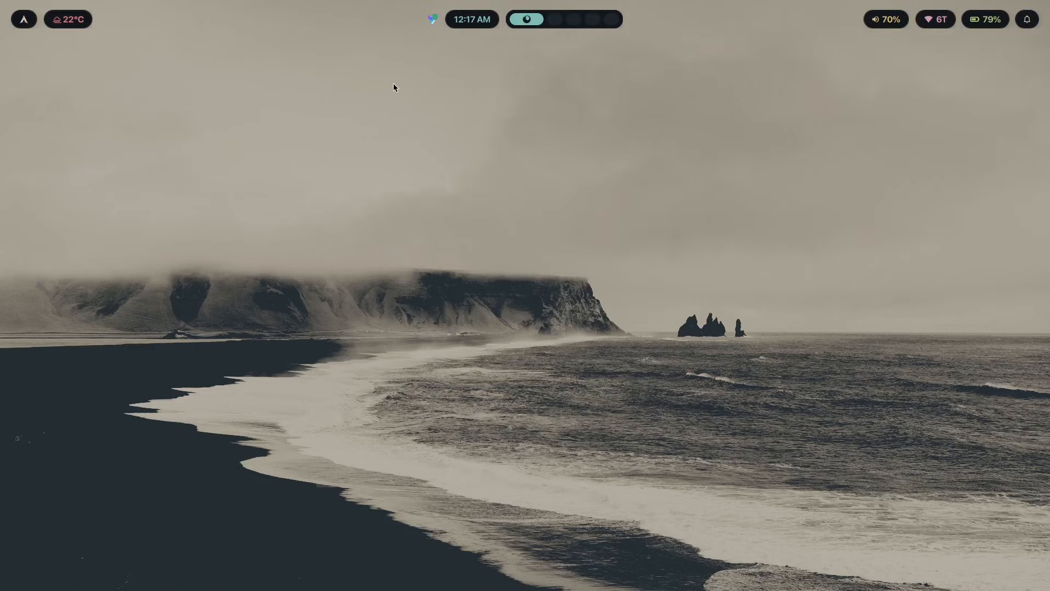
{"action": "mouse_move", "coordinate": [445, 52]}
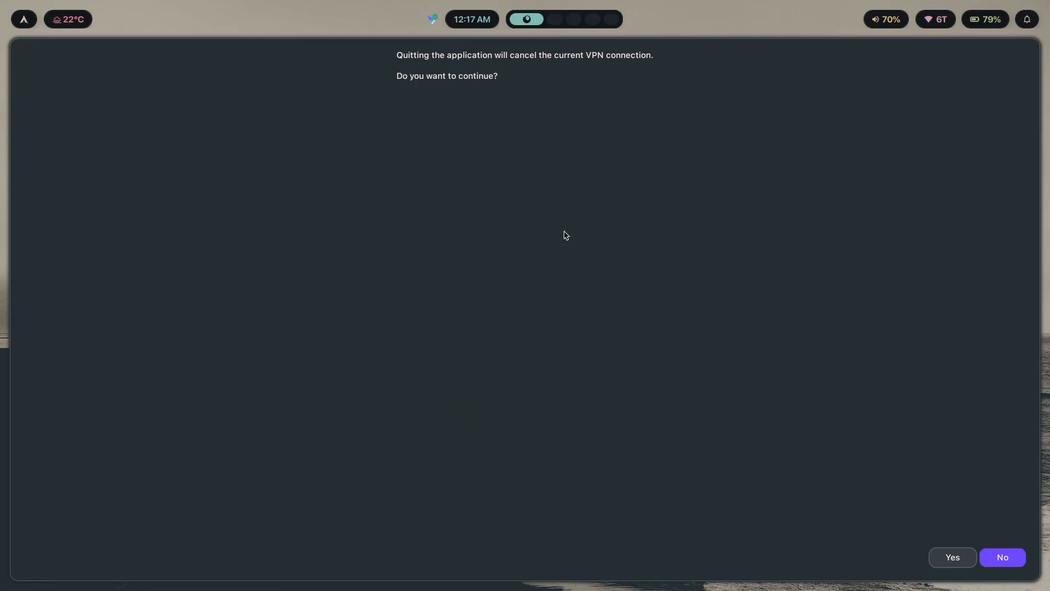
Dismiss the VPN quit confirmation, restoring the usual bar over the beach wallpaper
{"action": "left_click", "coordinate": [1001, 557]}
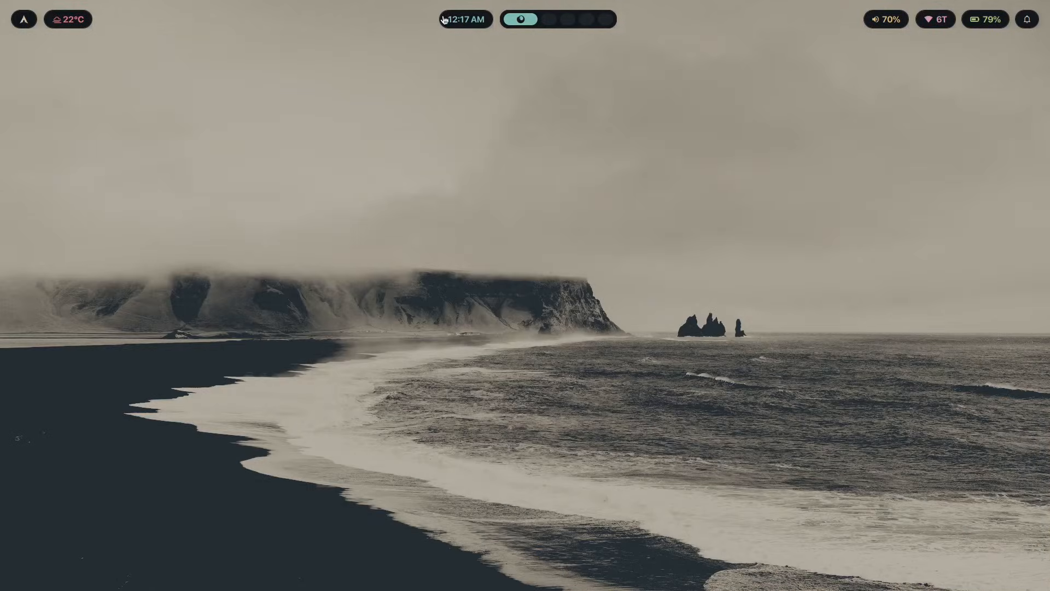
{"action": "mouse_move", "coordinate": [959, 275]}
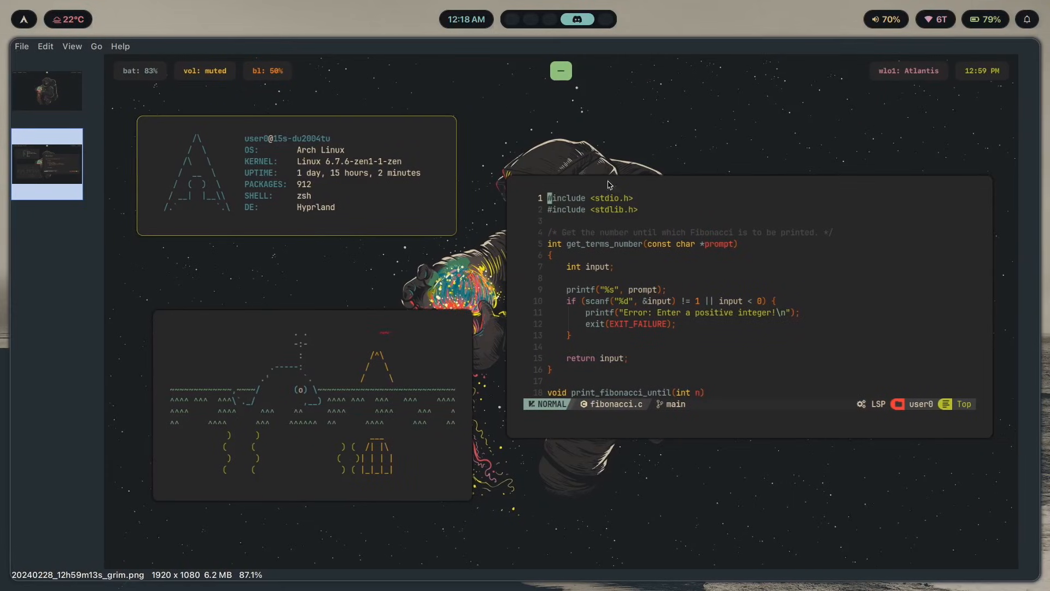
{"action": "mouse_move", "coordinate": [592, 180]}
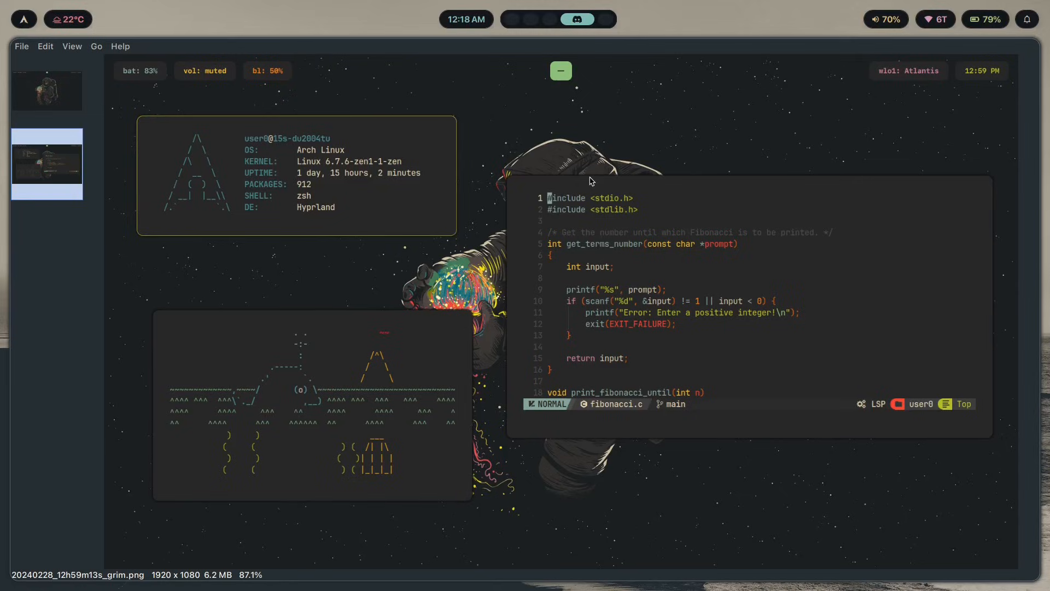
{"action": "mouse_move", "coordinate": [690, 335]}
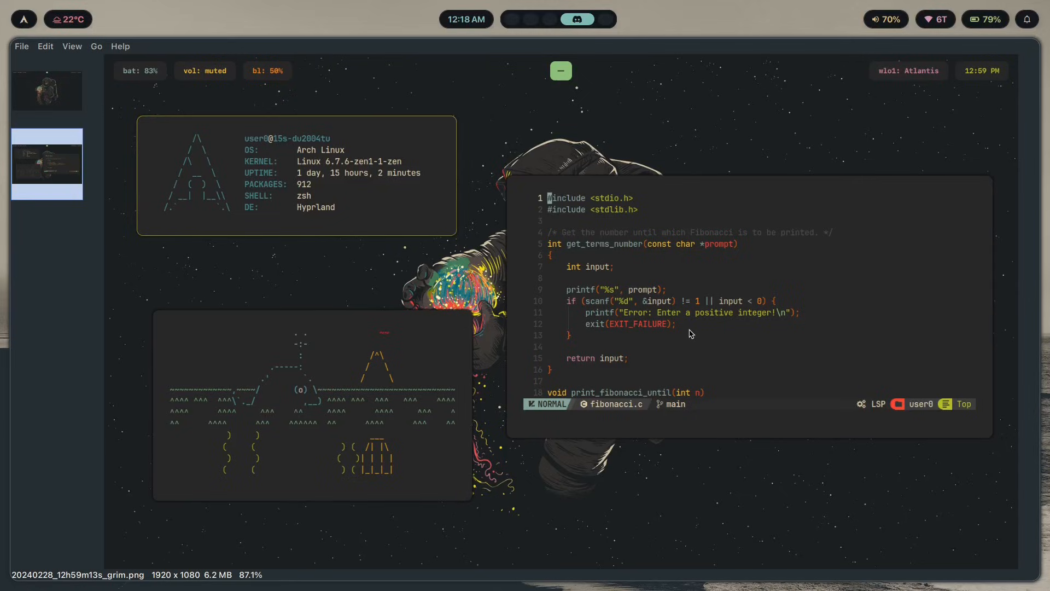
{"action": "mouse_move", "coordinate": [599, 228]}
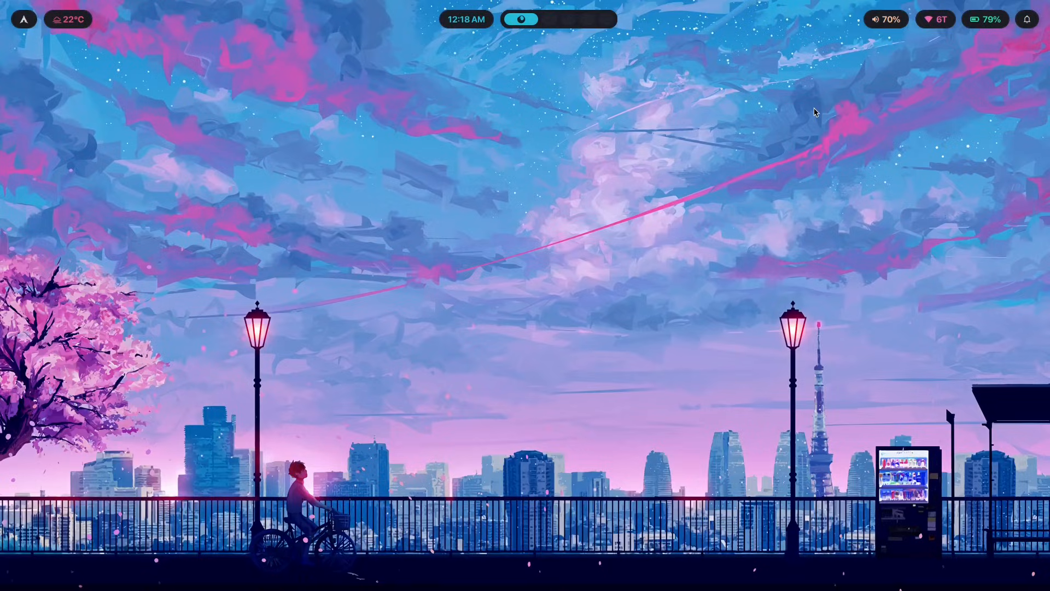
{"action": "mouse_move", "coordinate": [848, 139]}
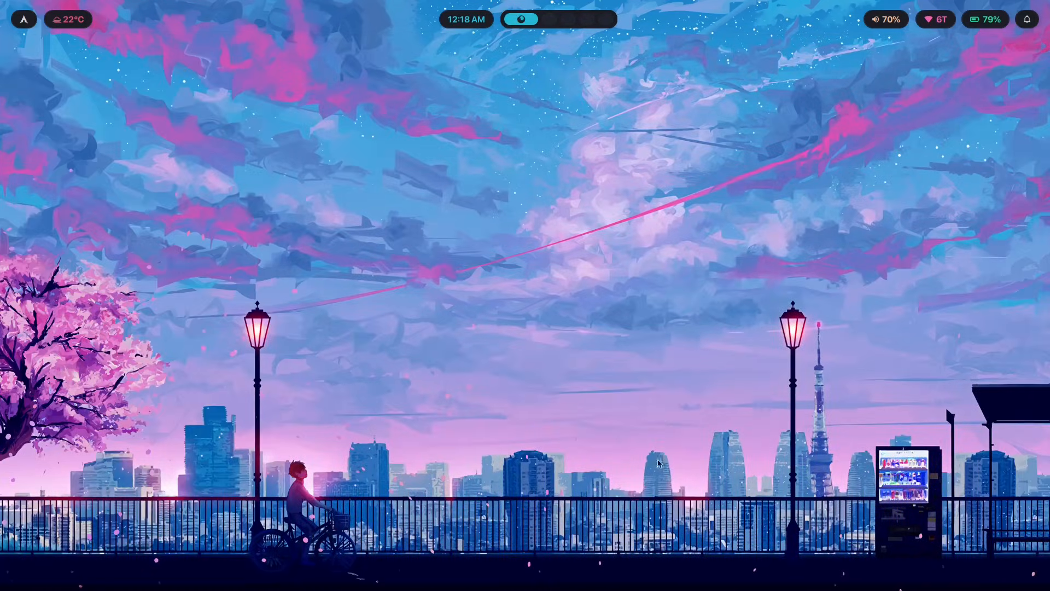
{"action": "mouse_move", "coordinate": [797, 460]}
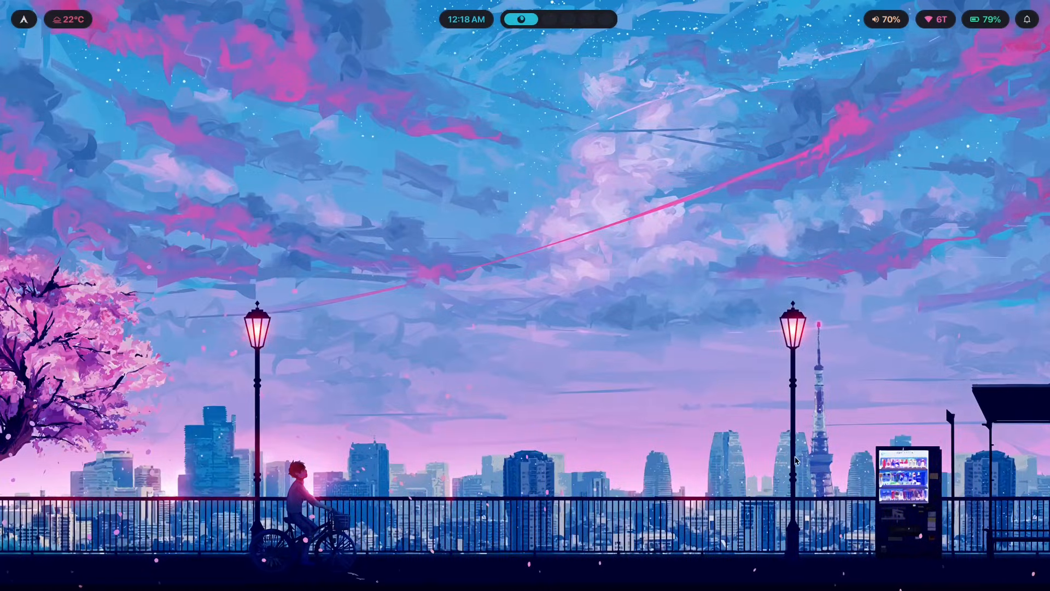
{"action": "mouse_move", "coordinate": [709, 372]}
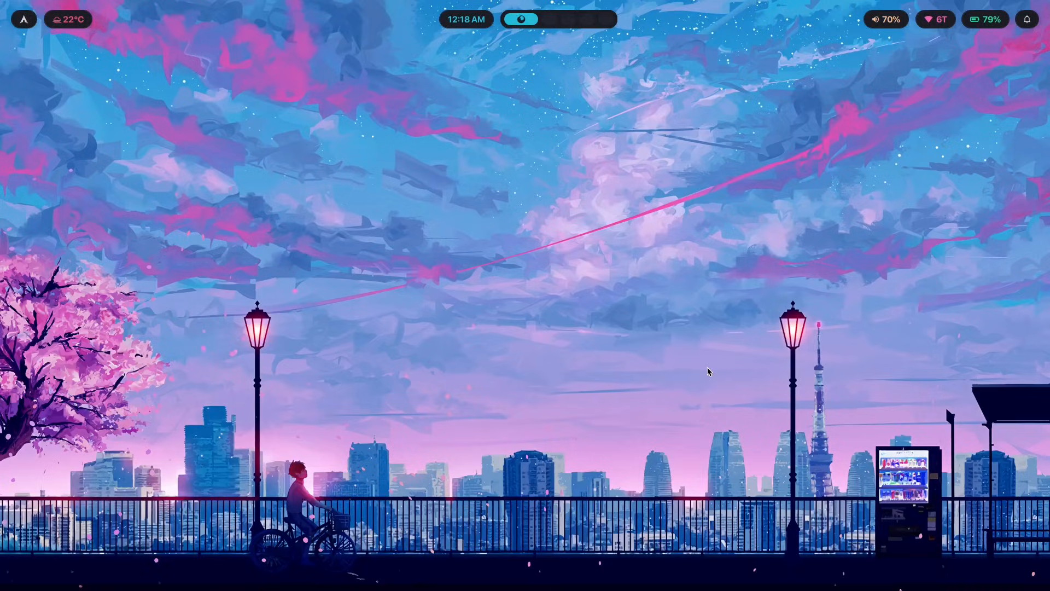
{"action": "mouse_move", "coordinate": [751, 518]}
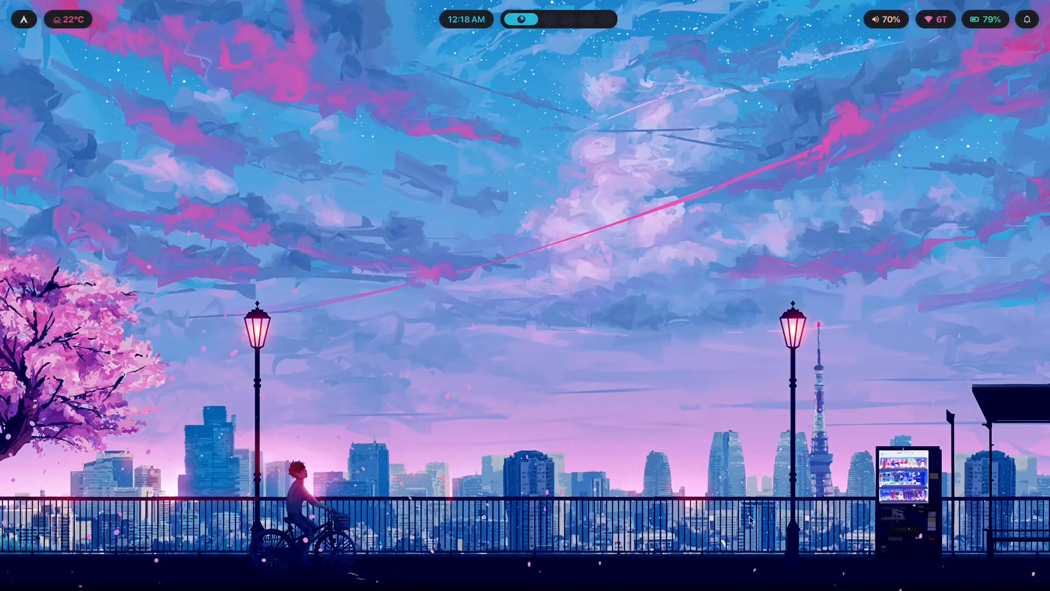
{"action": "mouse_move", "coordinate": [682, 440]}
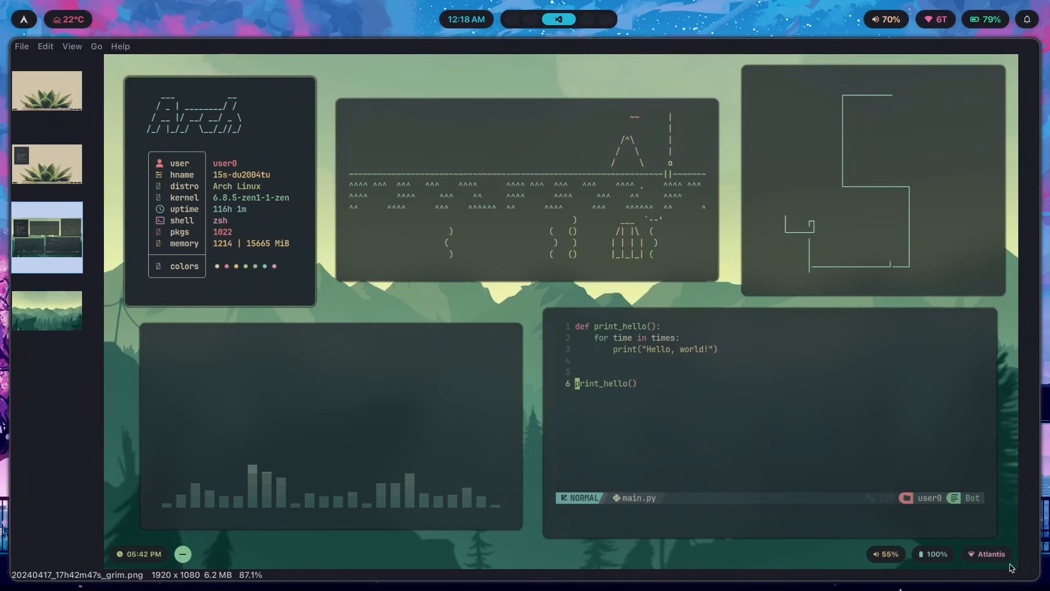
{"action": "mouse_move", "coordinate": [851, 155]}
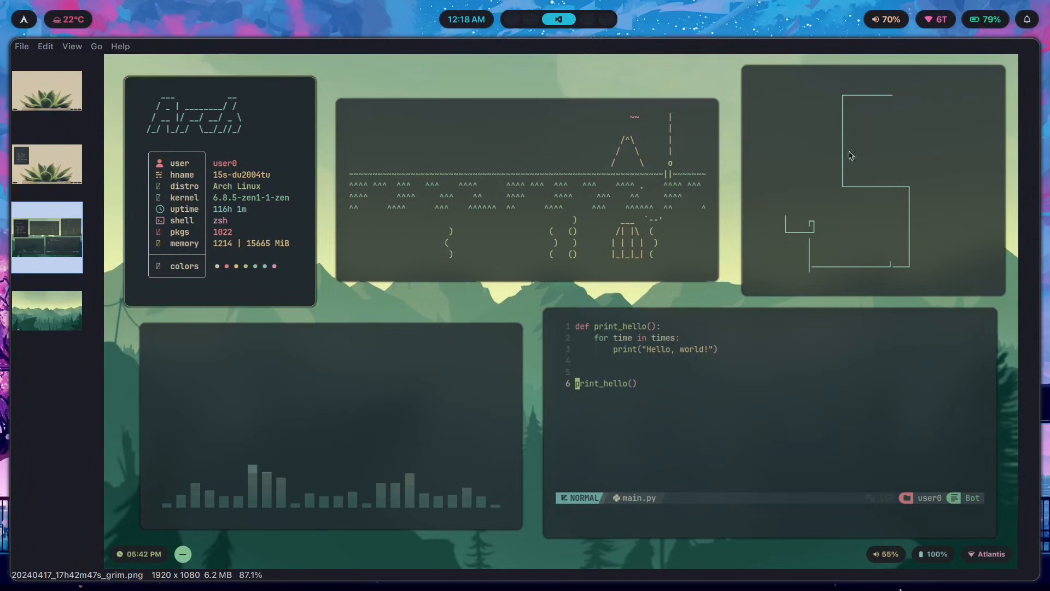
{"action": "mouse_move", "coordinate": [302, 160]}
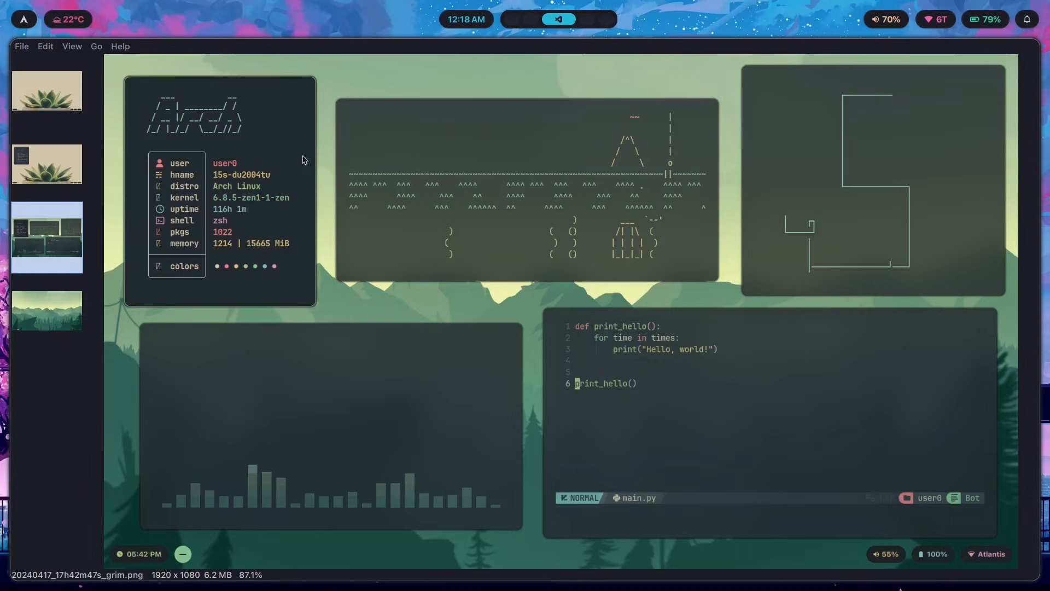
{"action": "mouse_move", "coordinate": [259, 417]}
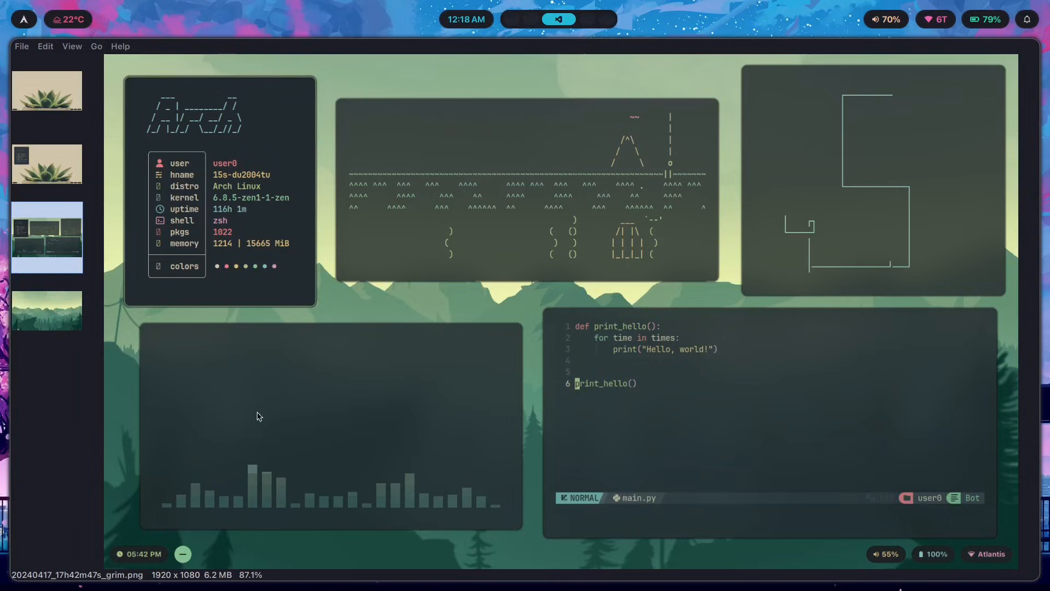
{"action": "mouse_move", "coordinate": [309, 397]}
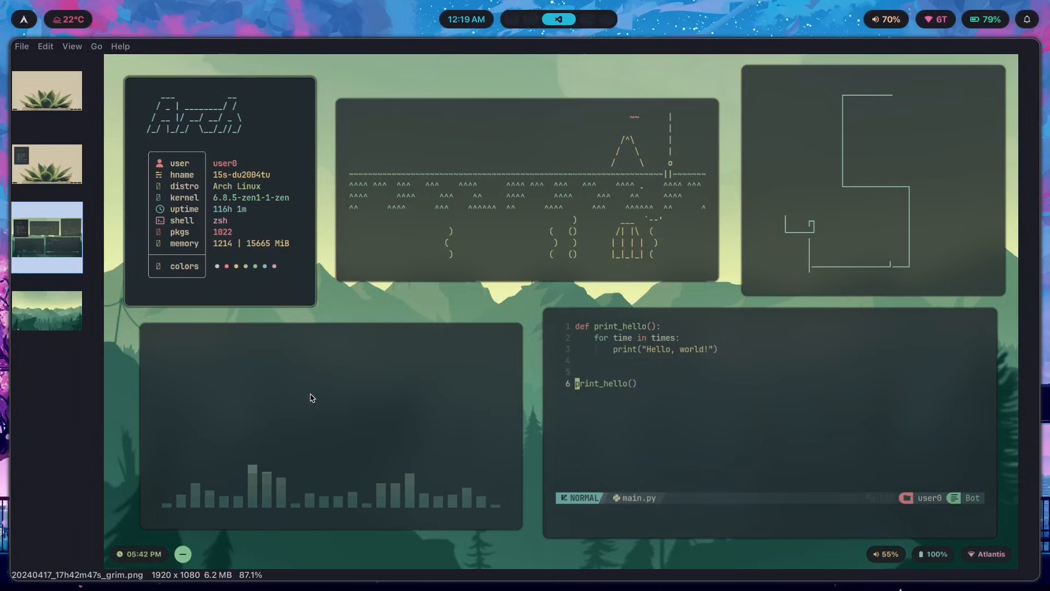
{"action": "mouse_move", "coordinate": [771, 469]}
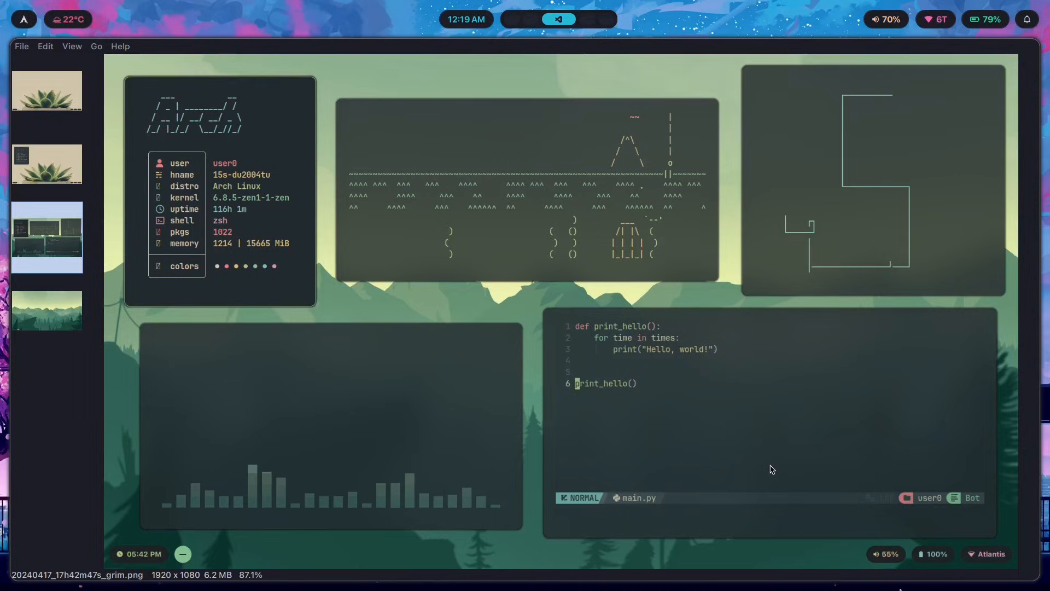
{"action": "mouse_move", "coordinate": [265, 255]}
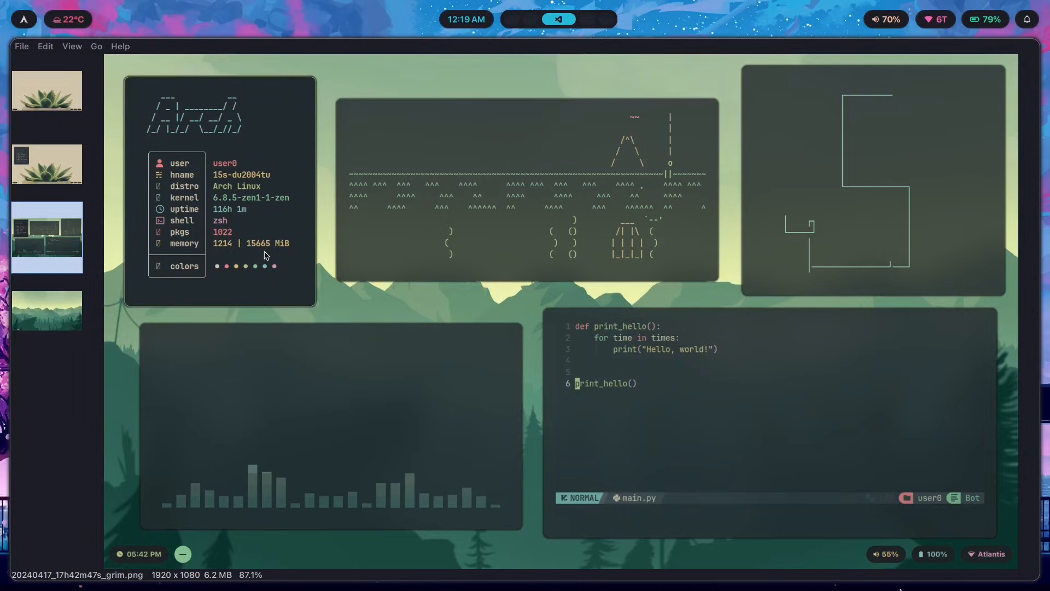
{"action": "mouse_move", "coordinate": [908, 267]}
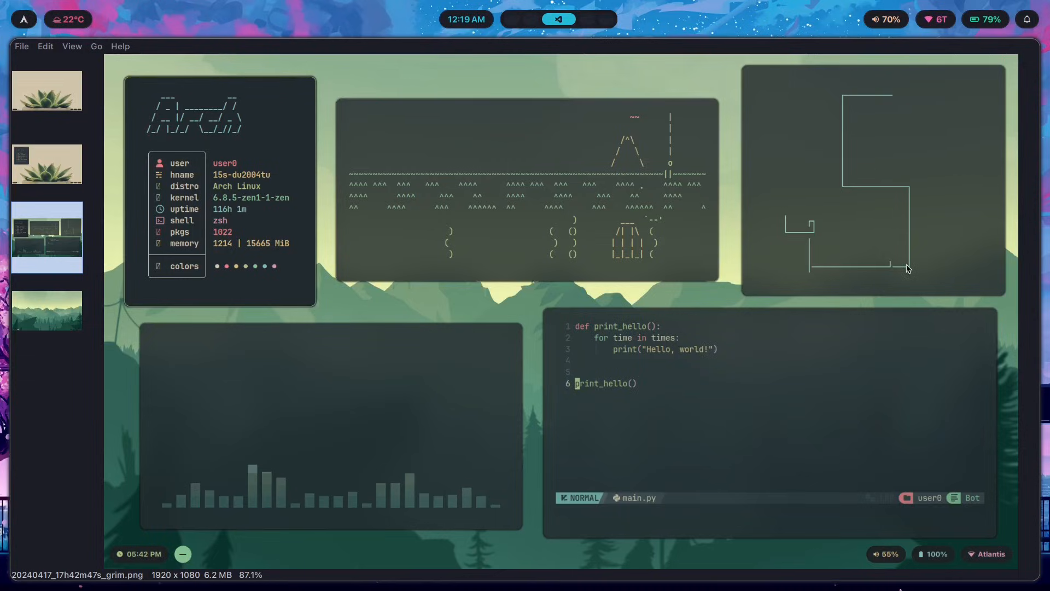
{"action": "mouse_move", "coordinate": [172, 188]}
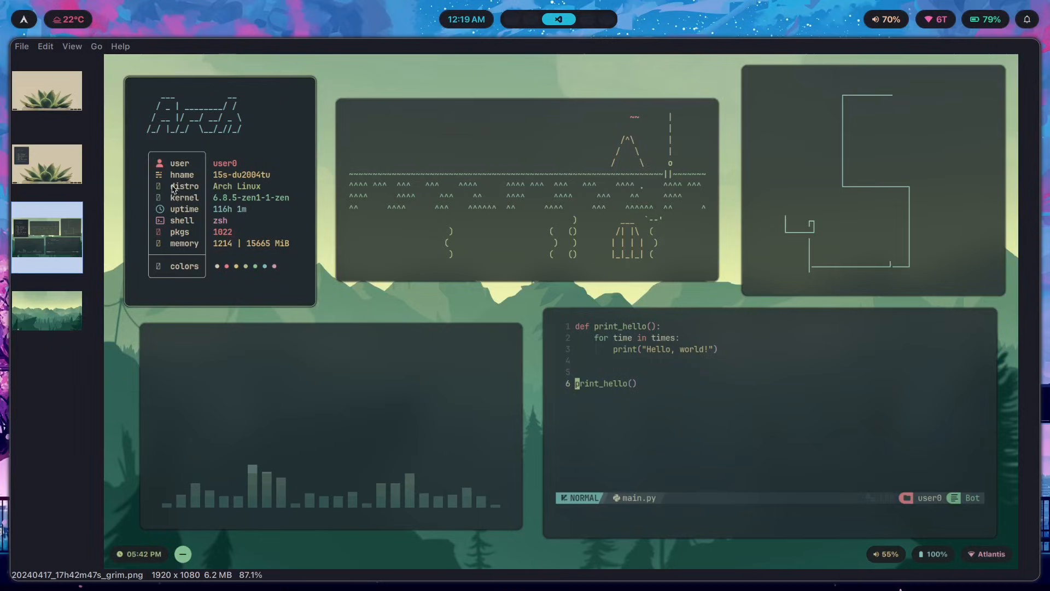
{"action": "mouse_move", "coordinate": [570, 147]}
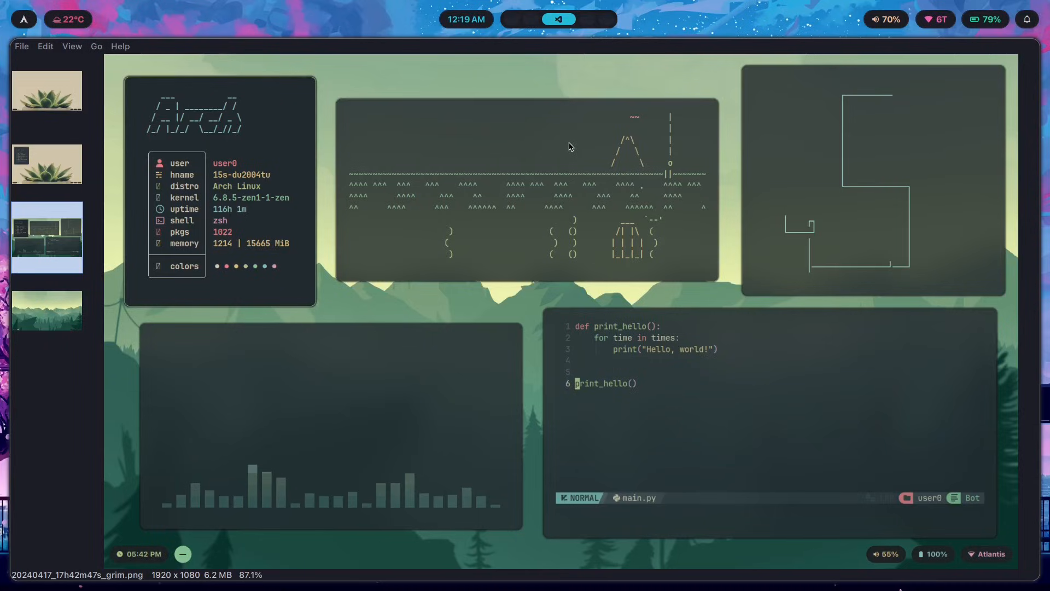
{"action": "mouse_move", "coordinate": [425, 406]}
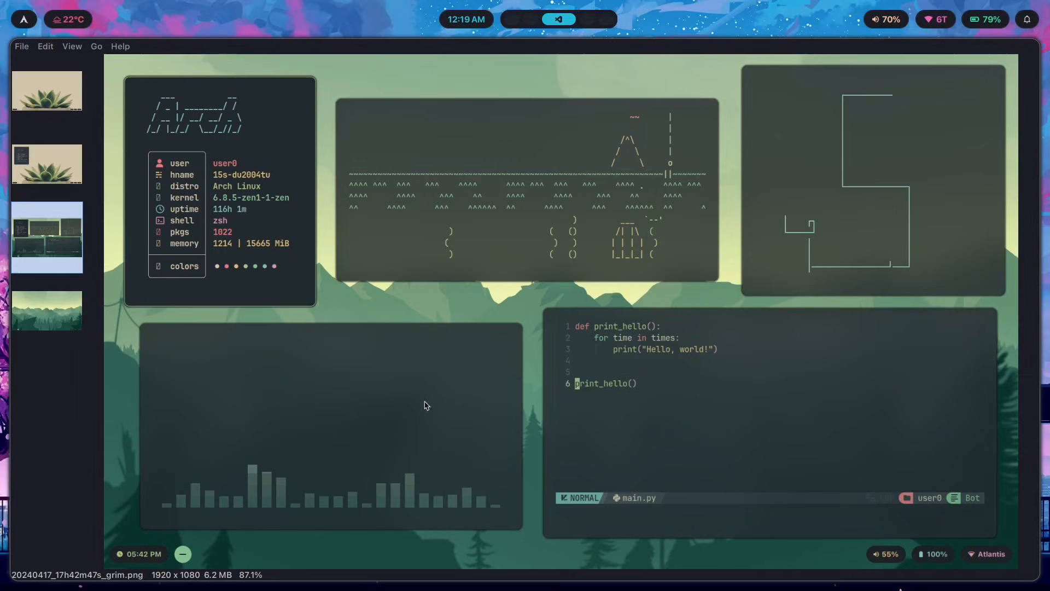
{"action": "mouse_move", "coordinate": [584, 473]}
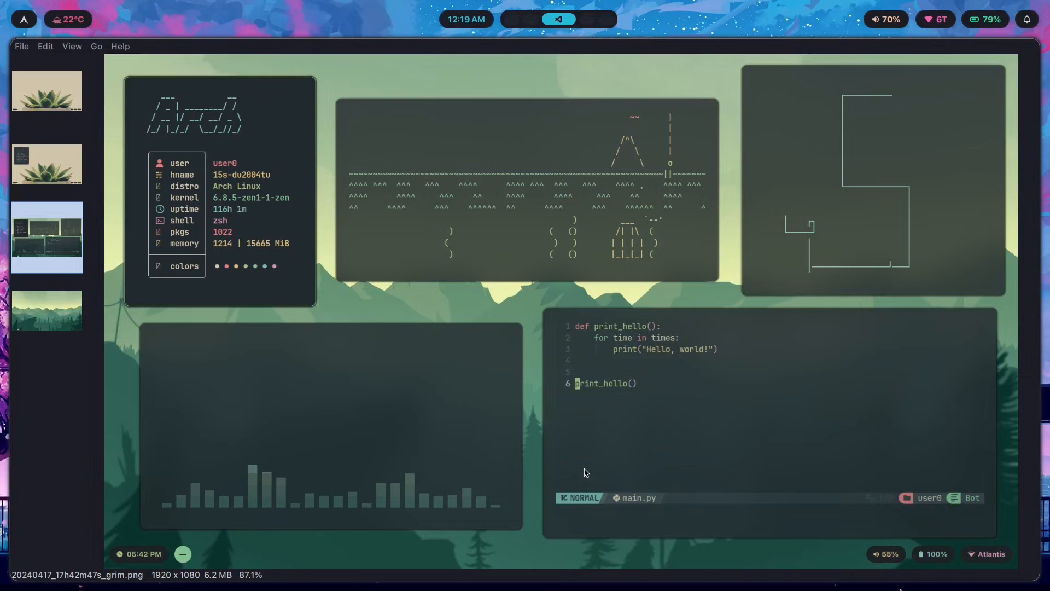
{"action": "mouse_move", "coordinate": [801, 417]}
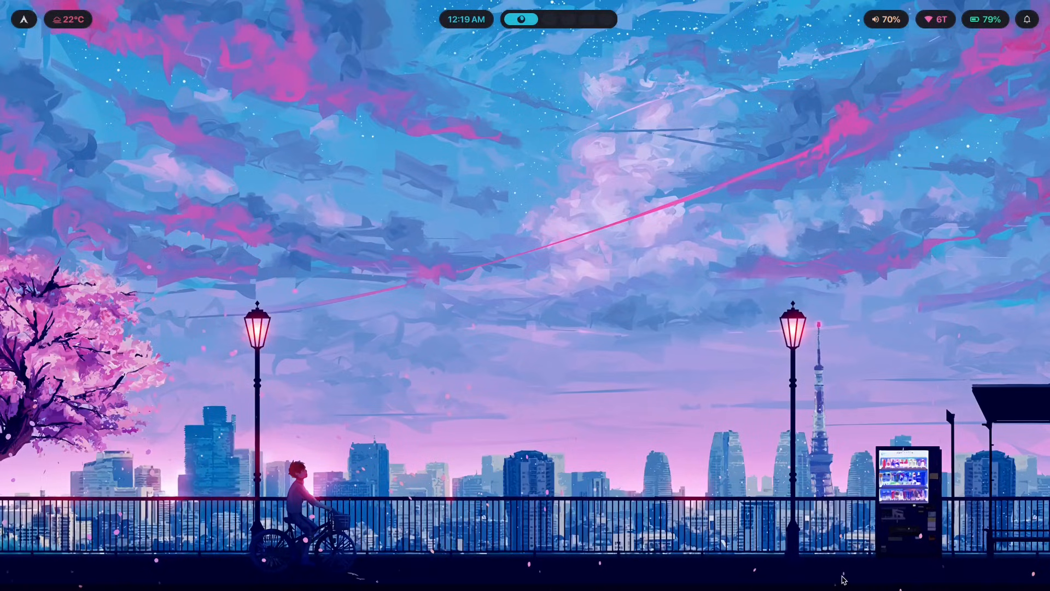
{"action": "mouse_move", "coordinate": [691, 414]}
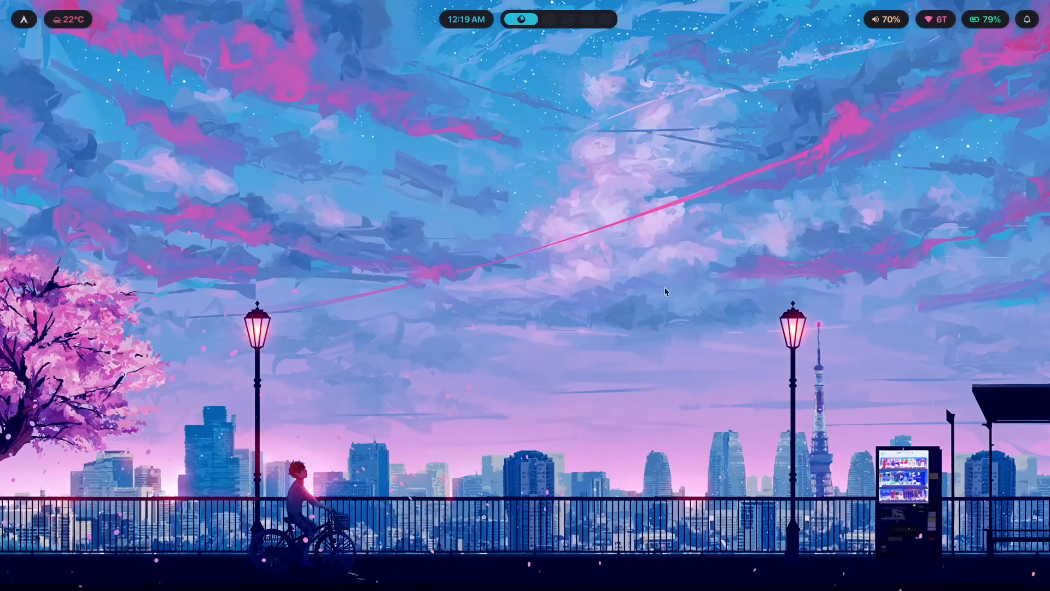
{"action": "mouse_move", "coordinate": [956, 152]}
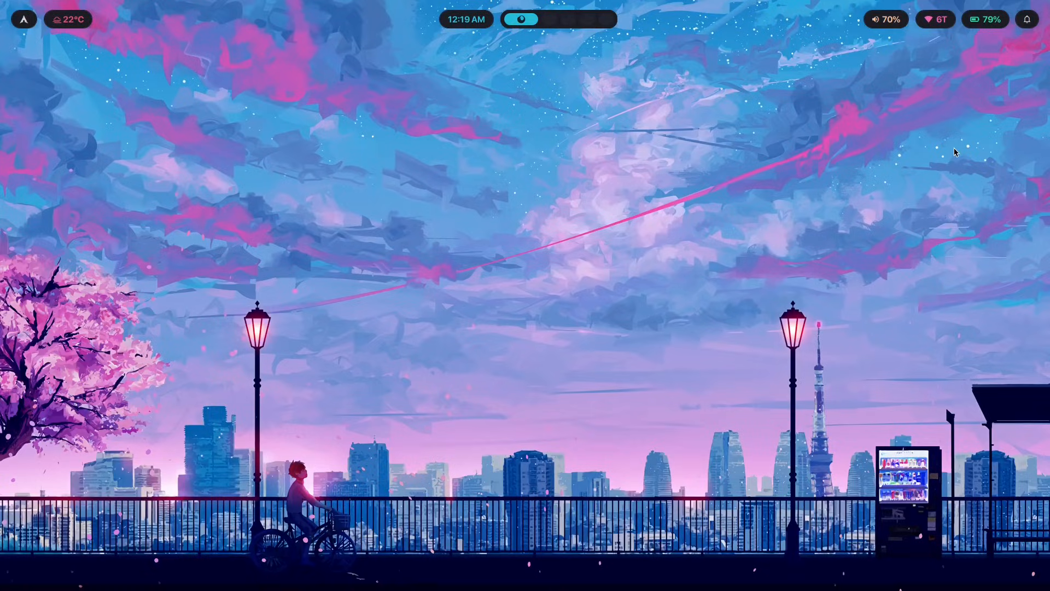
{"action": "mouse_move", "coordinate": [618, 466]}
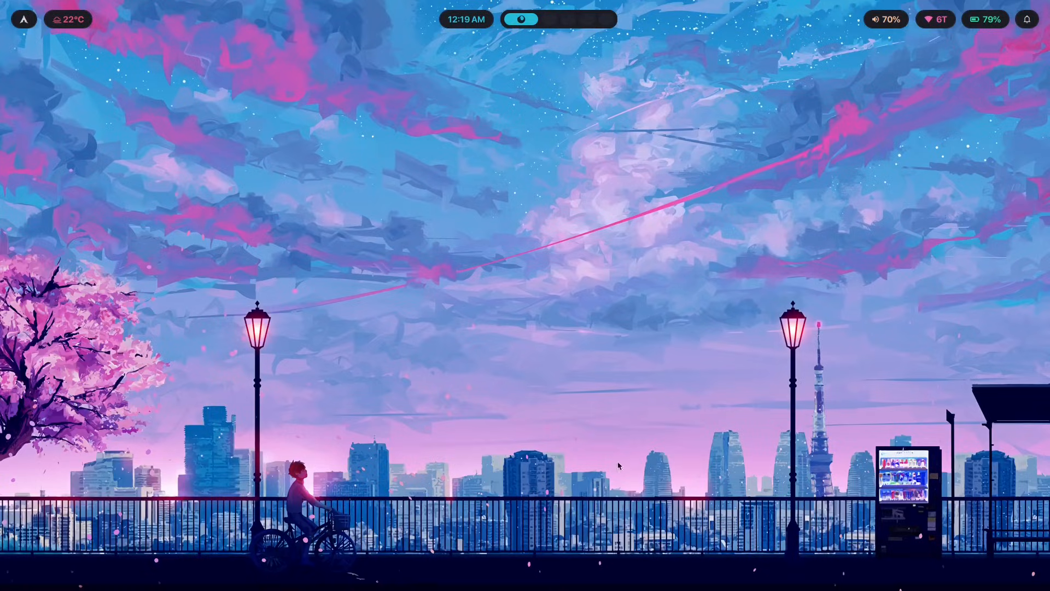
{"action": "mouse_move", "coordinate": [648, 365]}
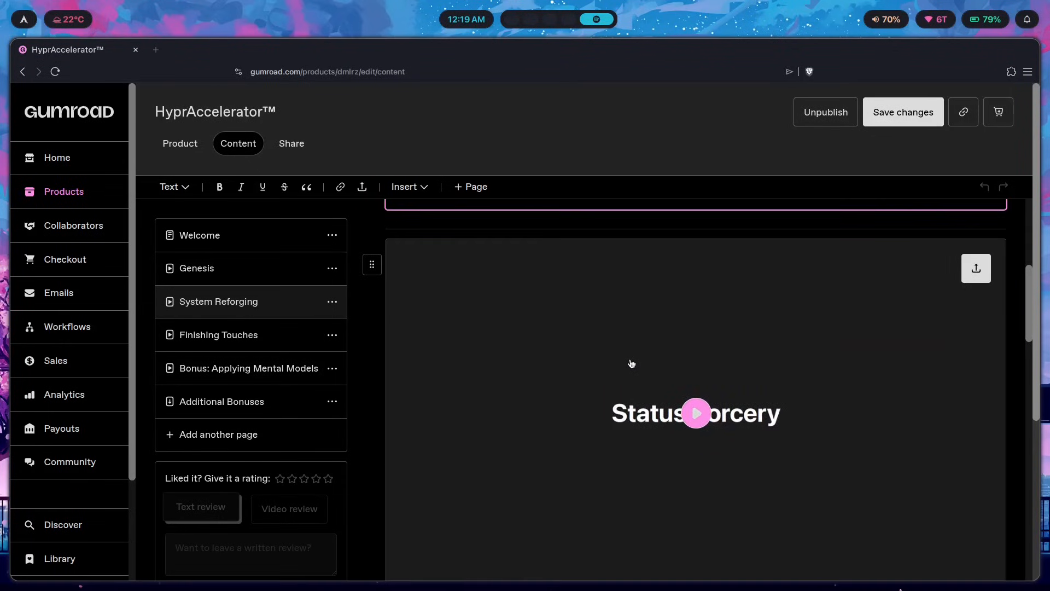
Scroll the System Reforging page past the Alchemical Colors and Fonts, install-sf-fonts and Desktop Dynamism lessons
{"action": "scroll", "scroll_direction": "down", "scroll_amount": 3}
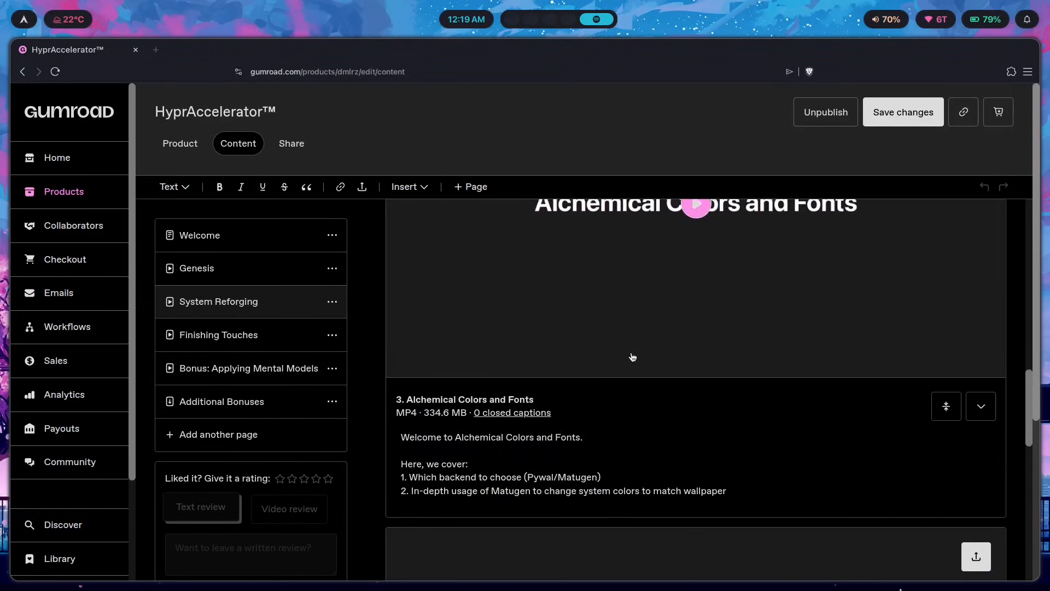
{"action": "scroll", "scroll_direction": "down", "scroll_amount": 3}
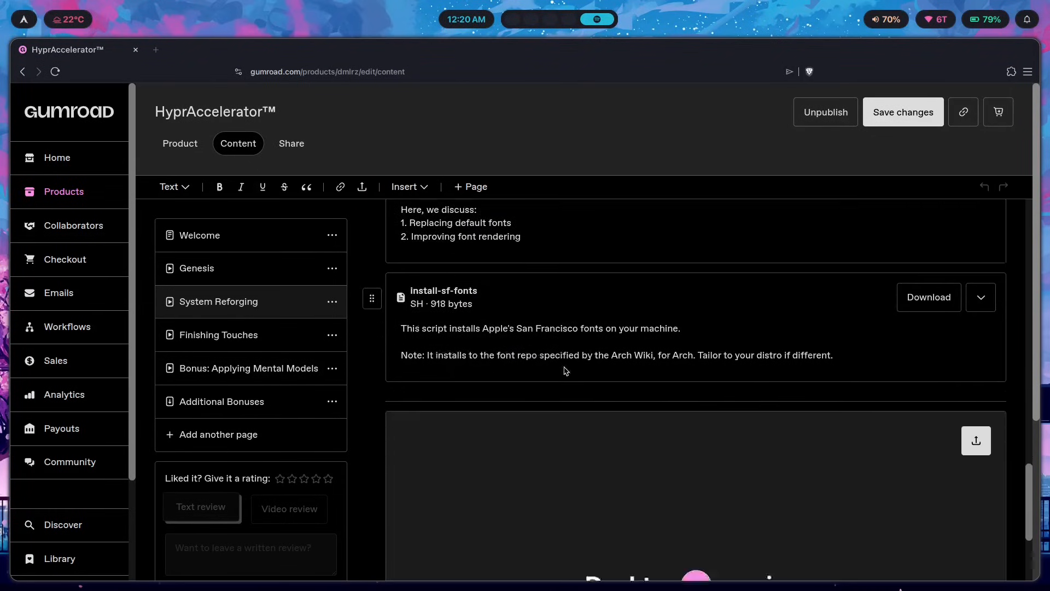
{"action": "scroll", "scroll_direction": "down", "scroll_amount": 3}
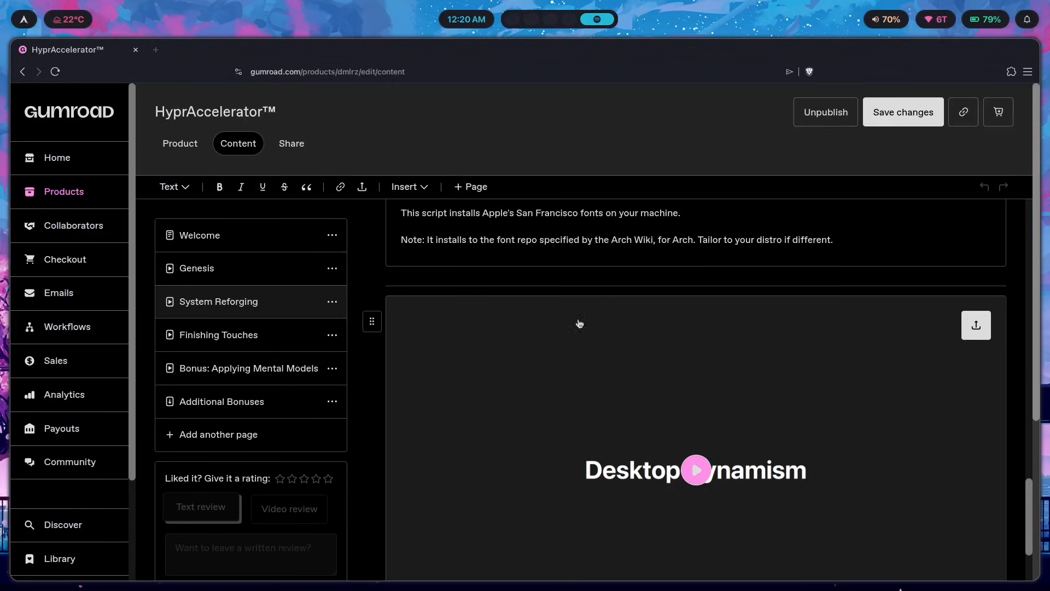
{"action": "mouse_move", "coordinate": [694, 393]}
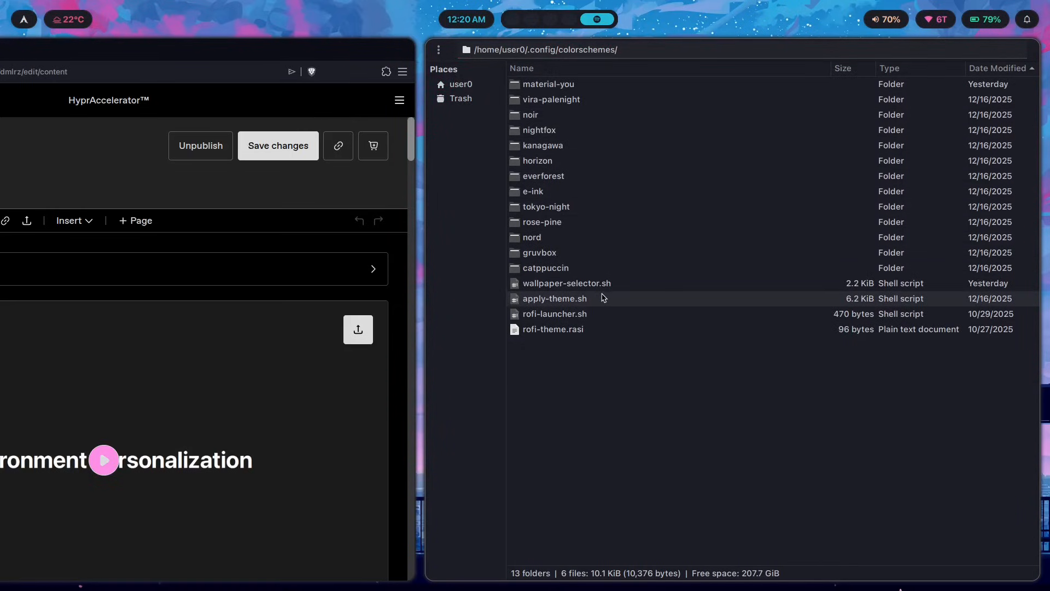
{"action": "mouse_move", "coordinate": [589, 161]}
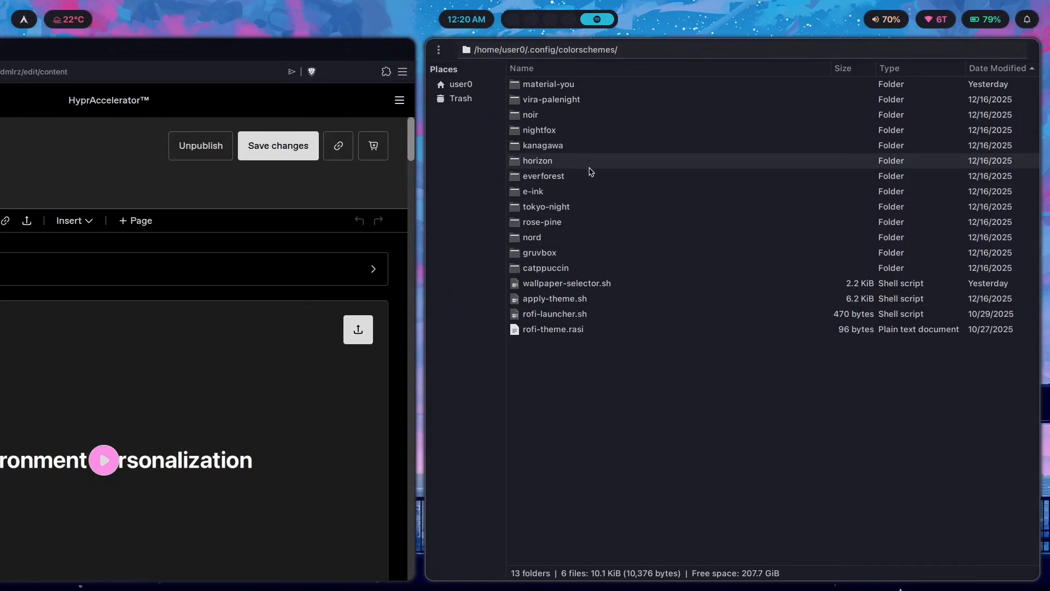
Open the horizon folder in ~/.config/colorschemes and browse into its config subfolders
{"action": "double_click", "coordinate": [537, 160]}
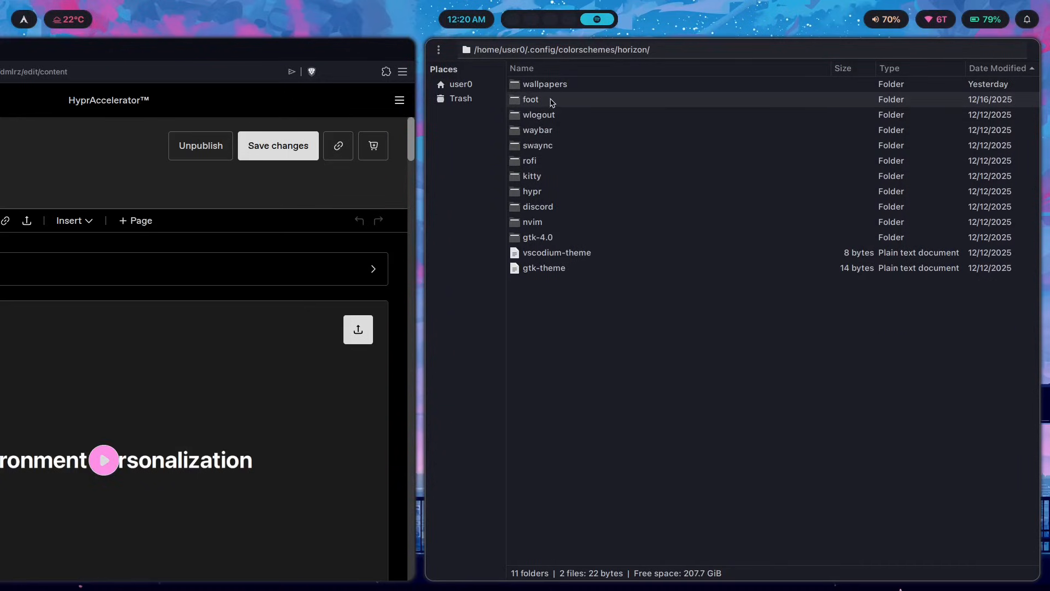
{"action": "mouse_move", "coordinate": [532, 222]}
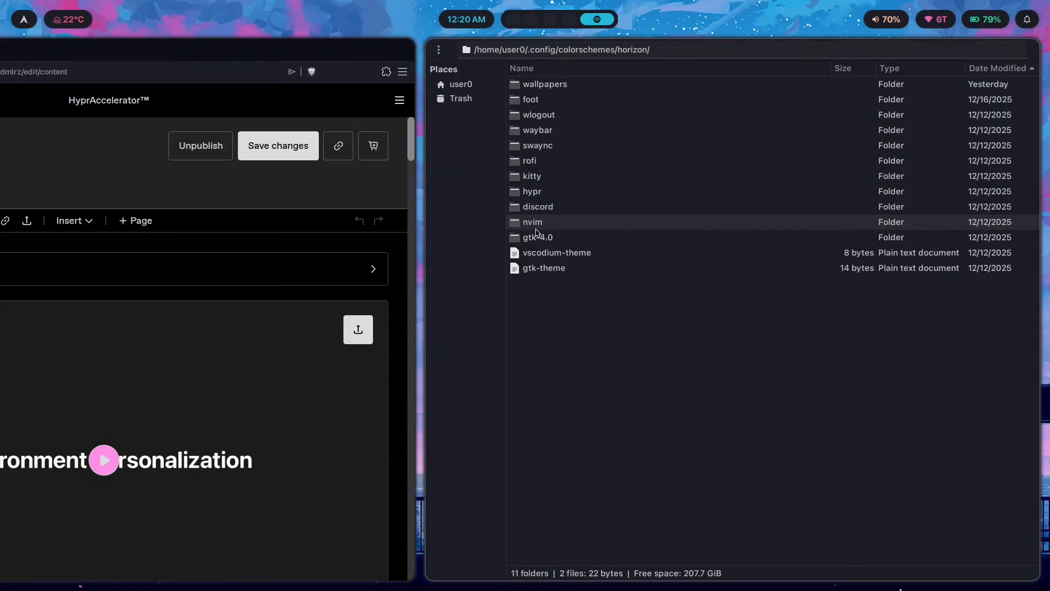
{"action": "double_click", "coordinate": [531, 99]}
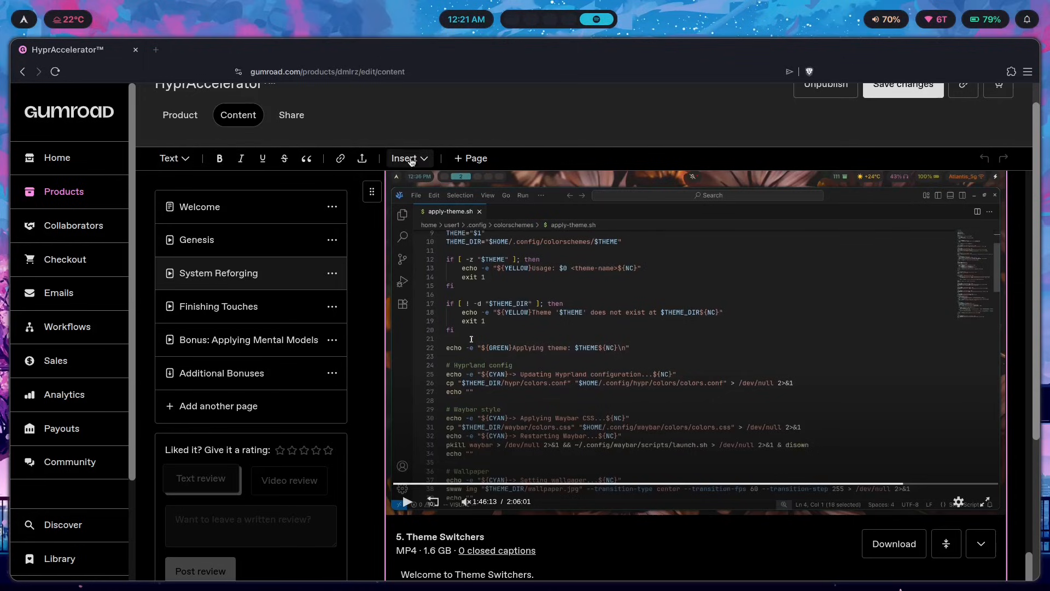
Scroll the Gumroad page down to the '5. Theme Switchers' lesson video
{"action": "scroll", "scroll_direction": "down", "scroll_amount": 3}
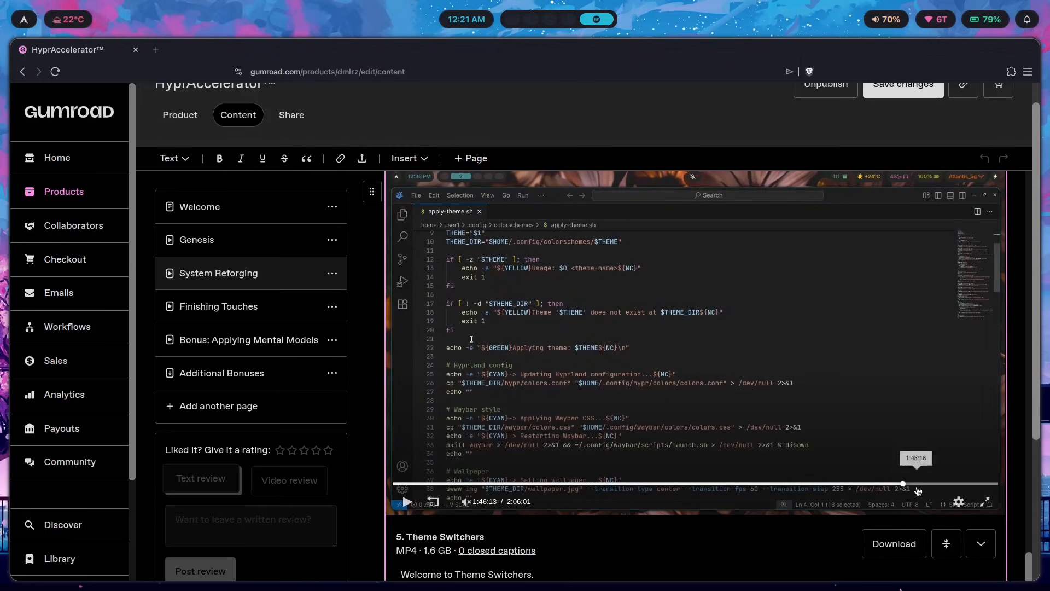
{"action": "scroll", "scroll_direction": "down", "scroll_amount": 3}
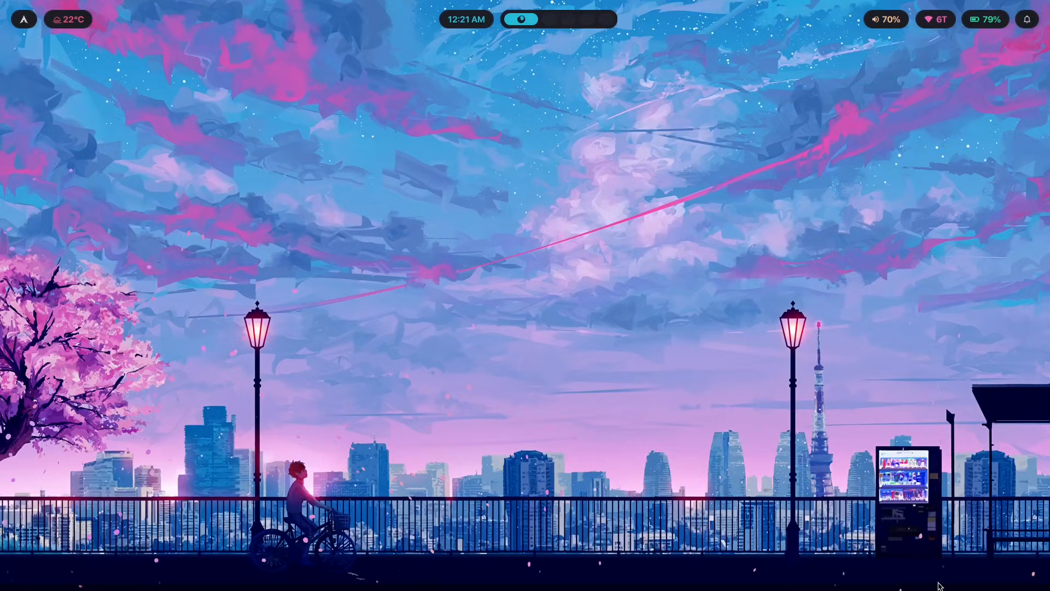
{"action": "mouse_move", "coordinate": [862, 491]}
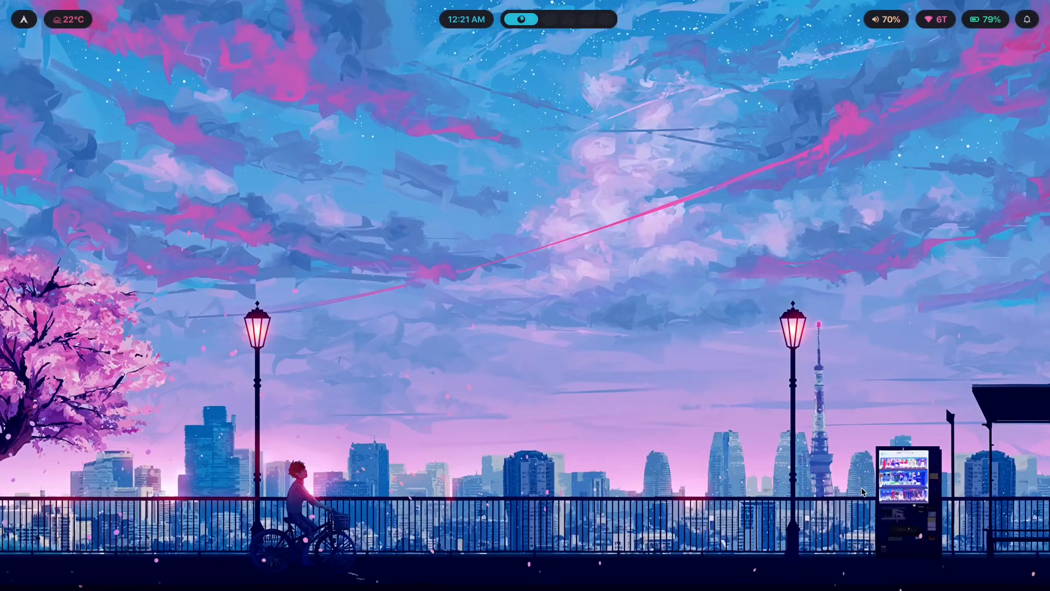
{"action": "mouse_move", "coordinate": [789, 267]}
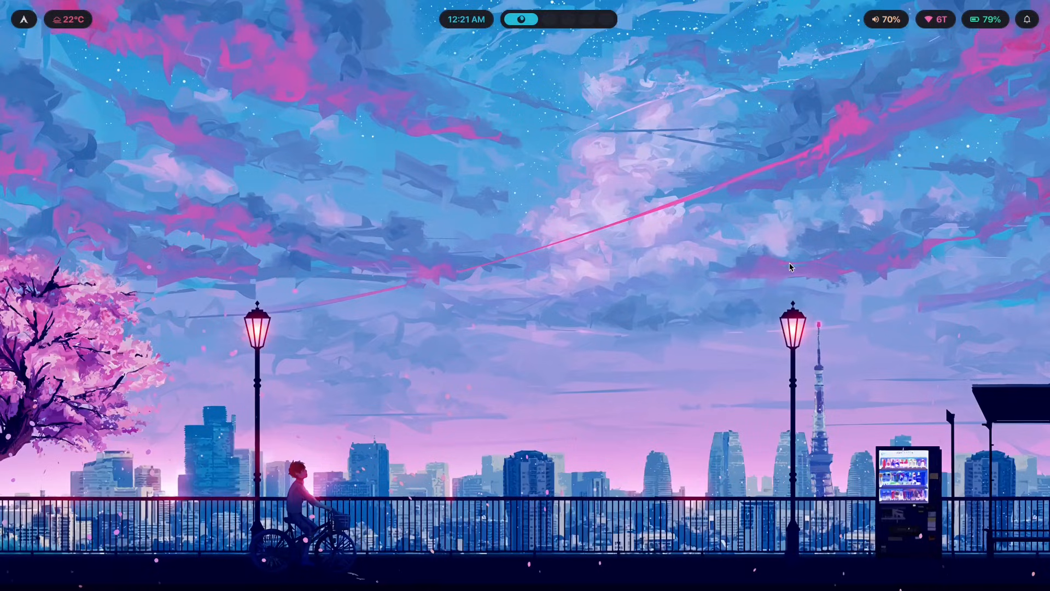
{"action": "mouse_move", "coordinate": [868, 466]}
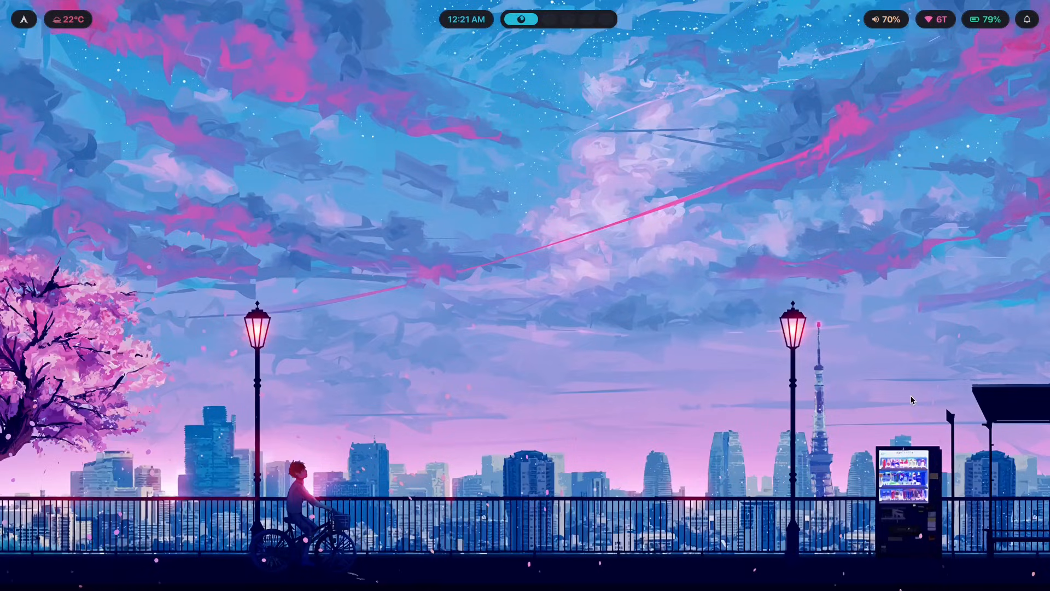
{"action": "mouse_move", "coordinate": [908, 400]}
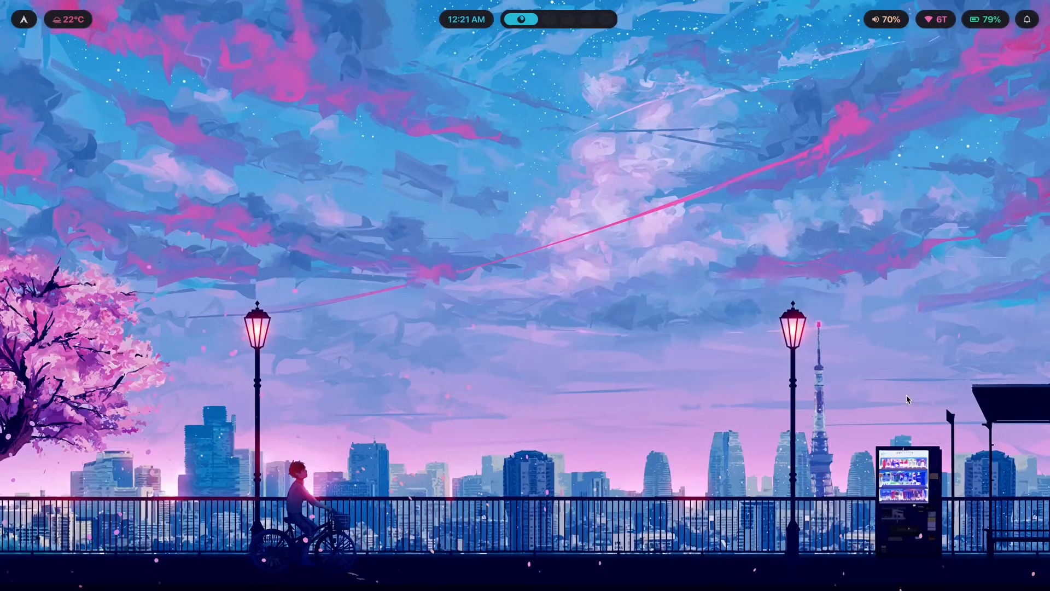
{"action": "mouse_move", "coordinate": [73, 491]}
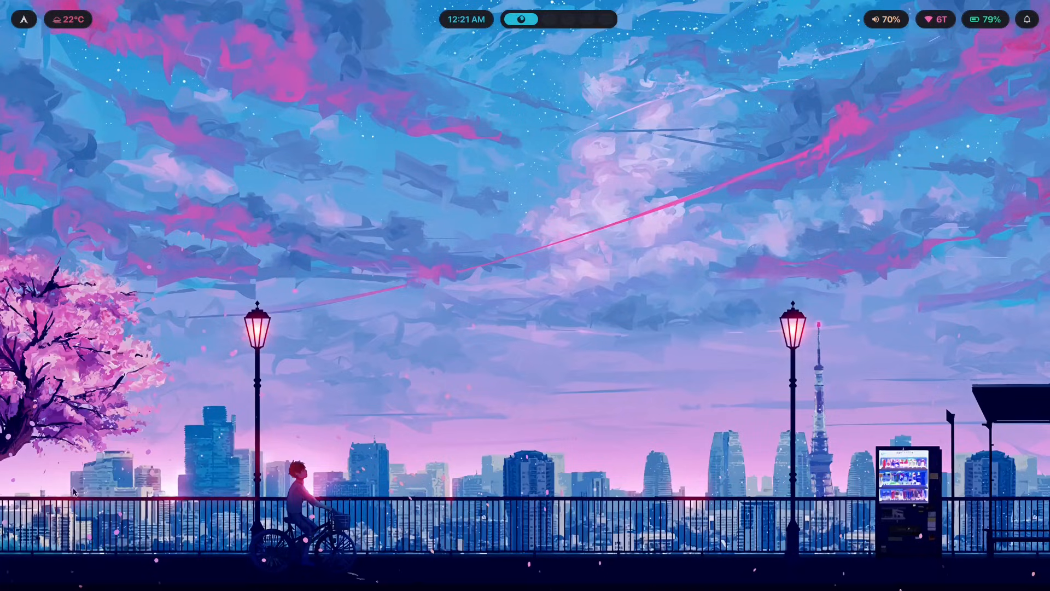
{"action": "mouse_move", "coordinate": [8, 362]}
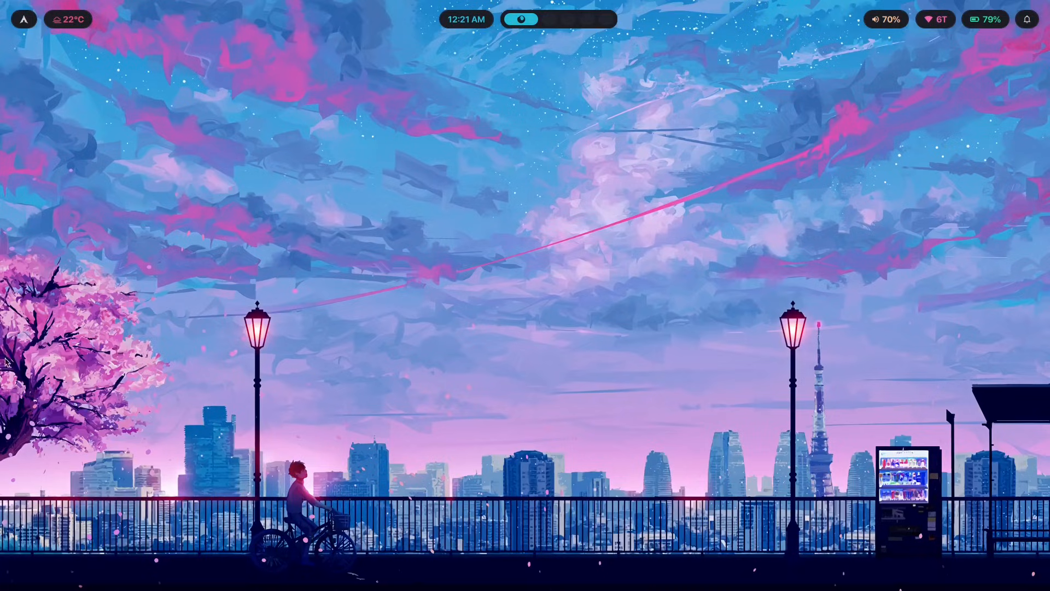
{"action": "mouse_move", "coordinate": [338, 415]}
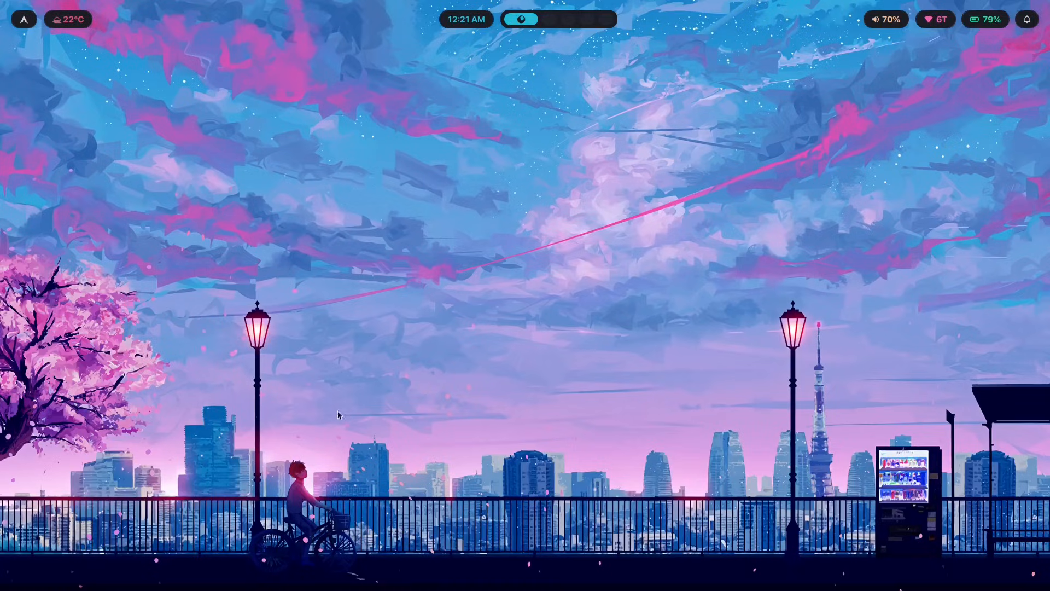
{"action": "mouse_move", "coordinate": [807, 414]}
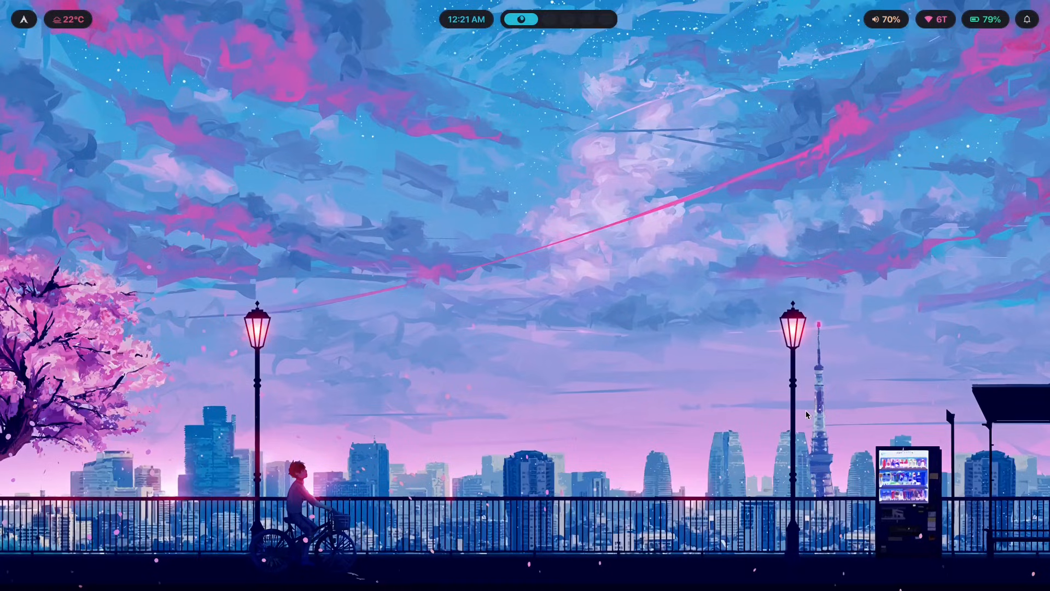
{"action": "mouse_move", "coordinate": [795, 485]}
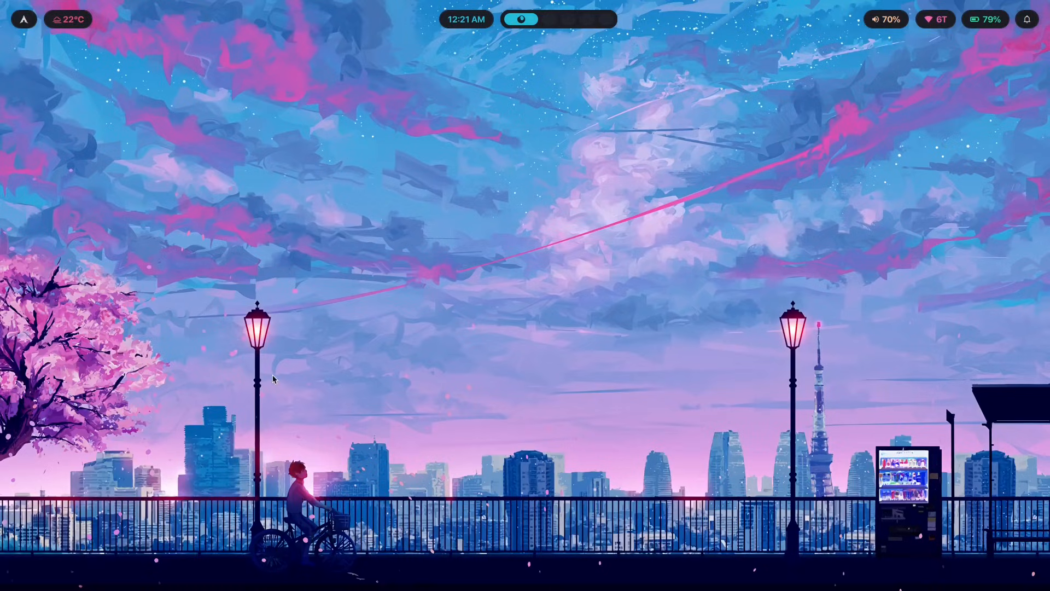
{"action": "mouse_move", "coordinate": [1046, 153]}
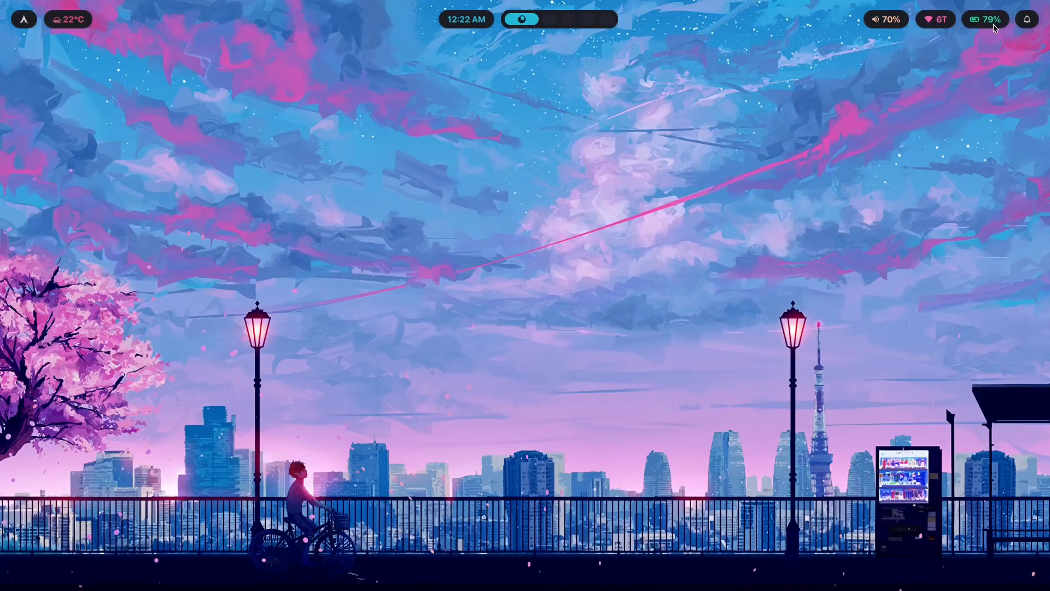
{"action": "mouse_move", "coordinate": [864, 106]}
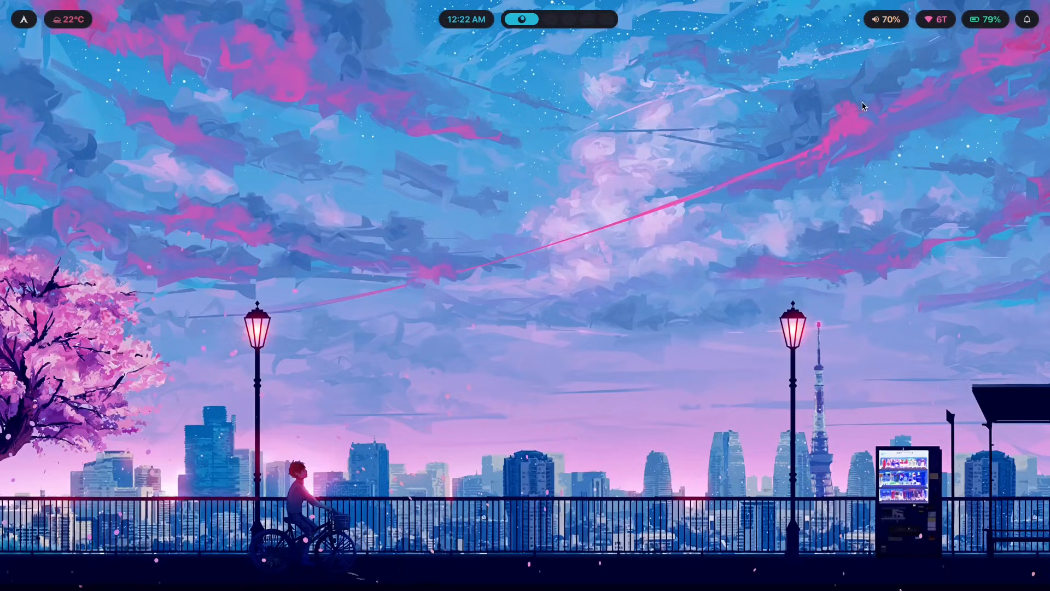
{"action": "mouse_move", "coordinate": [860, 213]}
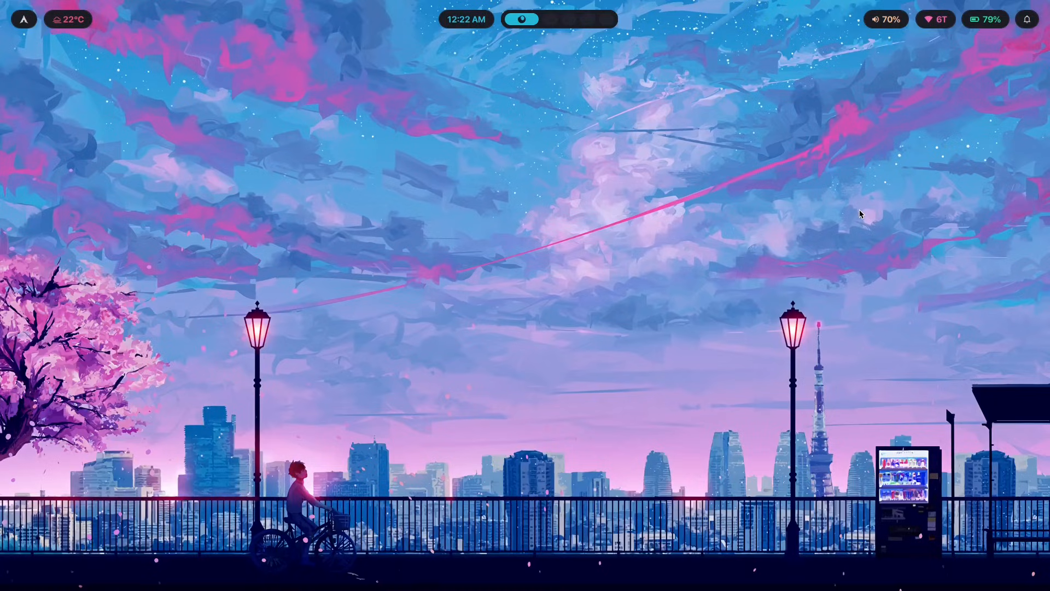
{"action": "mouse_move", "coordinate": [896, 257]}
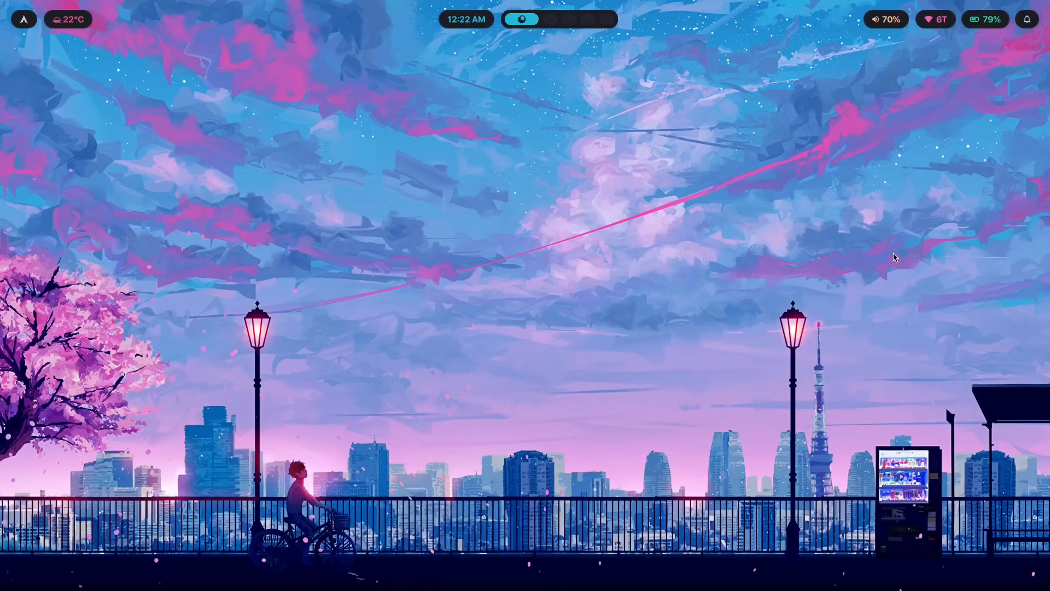
{"action": "mouse_move", "coordinate": [900, 258]}
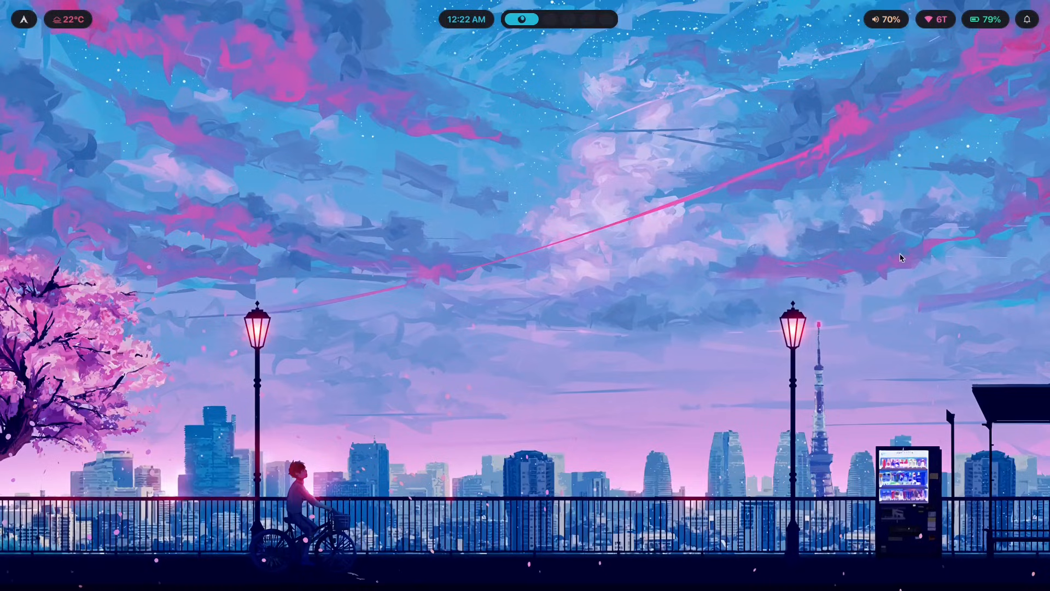
{"action": "mouse_move", "coordinate": [900, 240]}
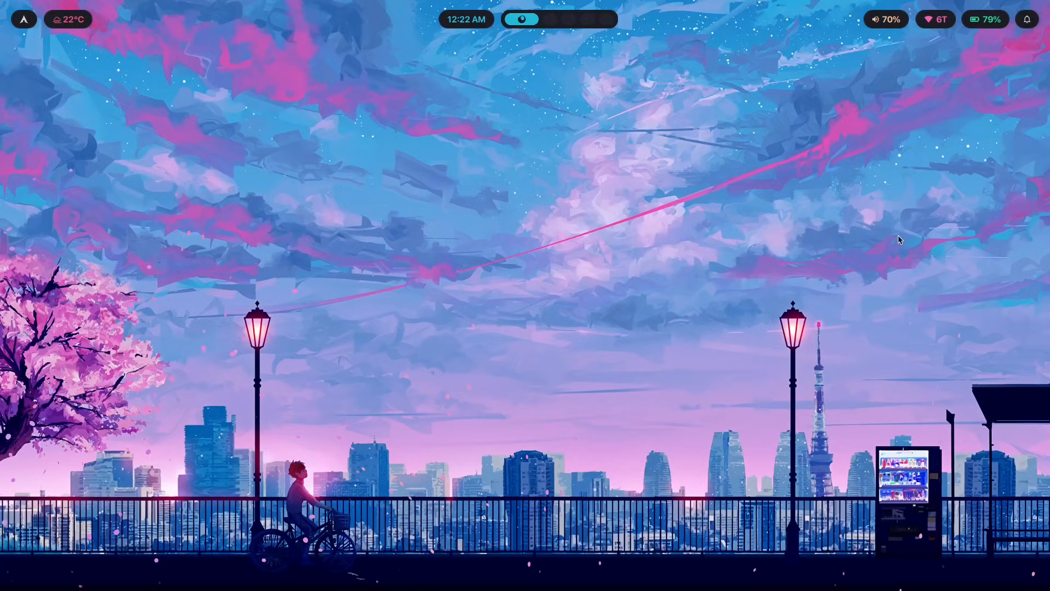
{"action": "mouse_move", "coordinate": [881, 237]}
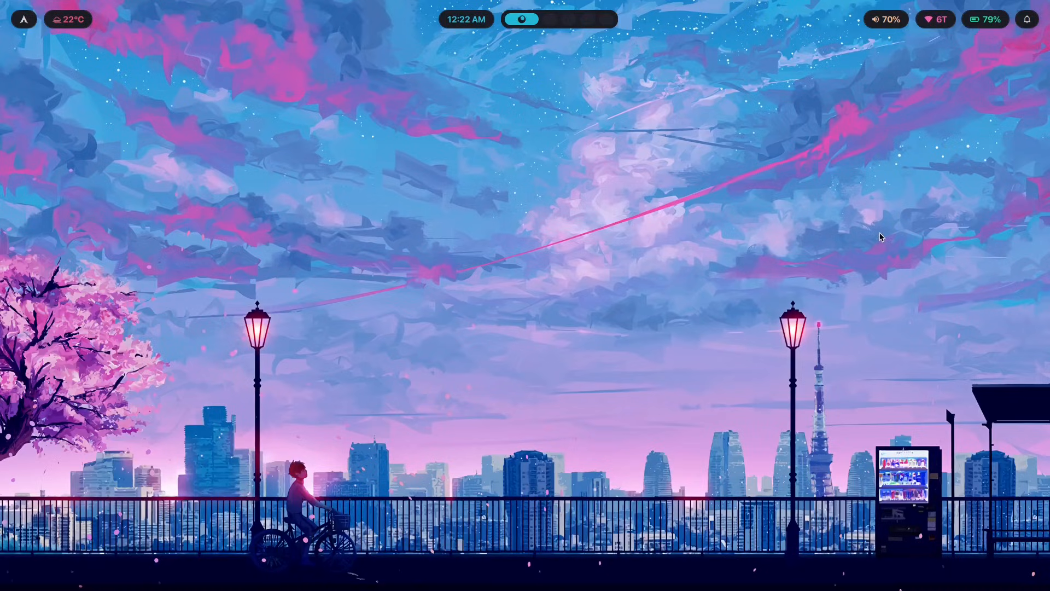
{"action": "mouse_move", "coordinate": [460, 180]}
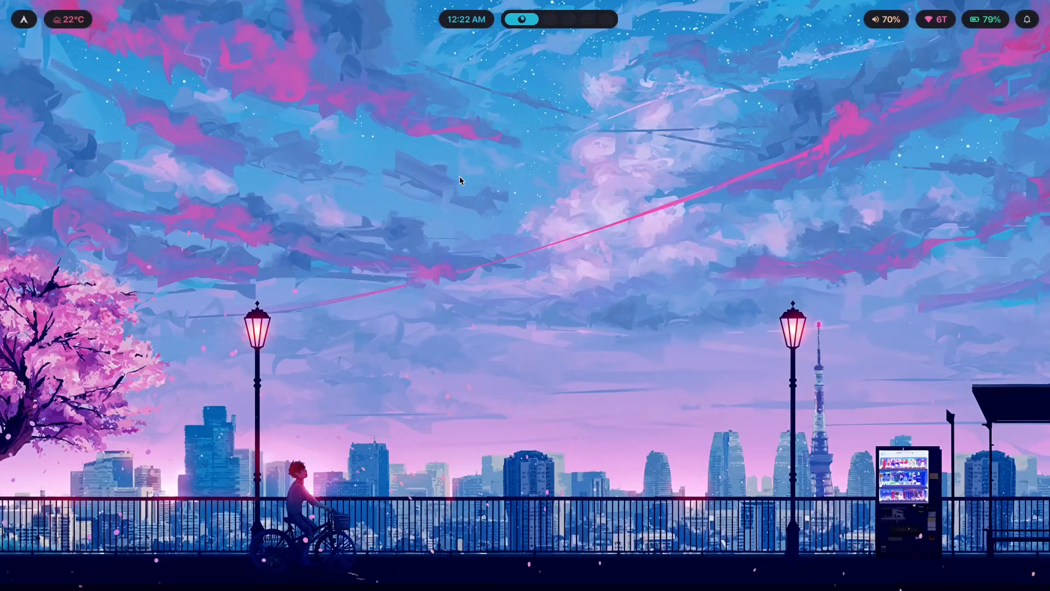
{"action": "mouse_move", "coordinate": [483, 243]}
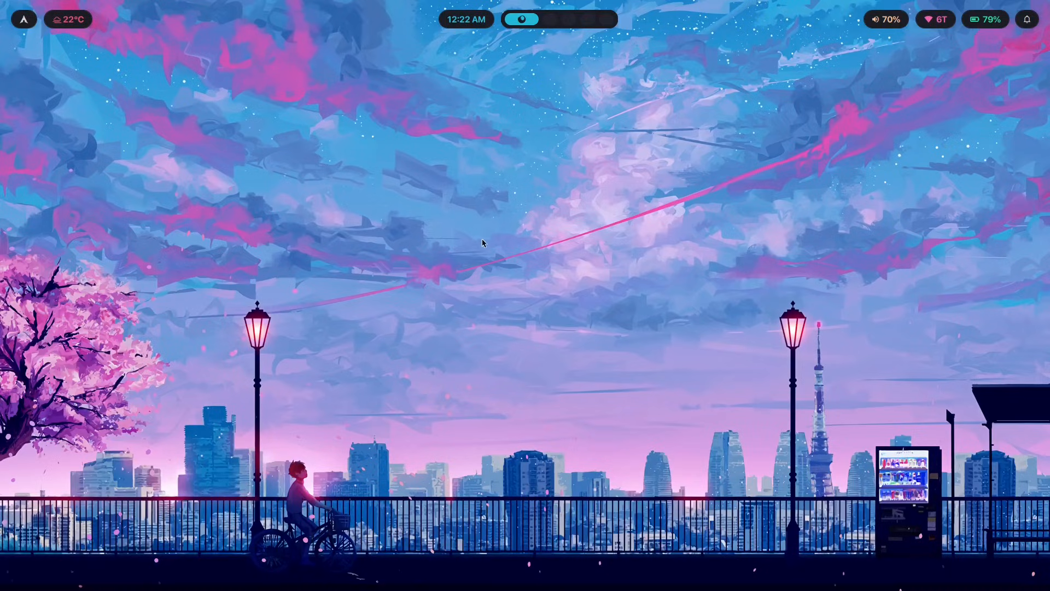
{"action": "mouse_move", "coordinate": [630, 281]}
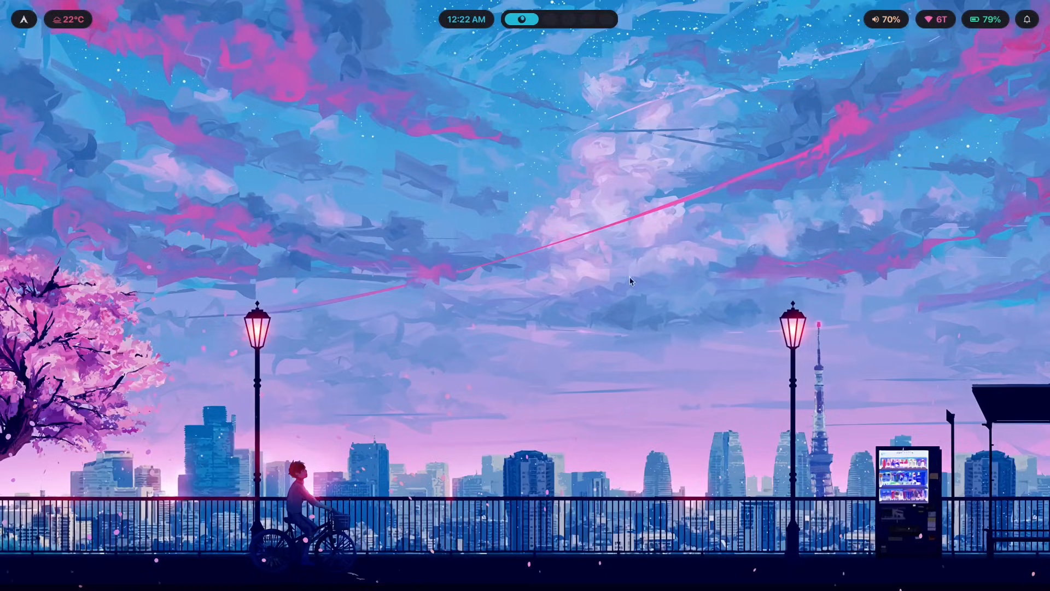
{"action": "mouse_move", "coordinate": [716, 5]}
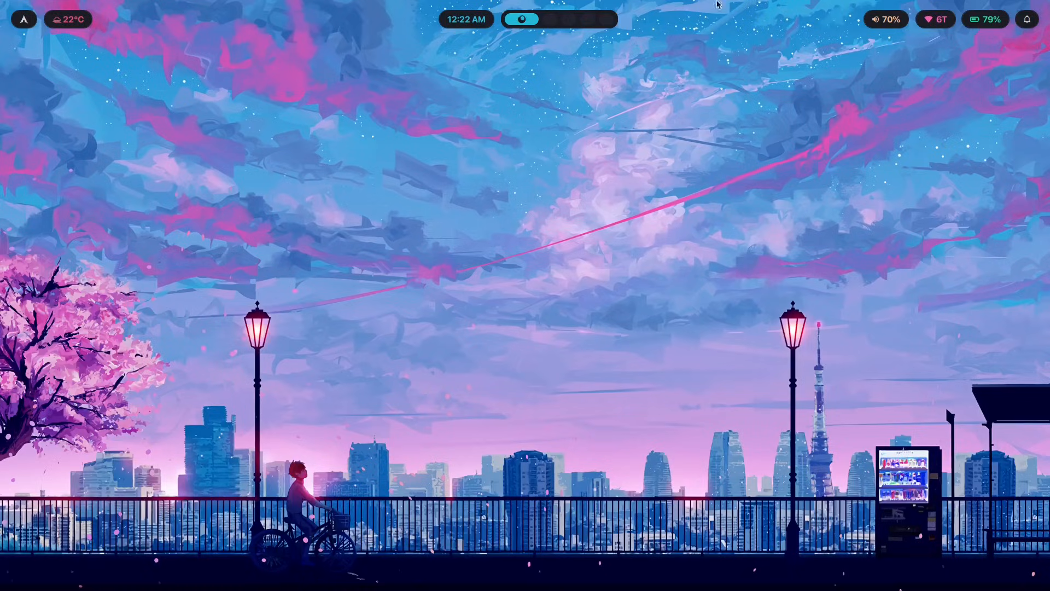
{"action": "mouse_move", "coordinate": [617, 42]}
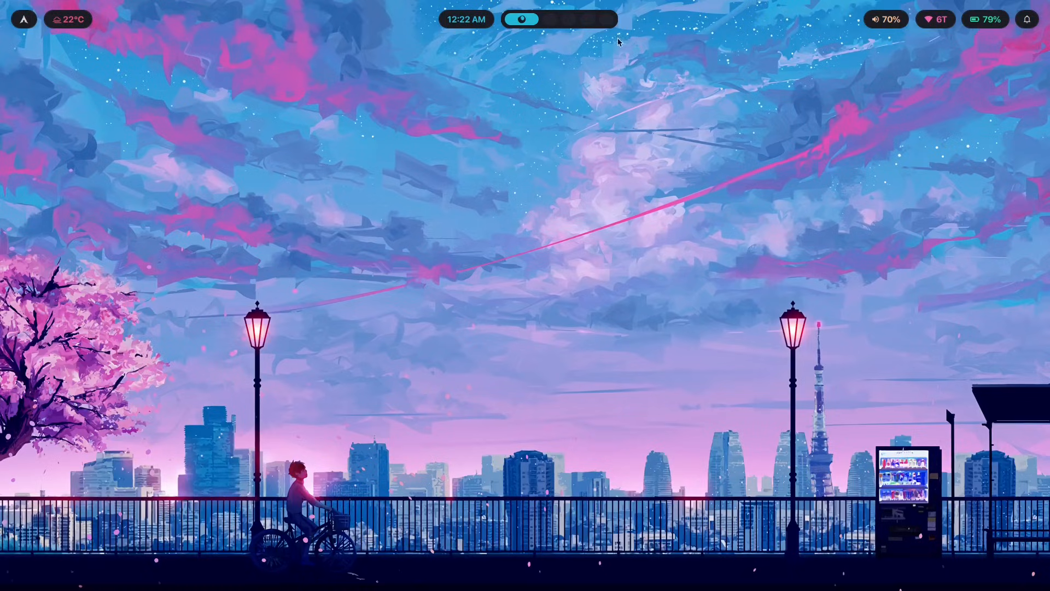
{"action": "mouse_move", "coordinate": [696, 175]}
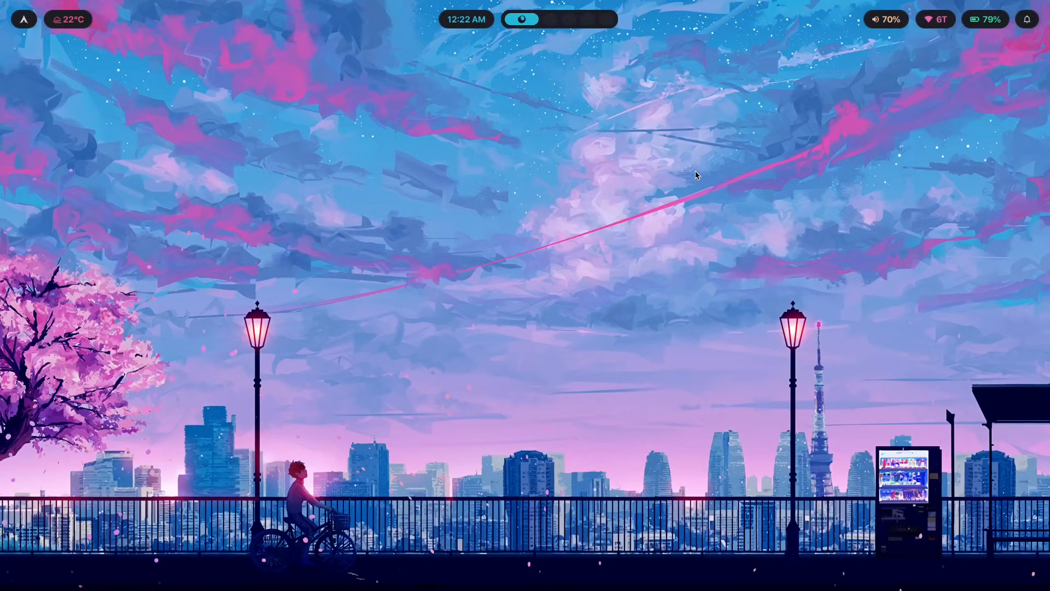
{"action": "mouse_move", "coordinate": [747, 215]}
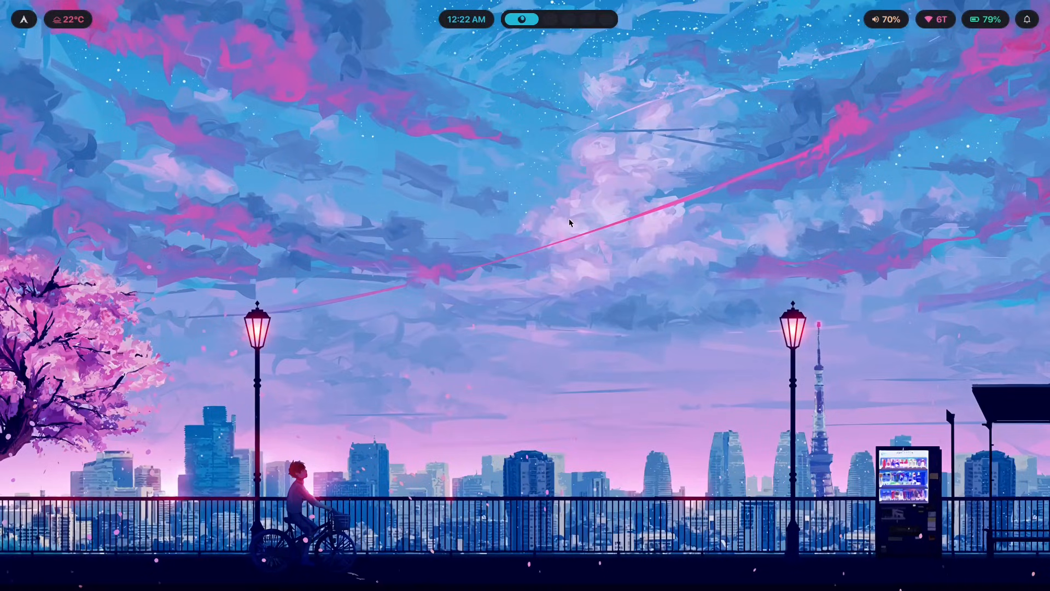
{"action": "mouse_move", "coordinate": [783, 287]}
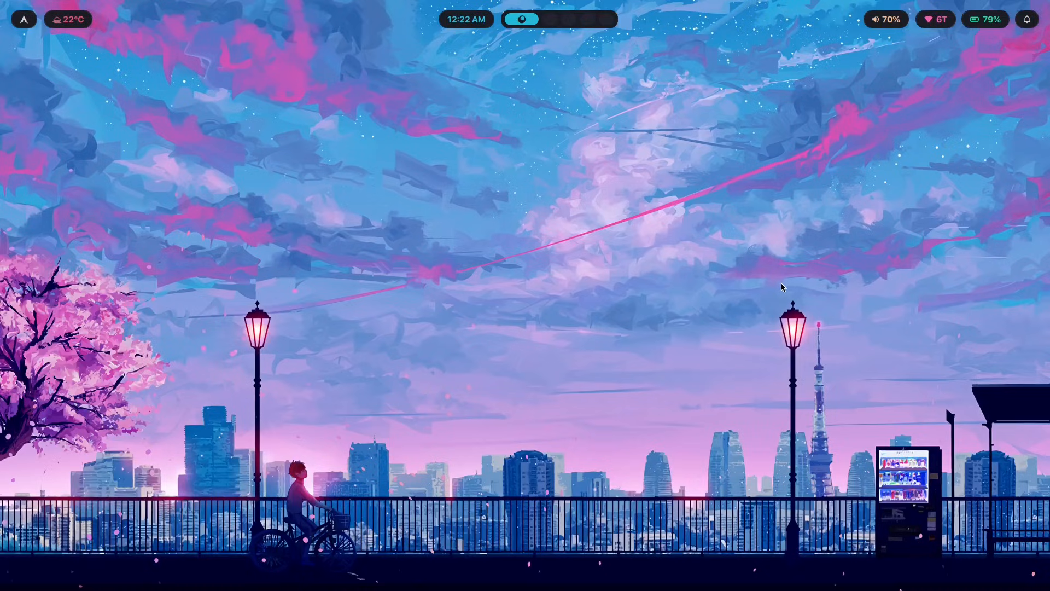
{"action": "mouse_move", "coordinate": [778, 294]}
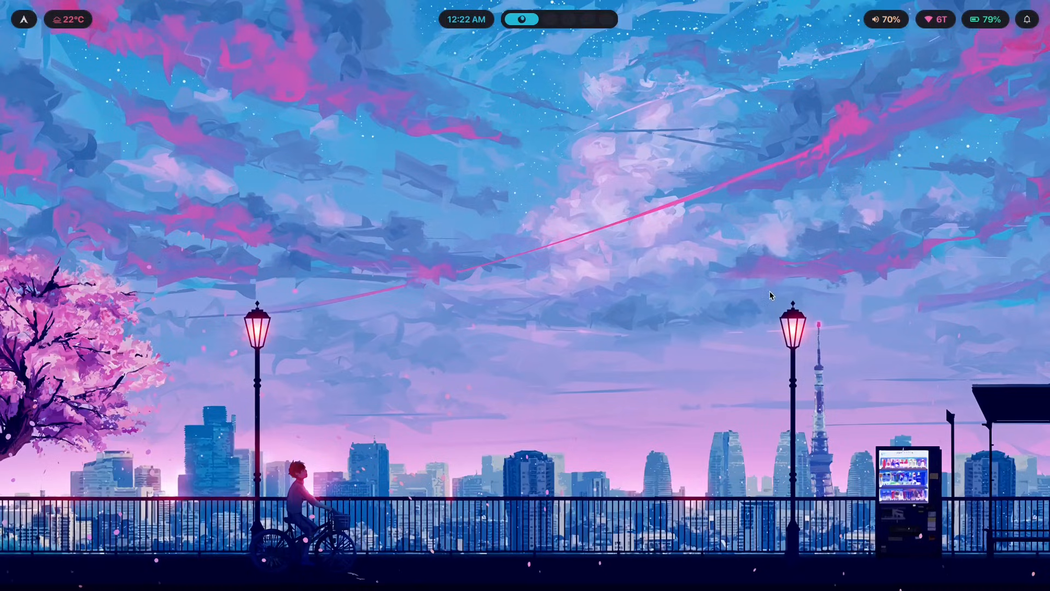
{"action": "mouse_move", "coordinate": [763, 301]}
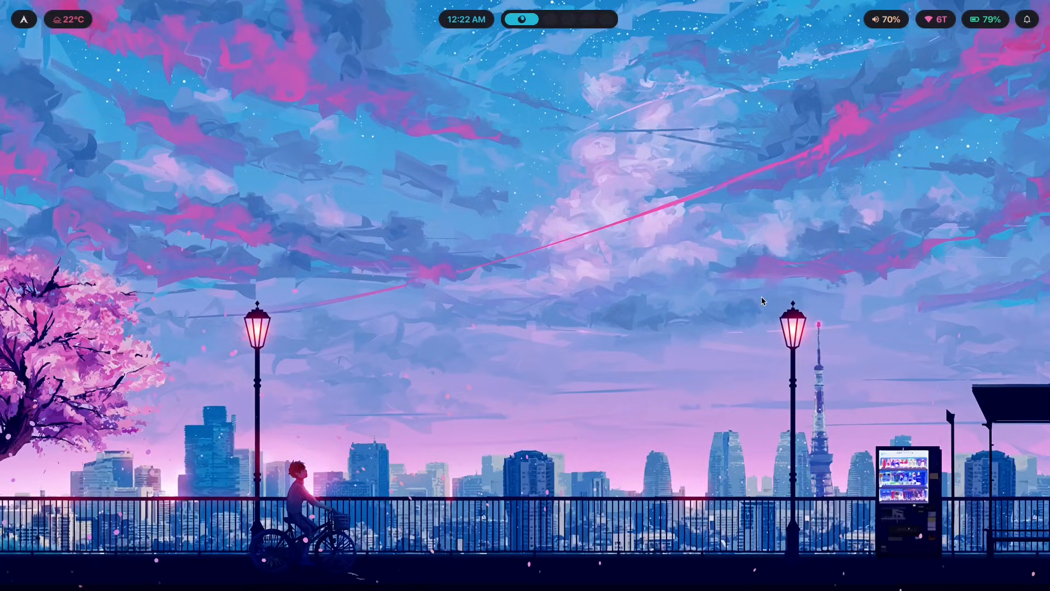
{"action": "mouse_move", "coordinate": [923, 275]}
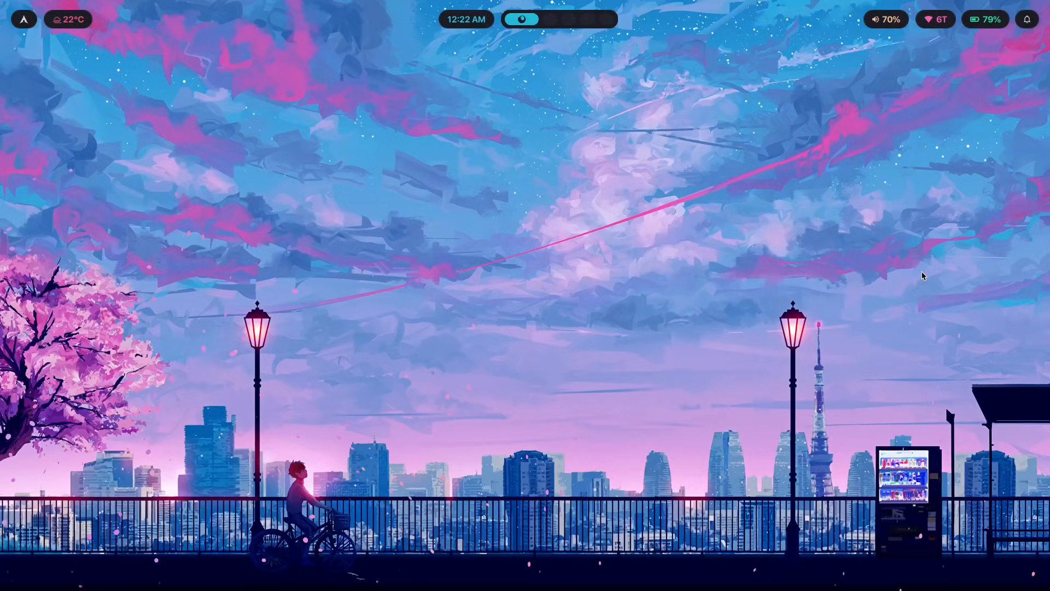
{"action": "mouse_move", "coordinate": [802, 222]}
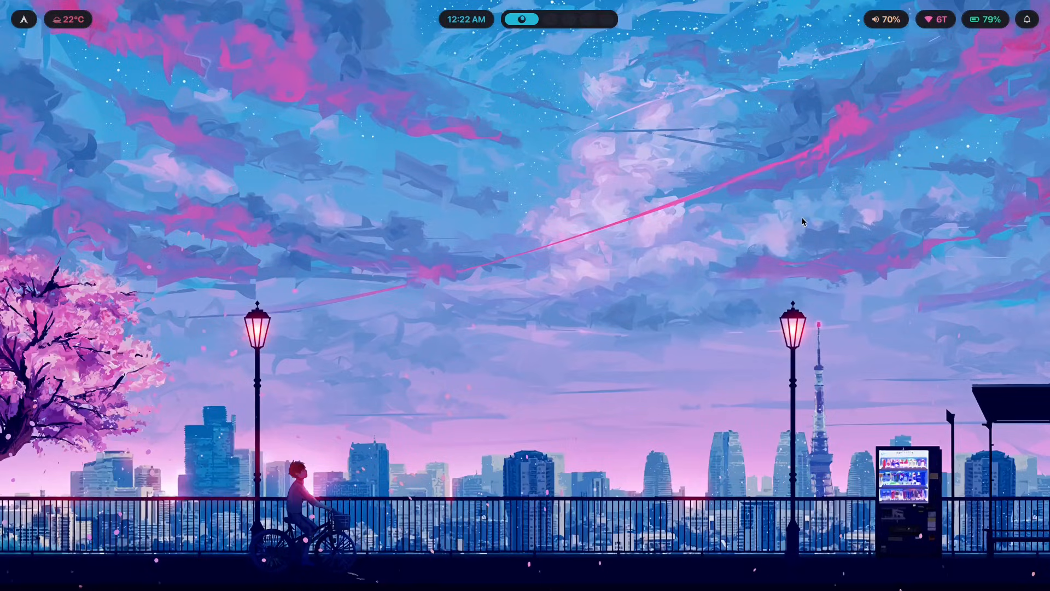
{"action": "mouse_move", "coordinate": [884, 235]}
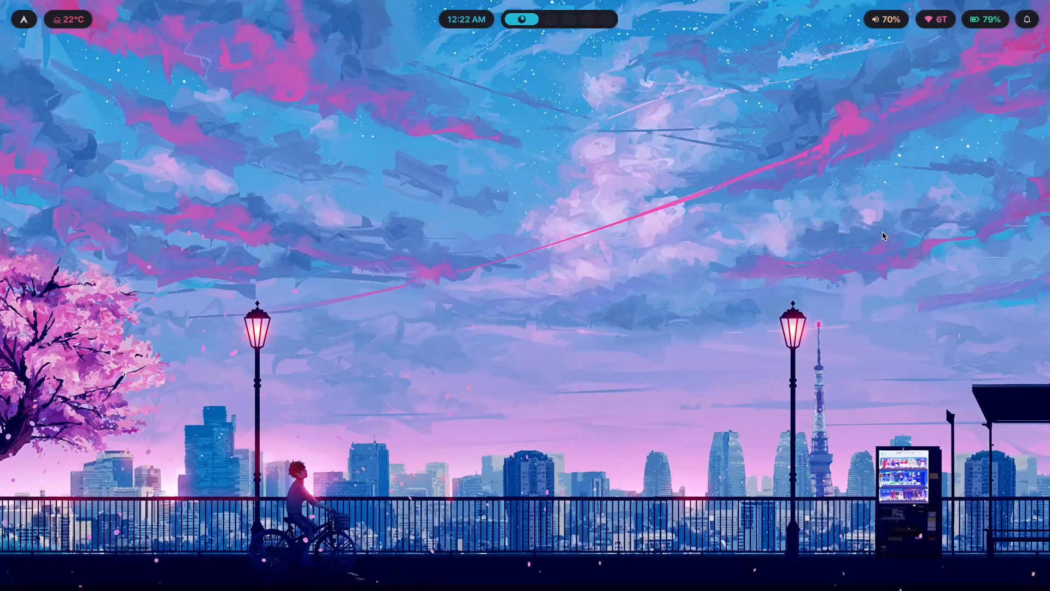
{"action": "mouse_move", "coordinate": [935, 244]}
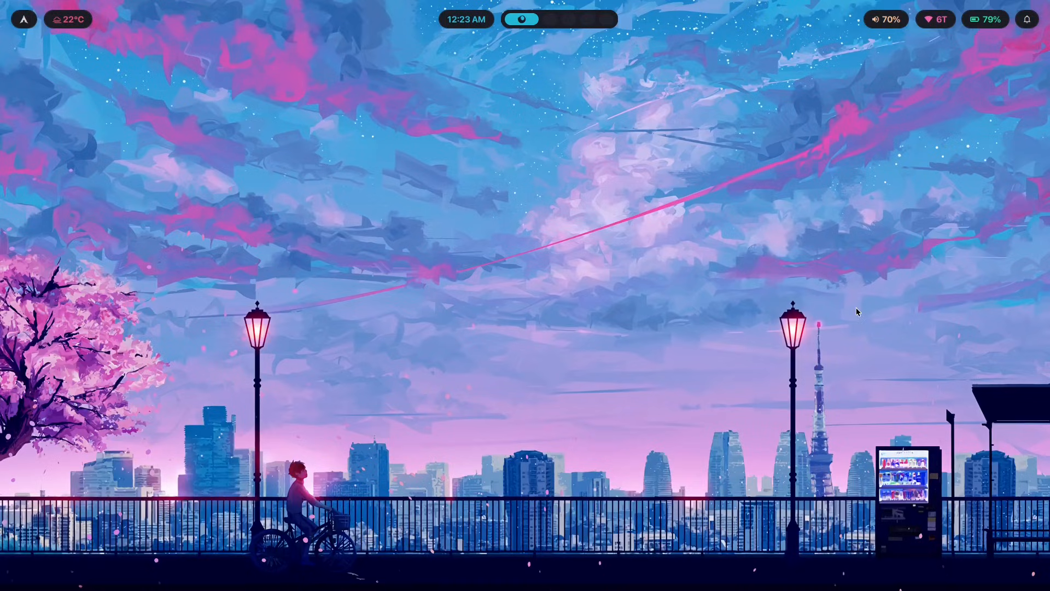
{"action": "mouse_move", "coordinate": [641, 126]}
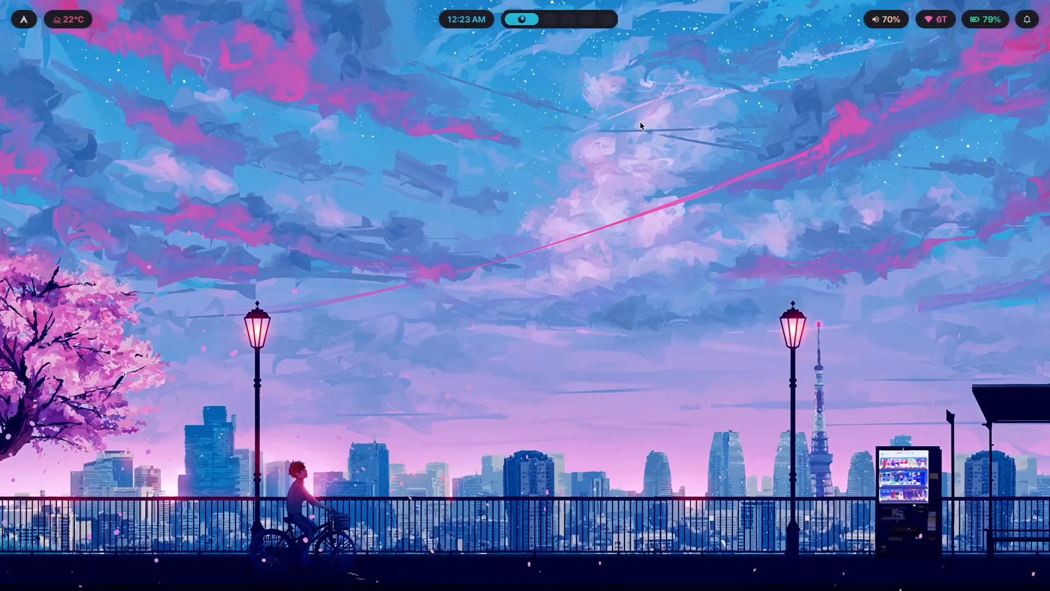
{"action": "mouse_move", "coordinate": [574, 141]}
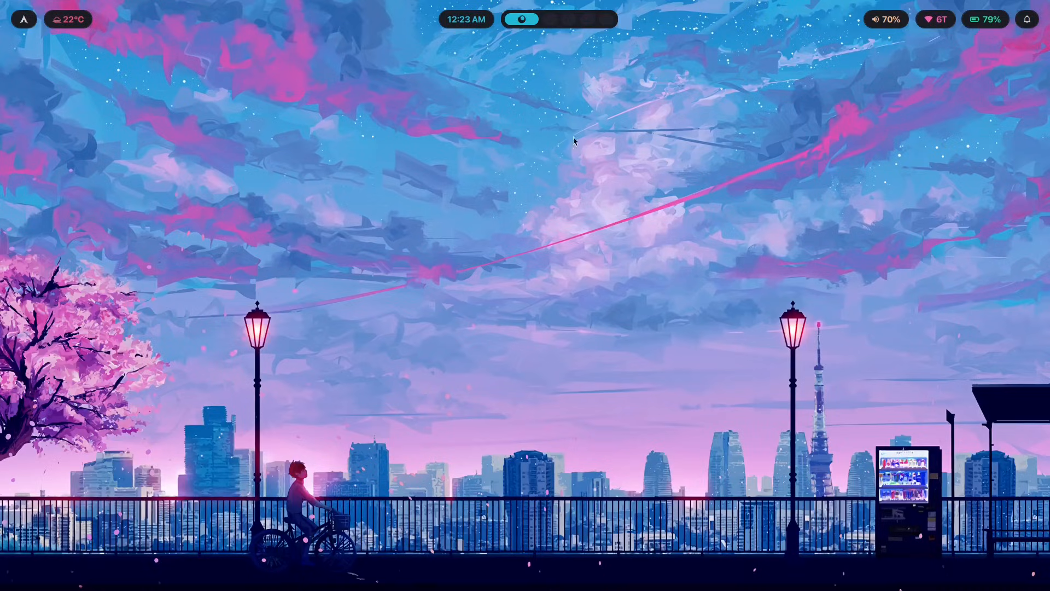
{"action": "mouse_move", "coordinate": [861, 401]}
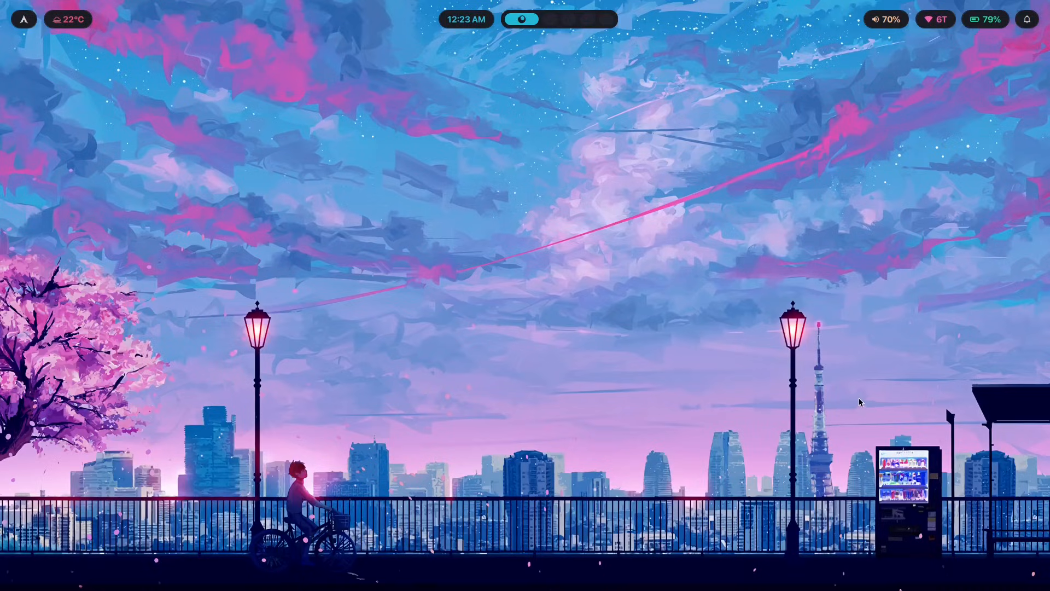
{"action": "mouse_move", "coordinate": [382, 225]}
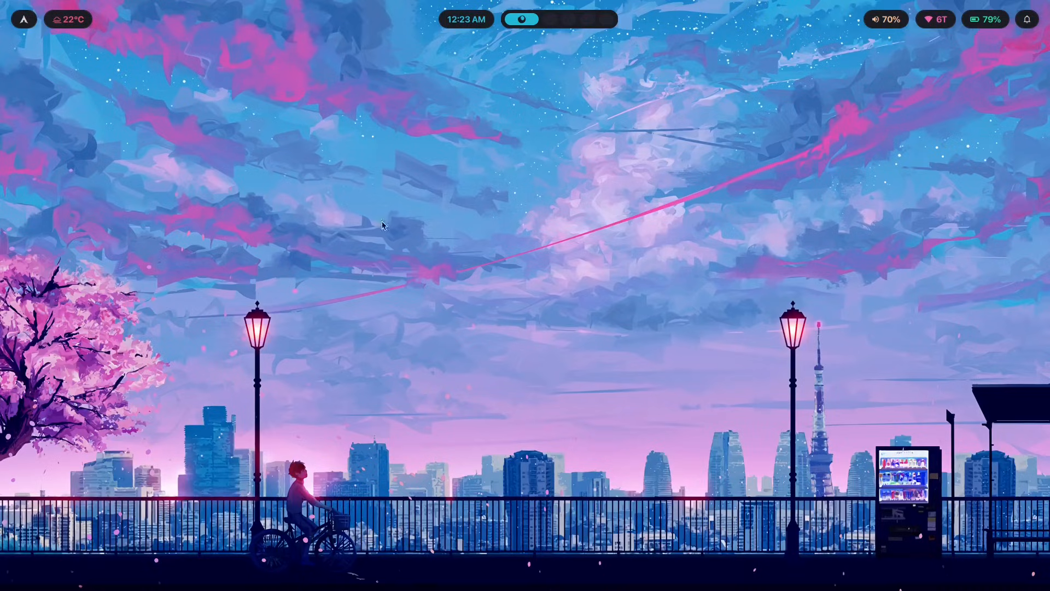
{"action": "mouse_move", "coordinate": [801, 155]}
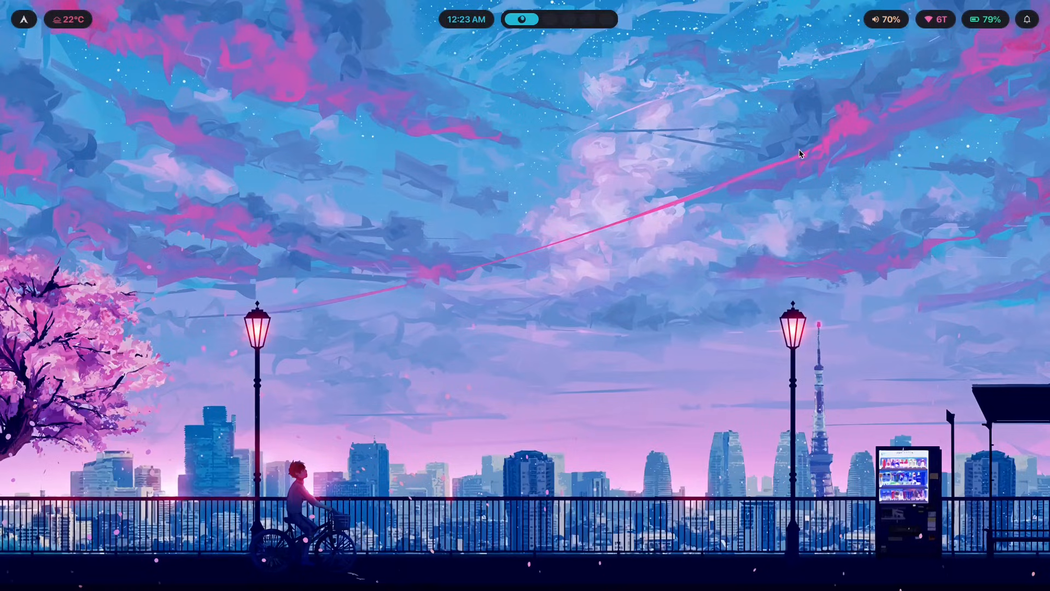
{"action": "mouse_move", "coordinate": [216, 400]}
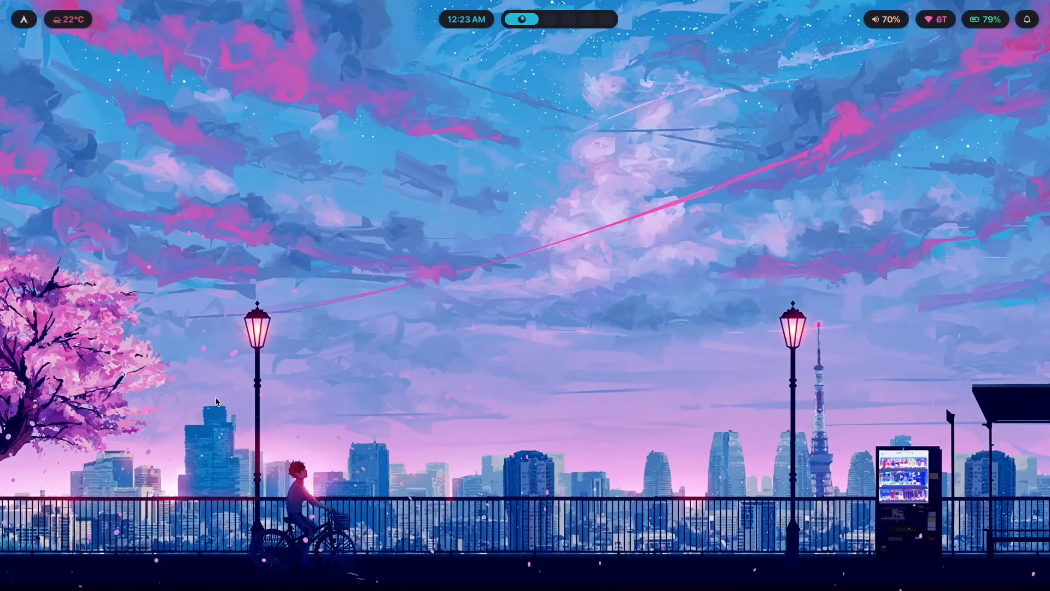
{"action": "mouse_move", "coordinate": [1007, 437]}
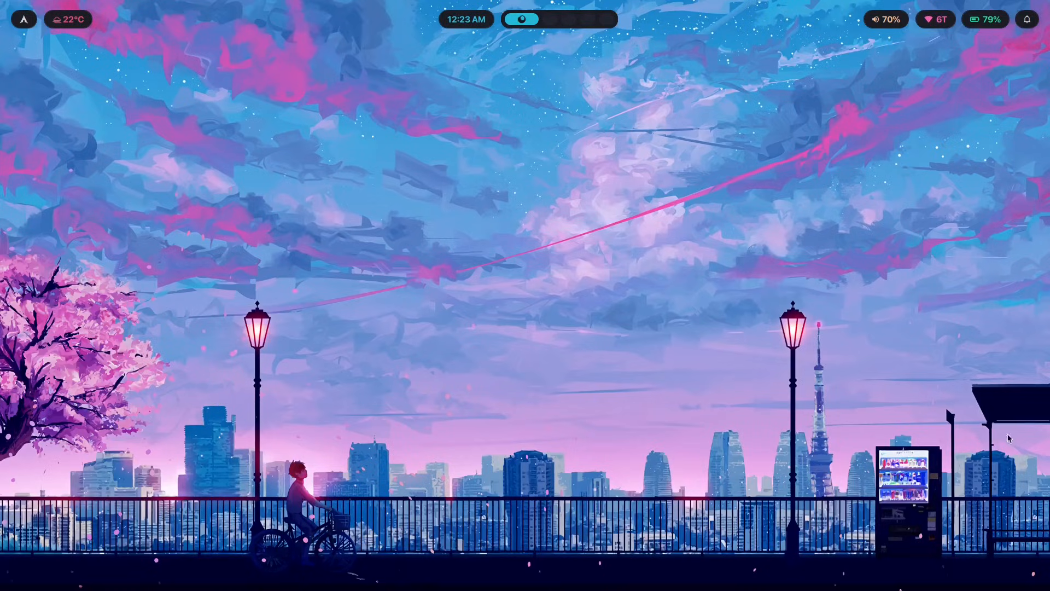
{"action": "mouse_move", "coordinate": [598, 55]}
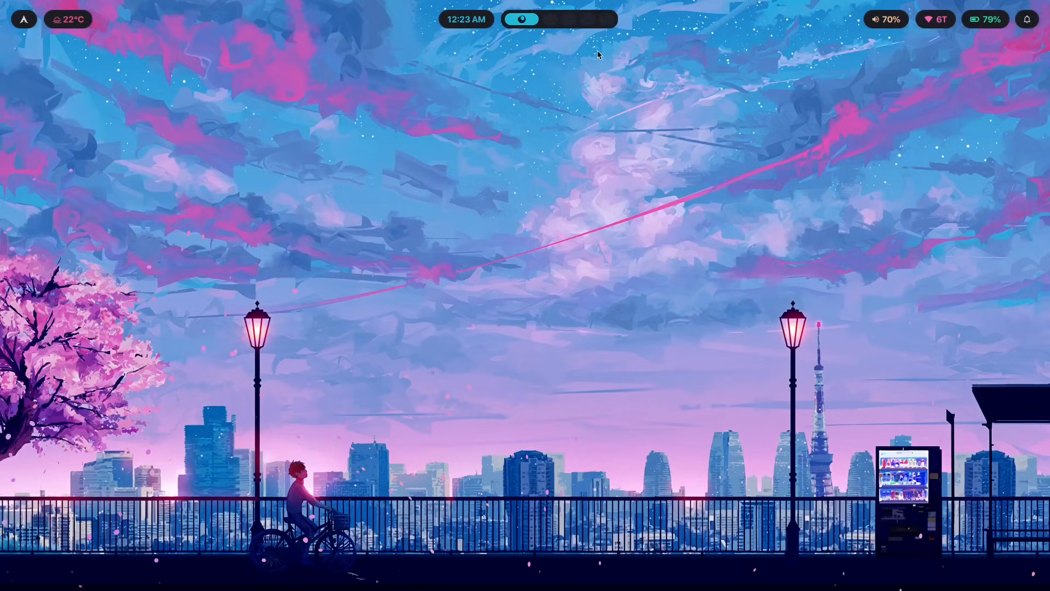
{"action": "mouse_move", "coordinate": [713, 217]}
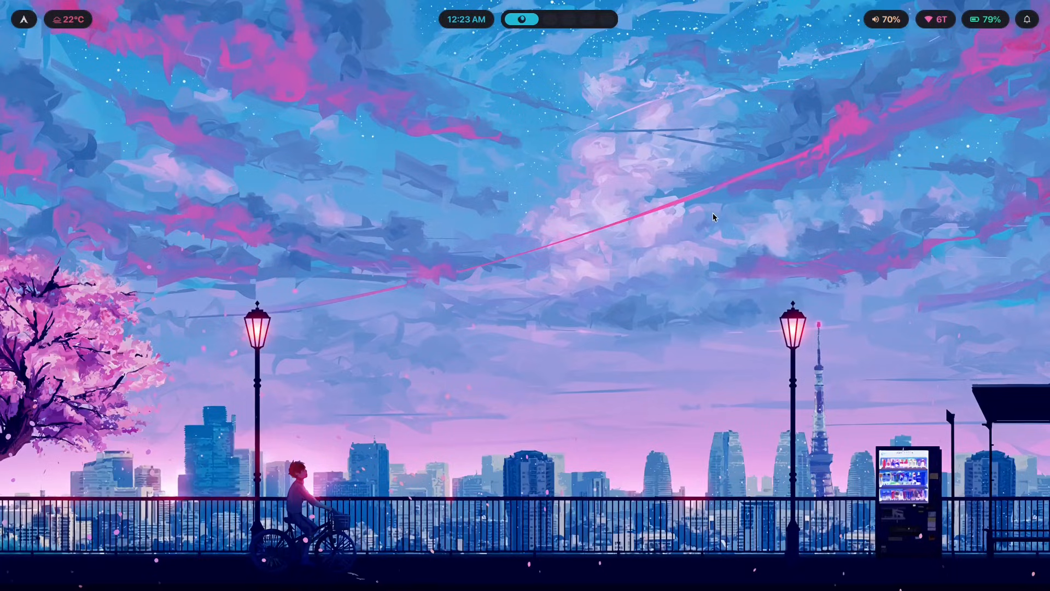
{"action": "mouse_move", "coordinate": [675, 225]}
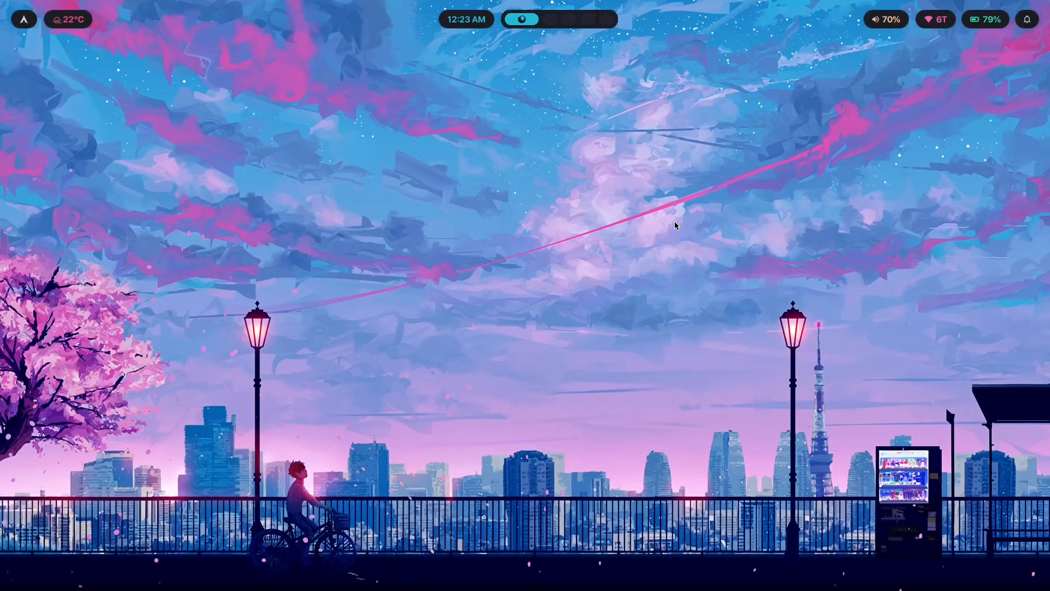
{"action": "mouse_move", "coordinate": [459, 198]}
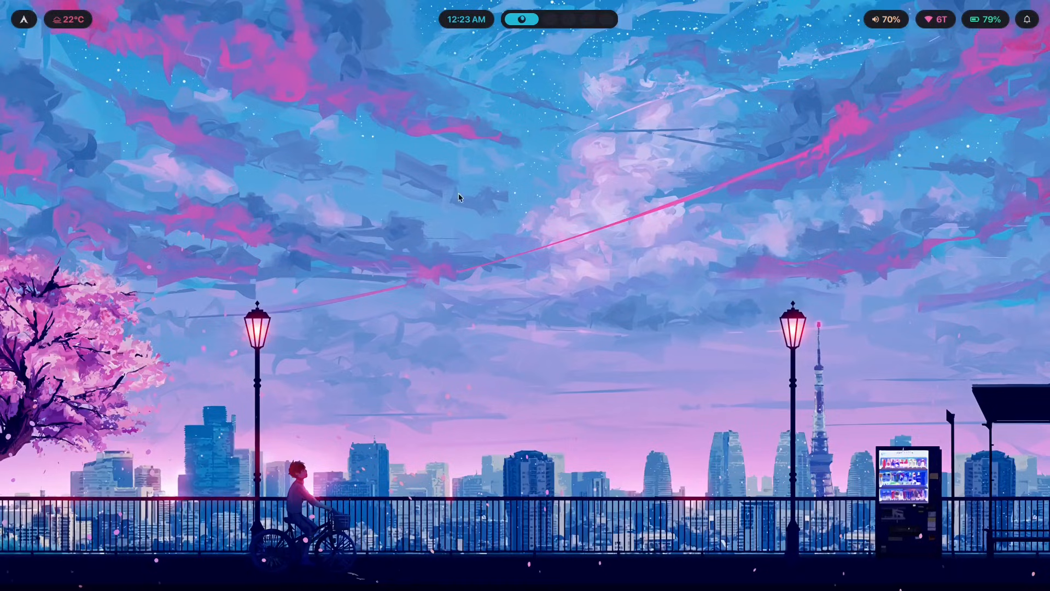
{"action": "mouse_move", "coordinate": [843, 127]}
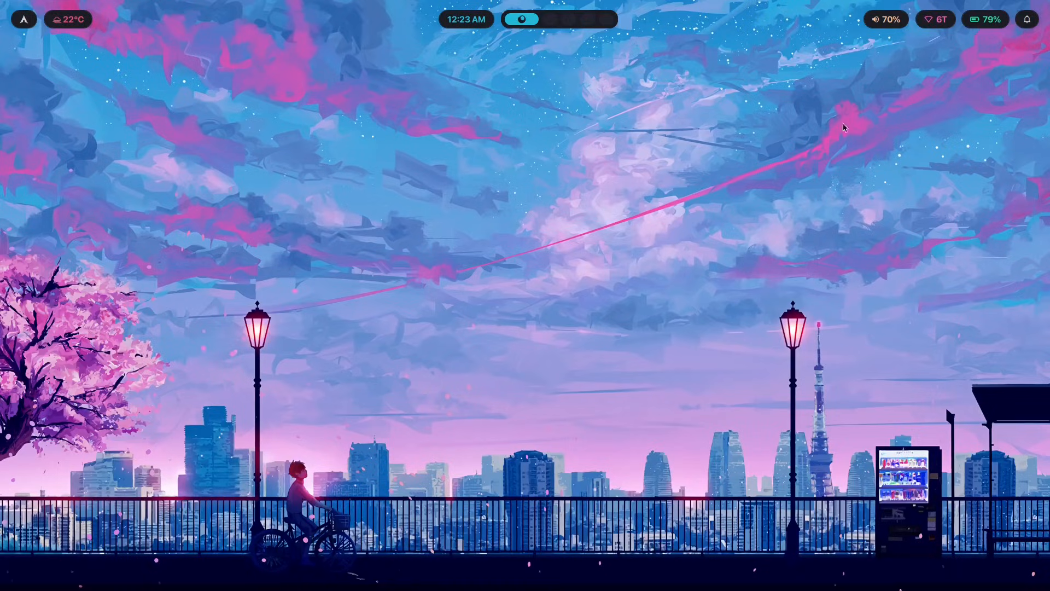
{"action": "mouse_move", "coordinate": [404, 231]}
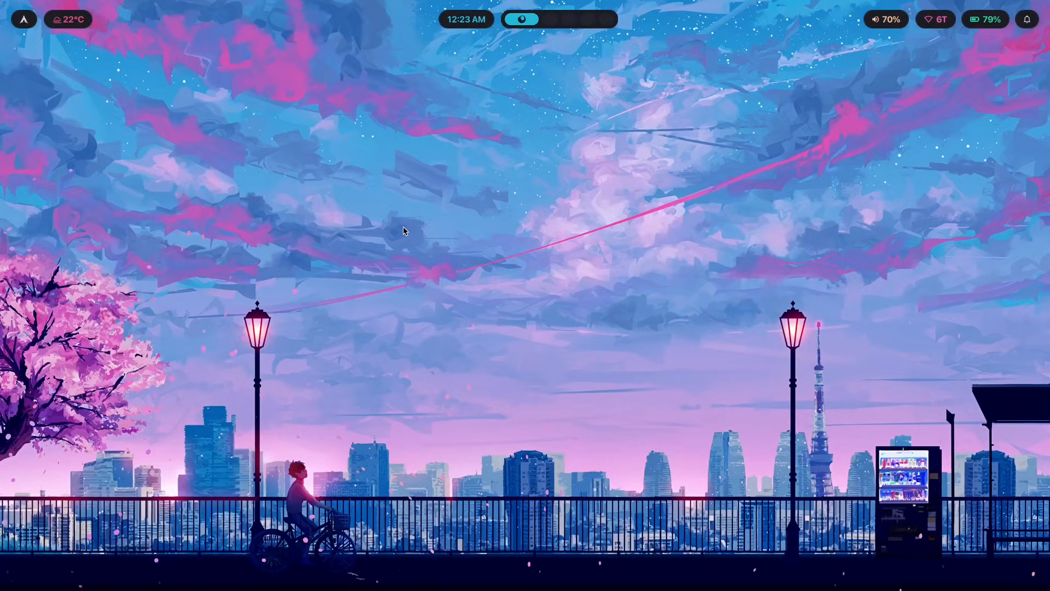
{"action": "mouse_move", "coordinate": [620, 242]}
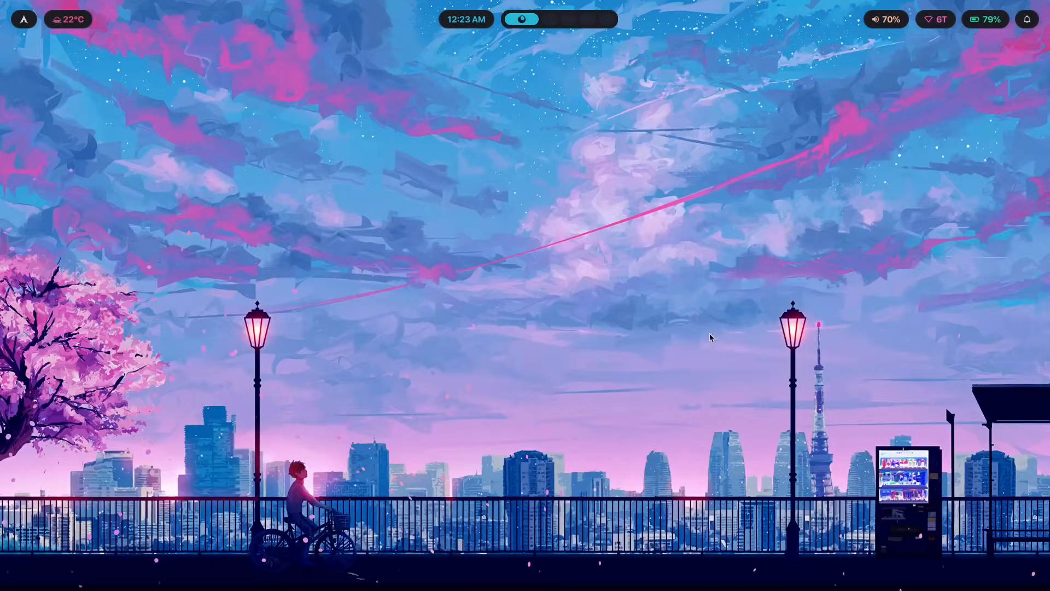
{"action": "mouse_move", "coordinate": [173, 6]}
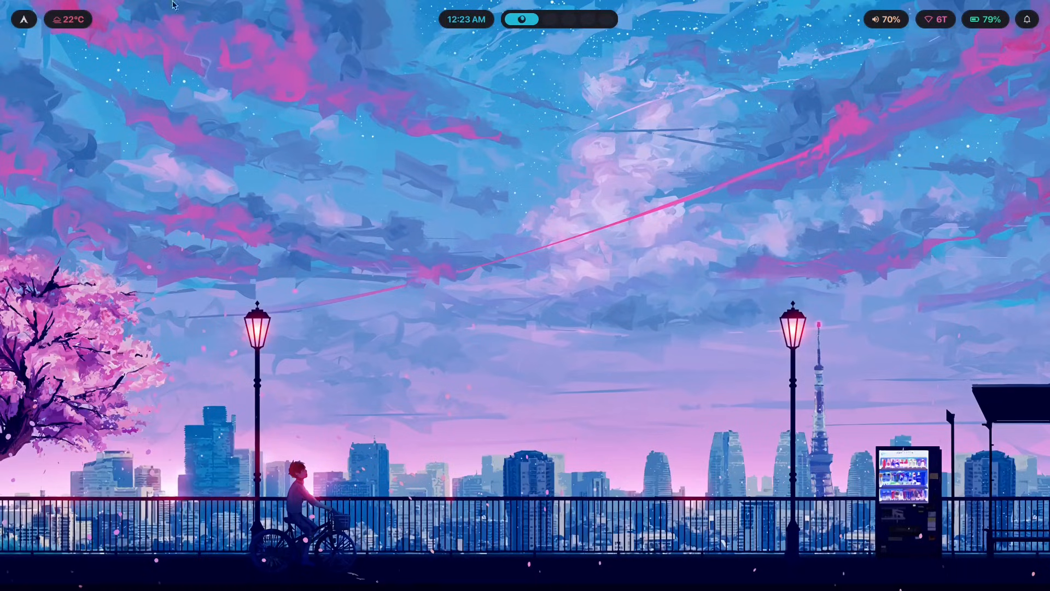
{"action": "mouse_move", "coordinate": [727, 250]}
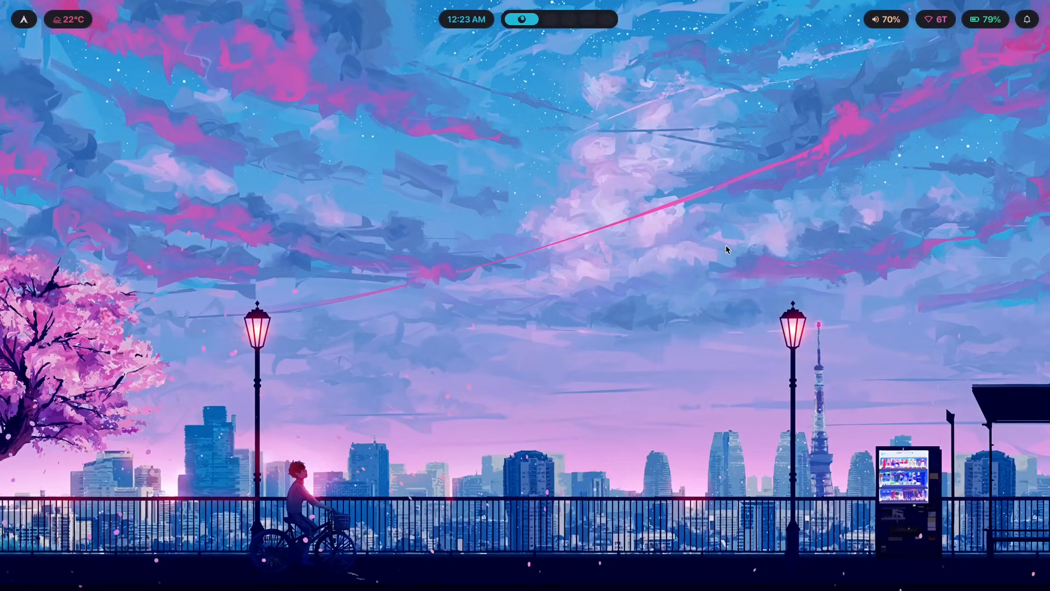
{"action": "mouse_move", "coordinate": [928, 424]}
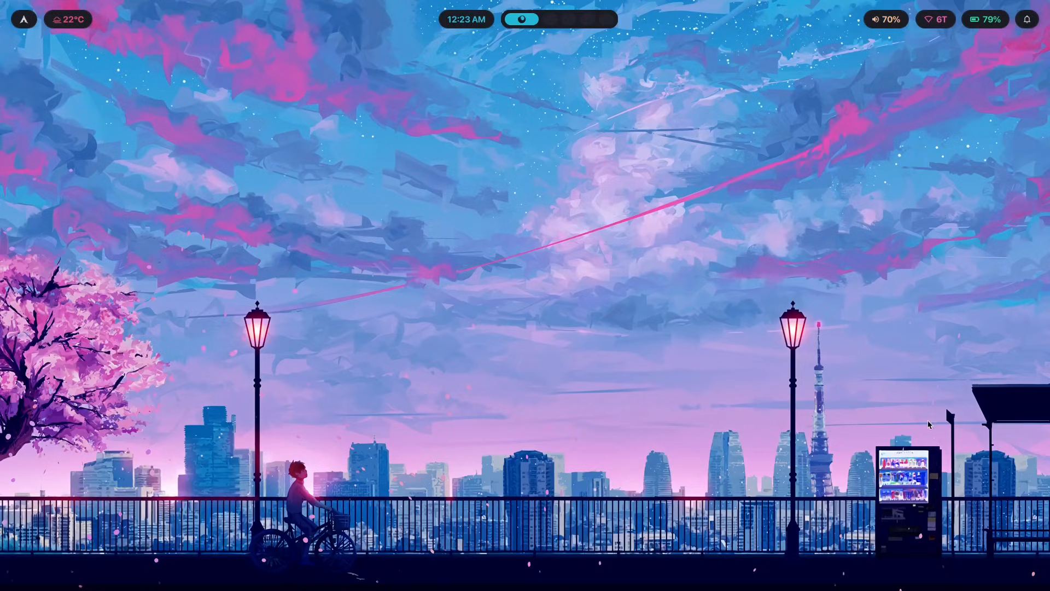
{"action": "mouse_move", "coordinate": [807, 392]}
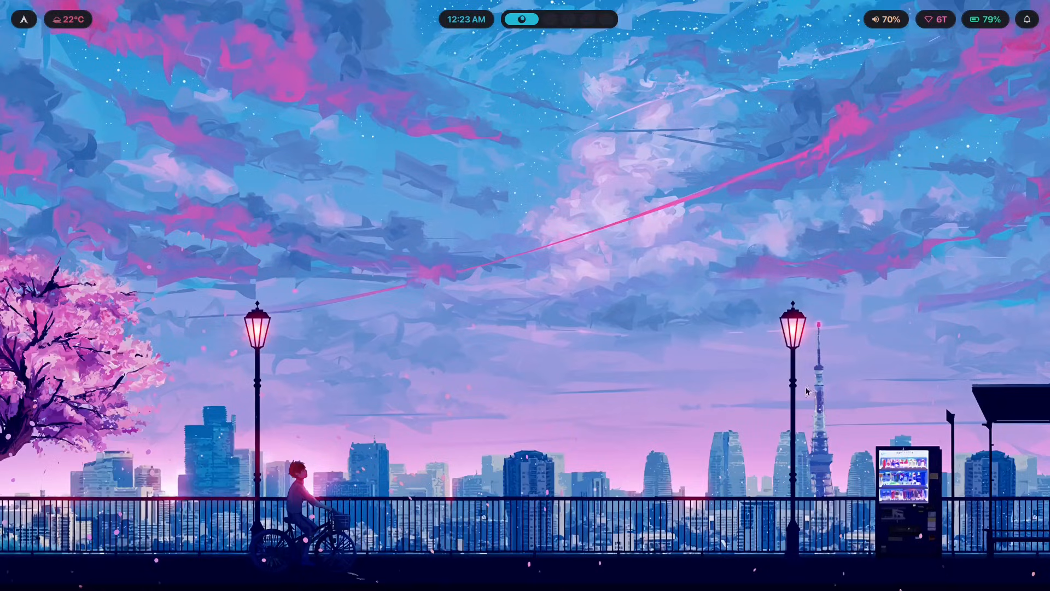
{"action": "mouse_move", "coordinate": [917, 310]}
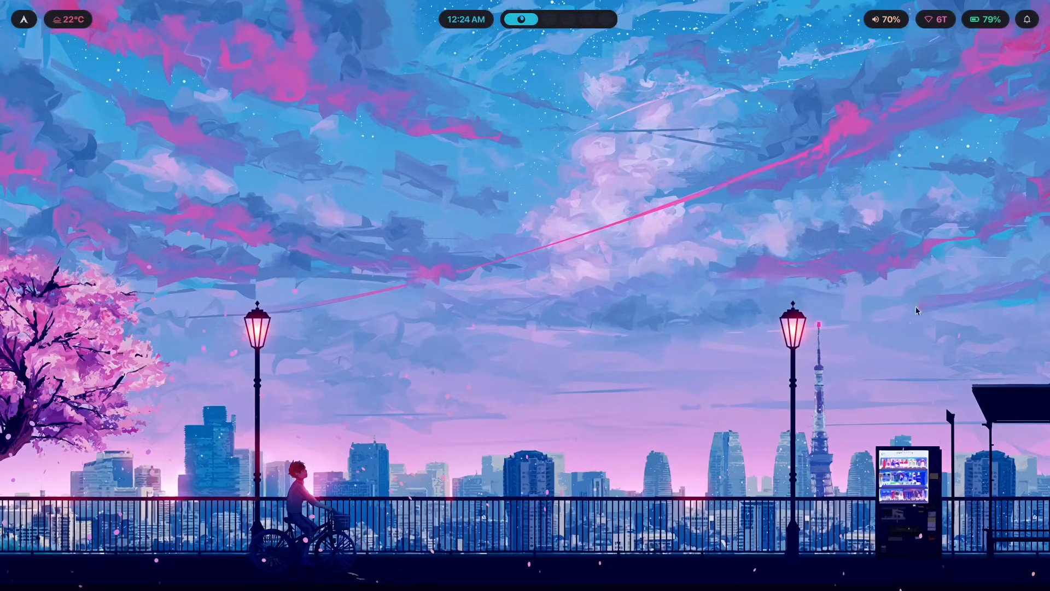
{"action": "mouse_move", "coordinate": [855, 381]}
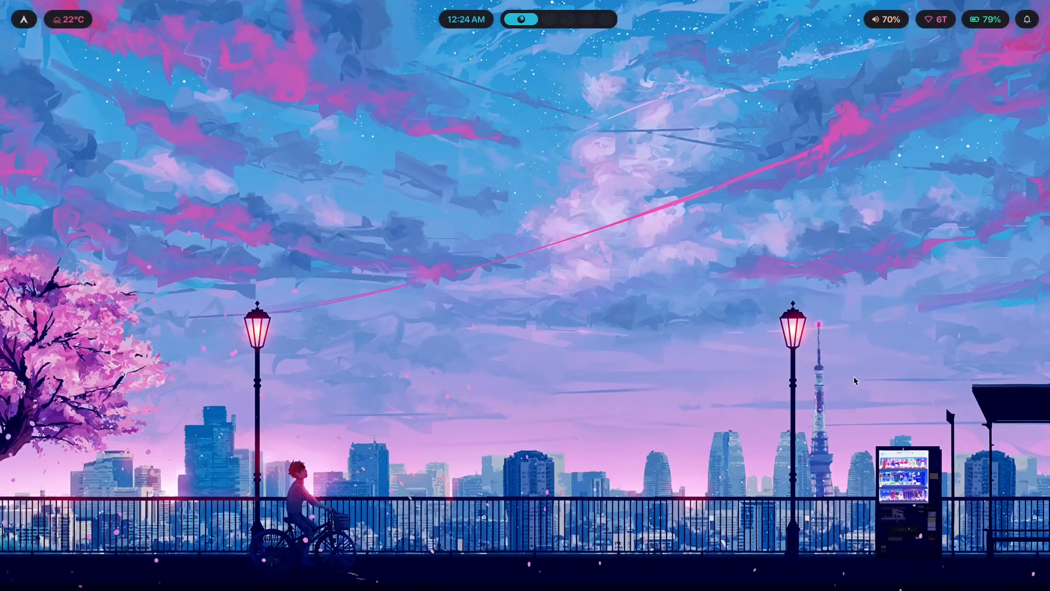
{"action": "mouse_move", "coordinate": [789, 387]}
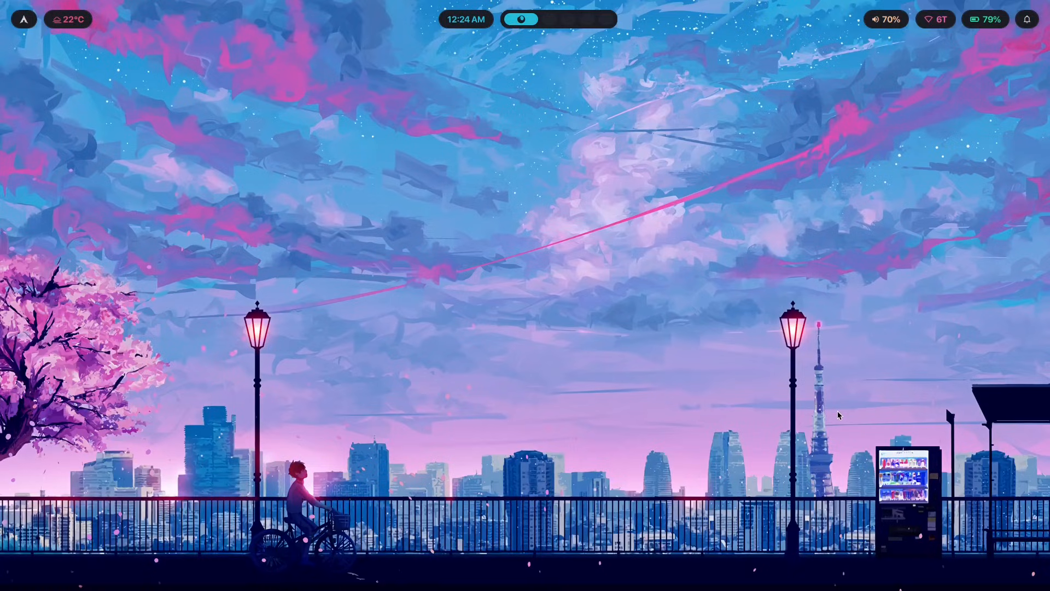
{"action": "mouse_move", "coordinate": [488, 318]}
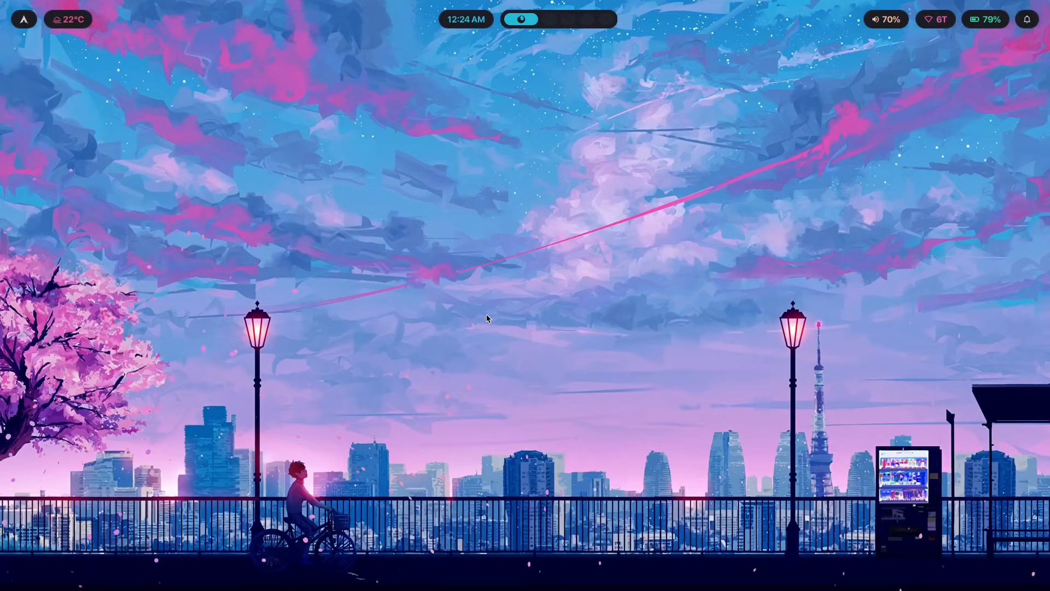
{"action": "mouse_move", "coordinate": [768, 357]}
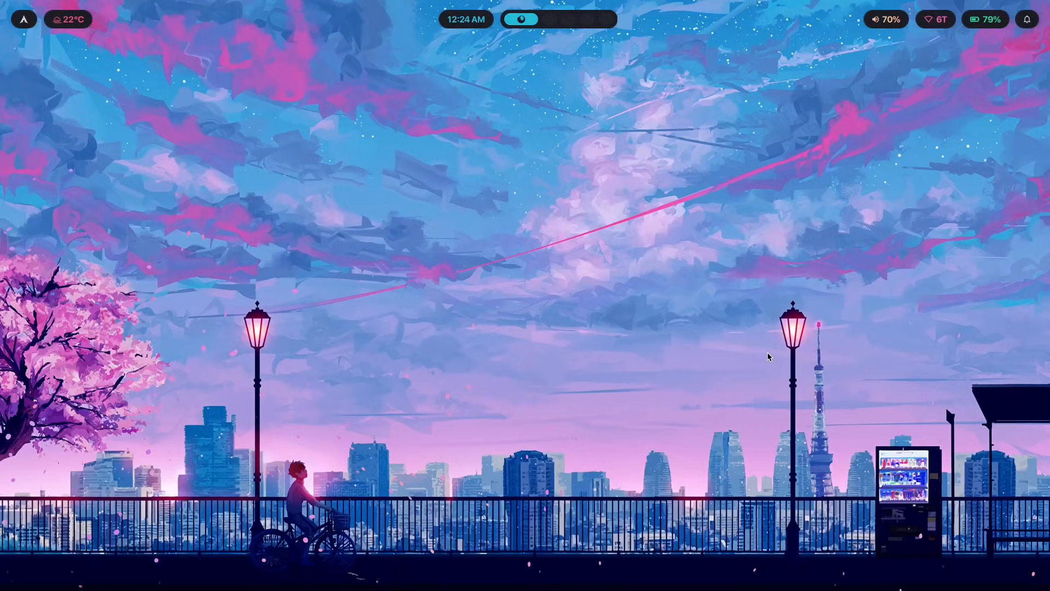
{"action": "mouse_move", "coordinate": [793, 183]}
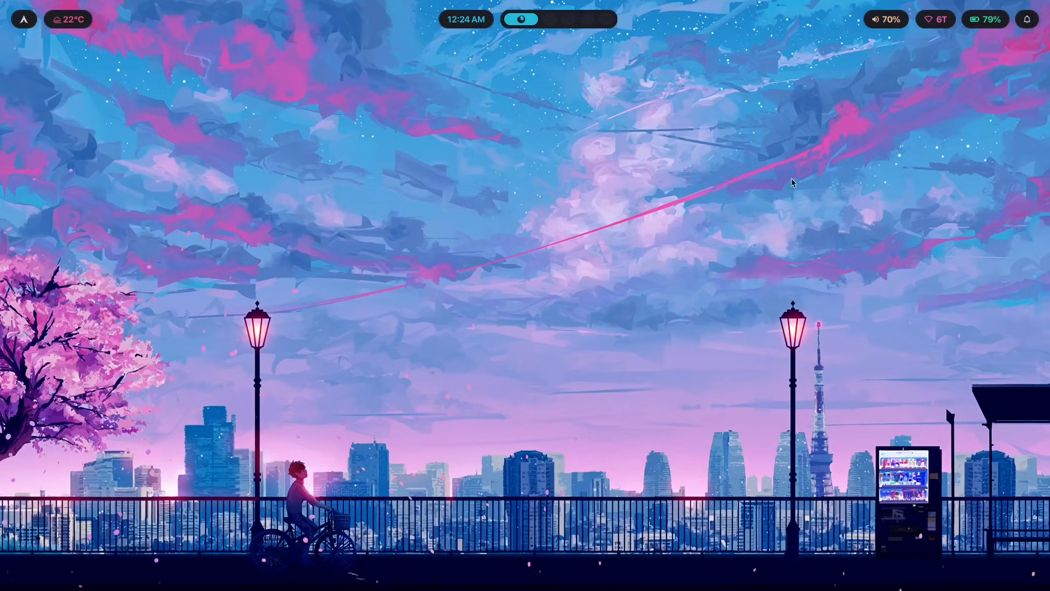
{"action": "mouse_move", "coordinate": [628, 141]}
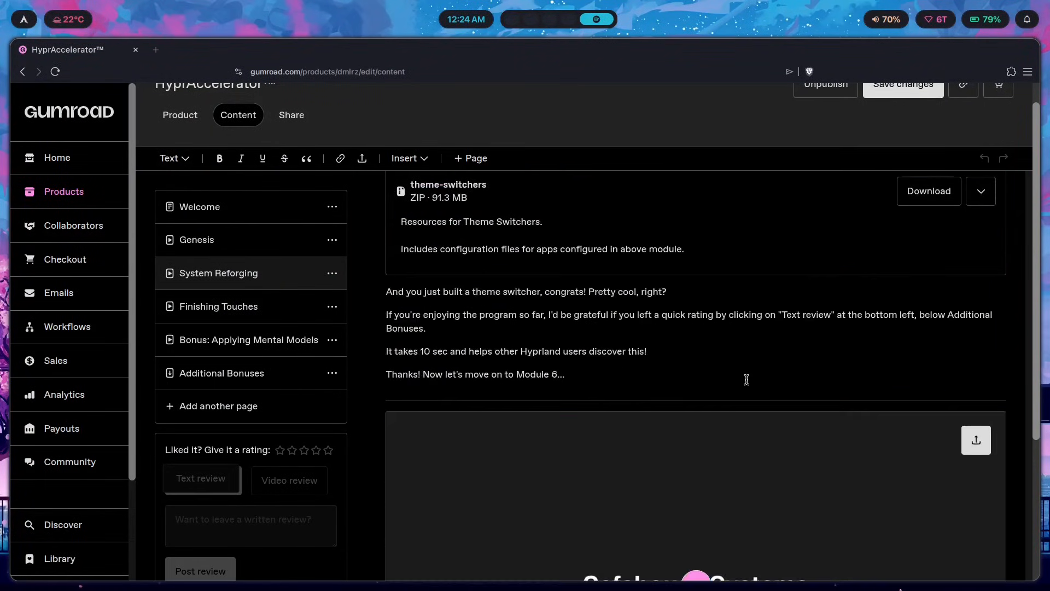
{"action": "scroll", "scroll_direction": "down", "scroll_amount": 3}
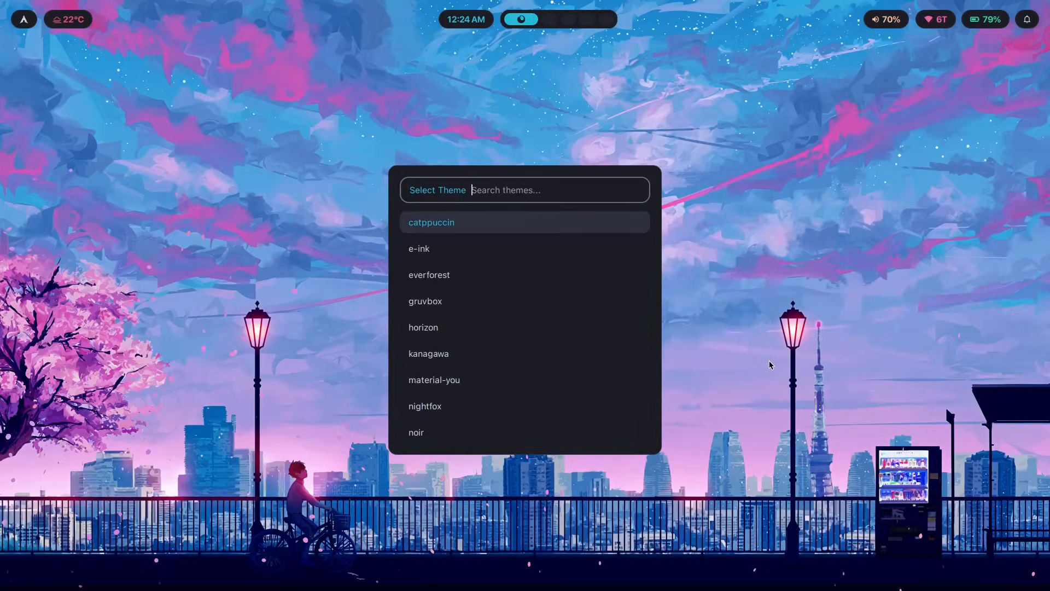
Choose 'horizon' in the theme switcher and let it apply its dark neon street wallpaper
{"action": "left_click", "coordinate": [430, 222]}
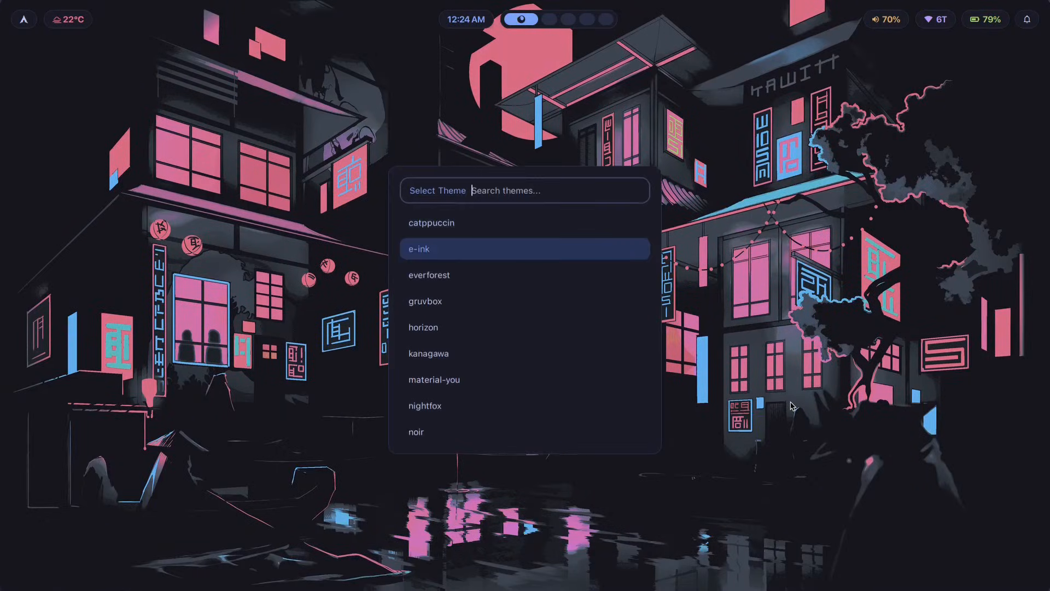
{"action": "left_click", "coordinate": [423, 327]}
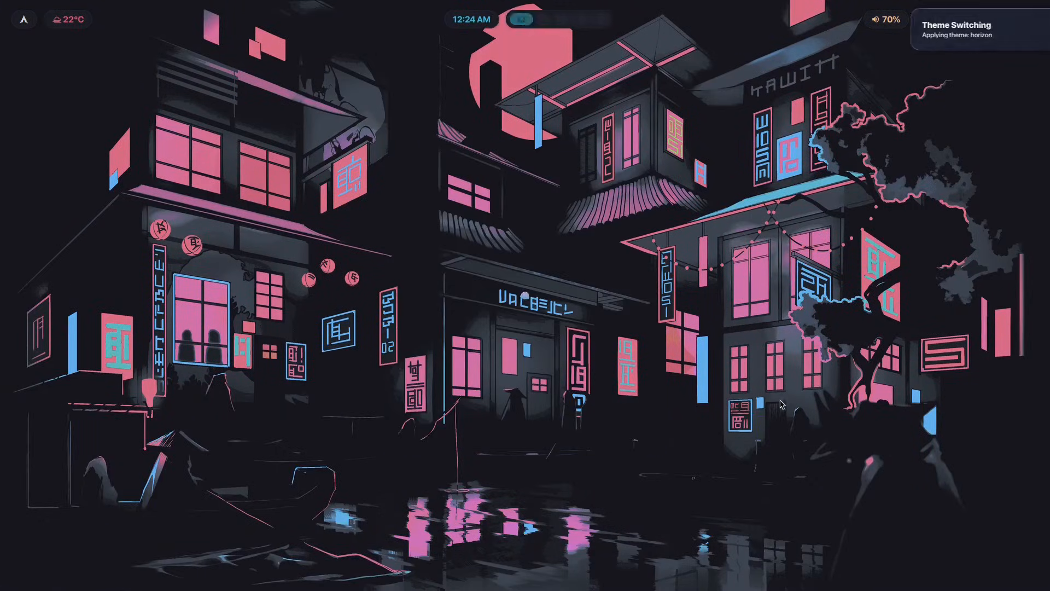